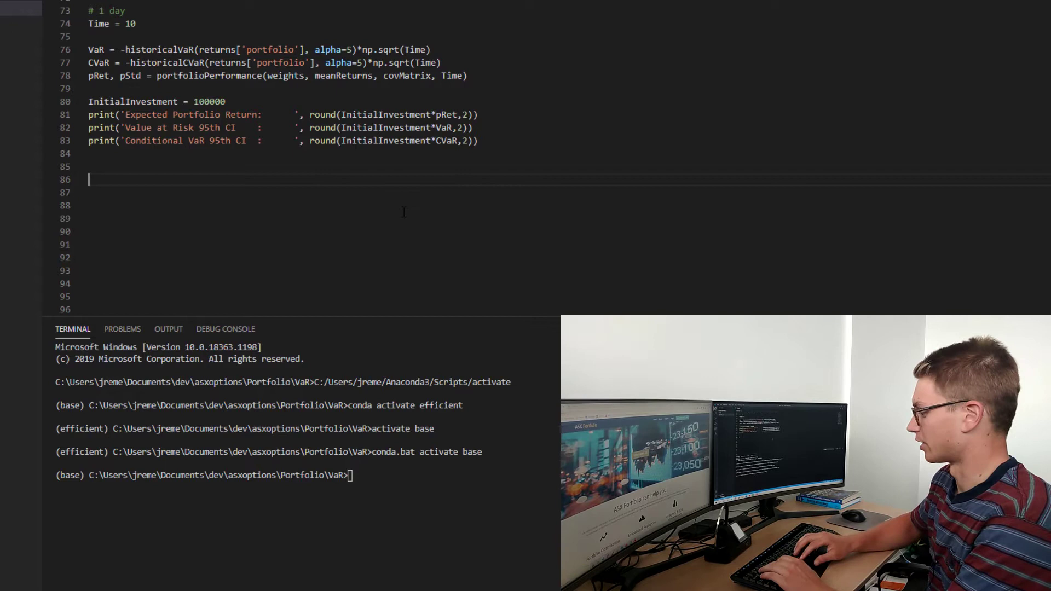
Start the var_parametric signature with portfolioReturn and portfolioStd parameters.
{"action": "type", "text": "def v"}
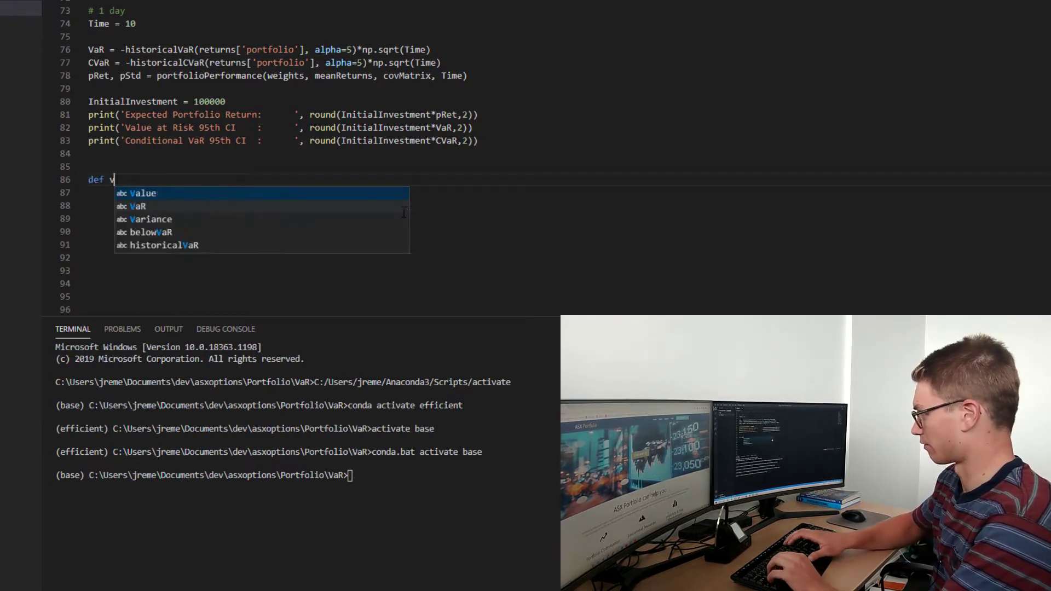
{"action": "type", "text": "ar_para"}
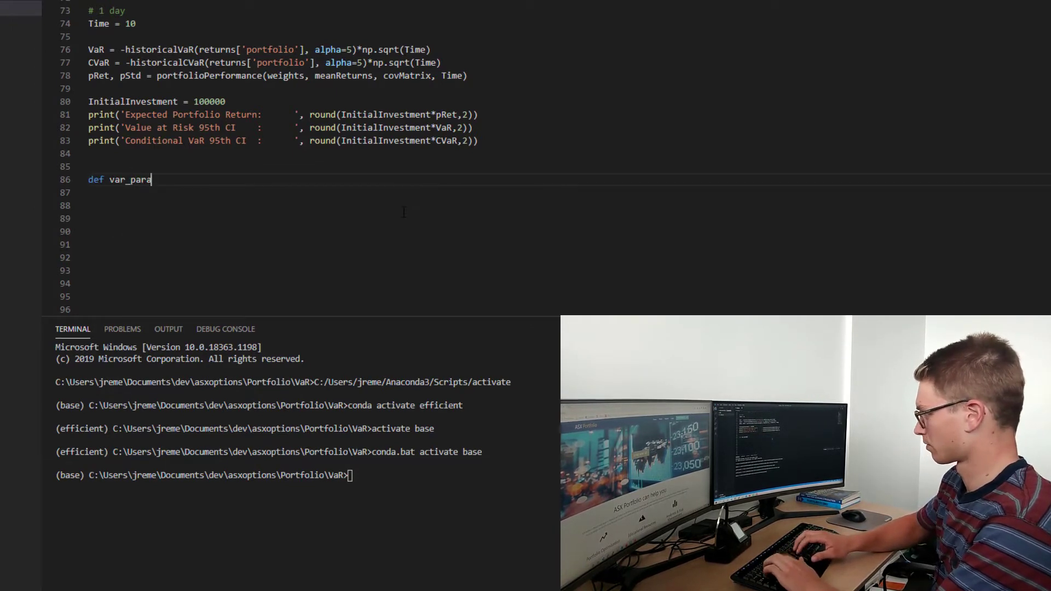
{"action": "type", "text": "metric()"}
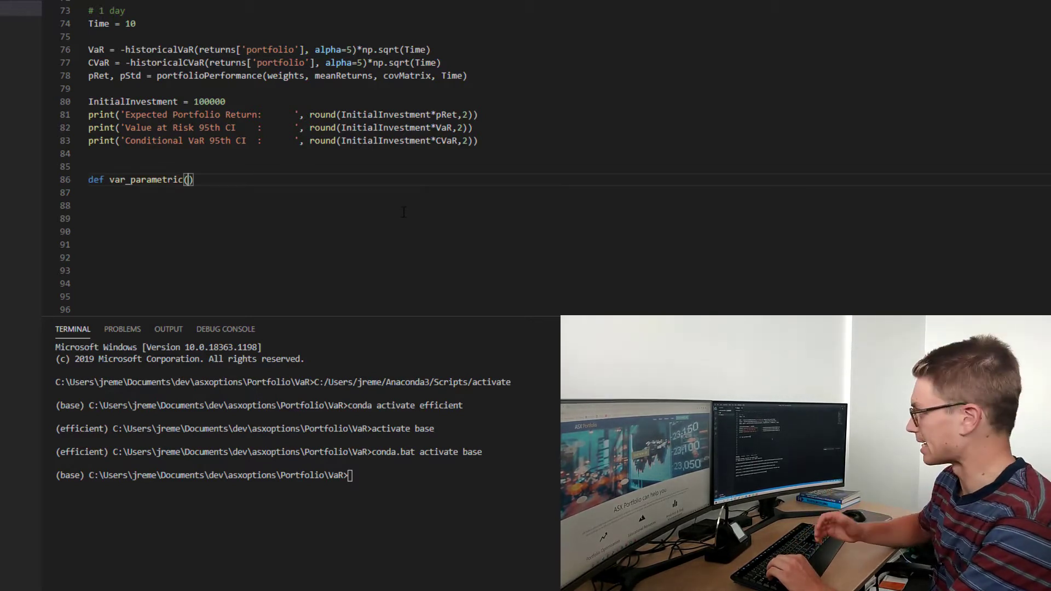
{"action": "type", "text": "portf"}
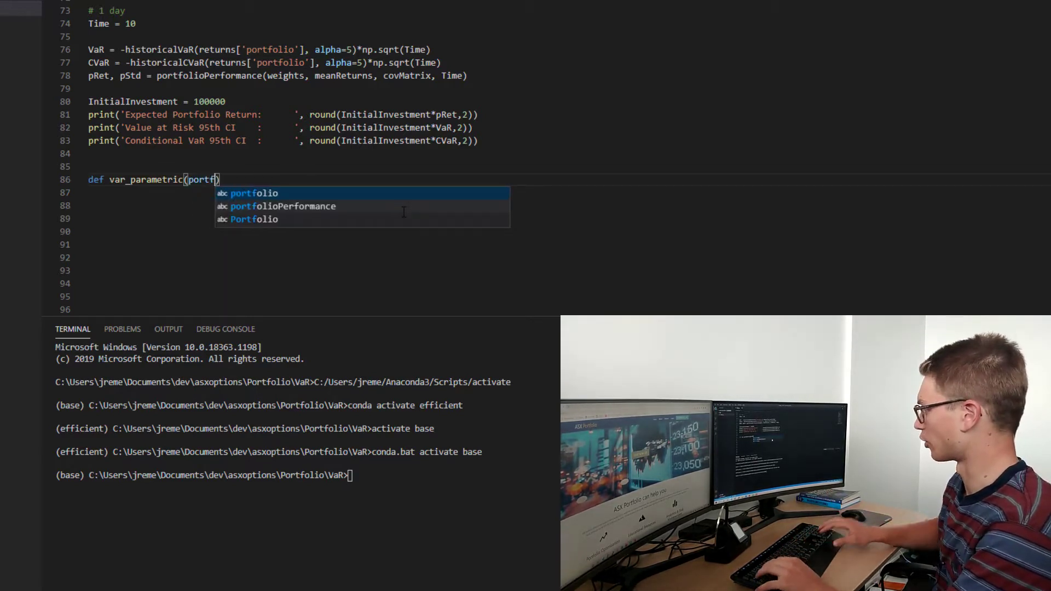
{"action": "type", "text": "olio"}
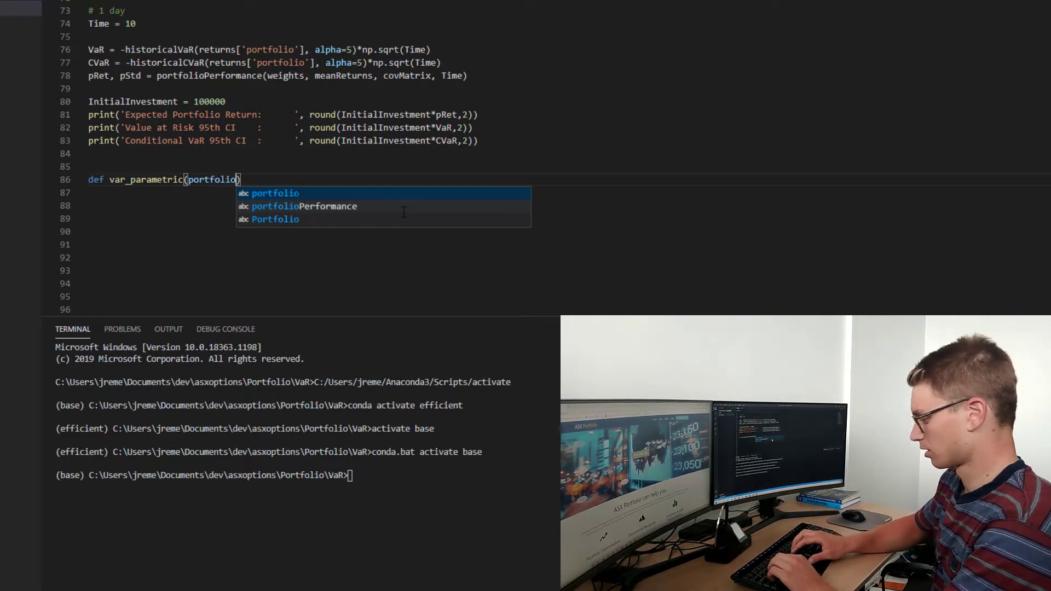
{"action": "type", "text": "Return"}
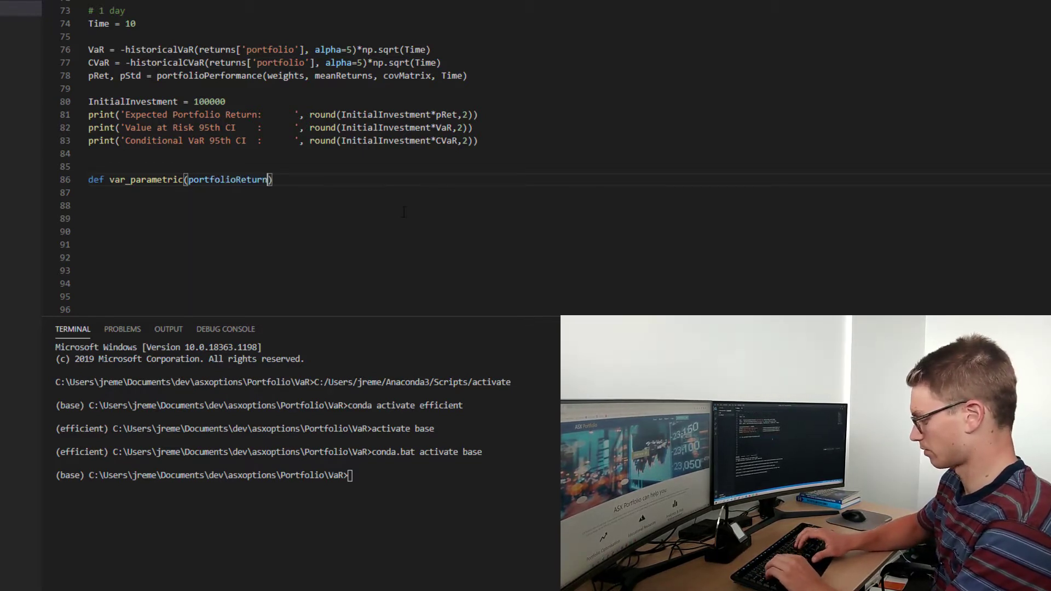
{"action": "type", "text": ", portfolioStd,"}
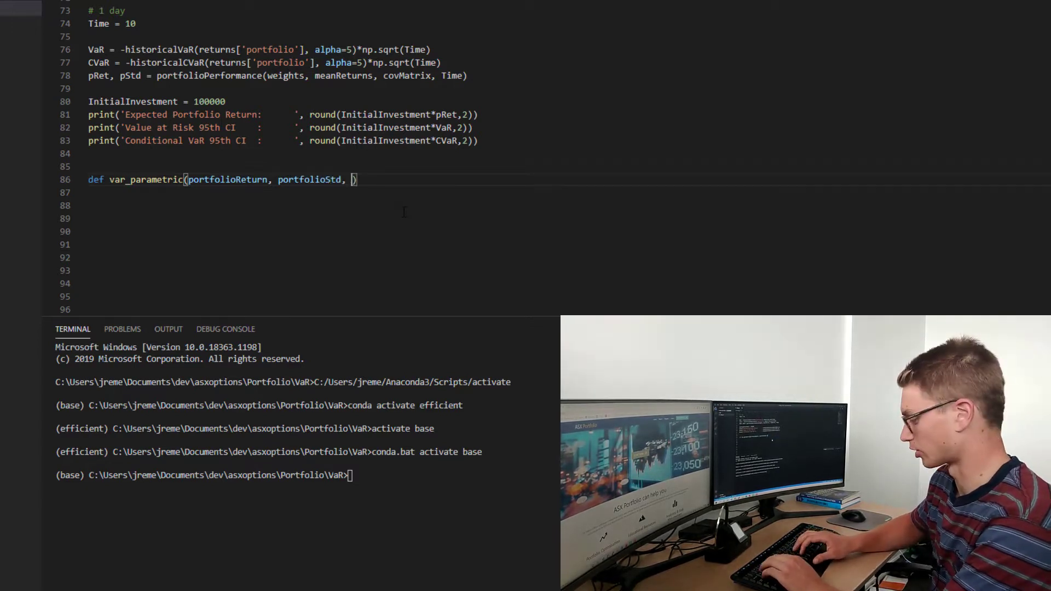
Add defaults distribution='normal', alpha=5 and dof=6, ending the signature with a colon.
{"action": "type", "text": "distribution='"}
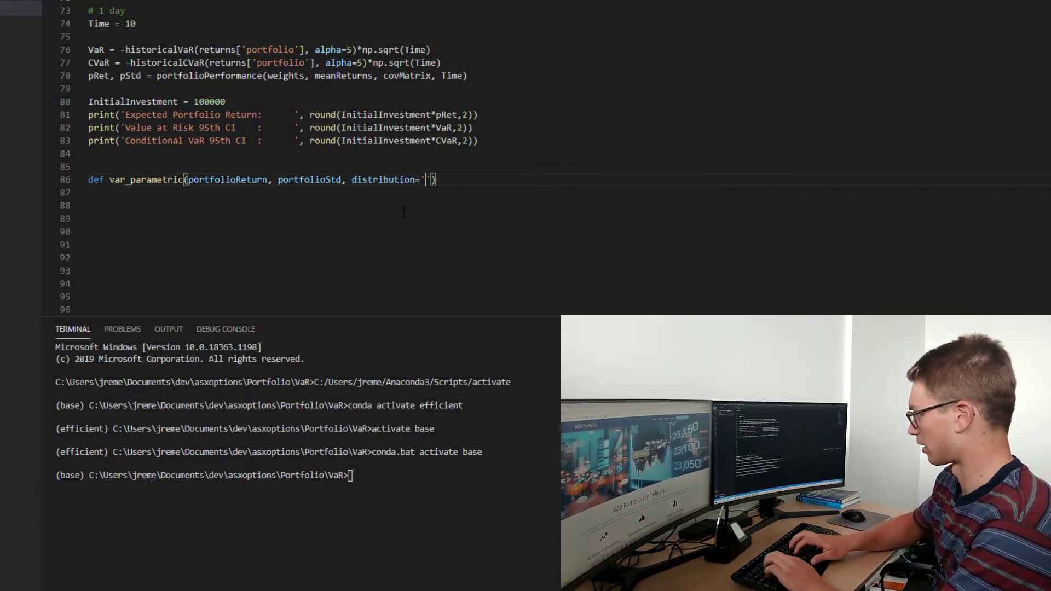
{"action": "type", "text": "normal"}
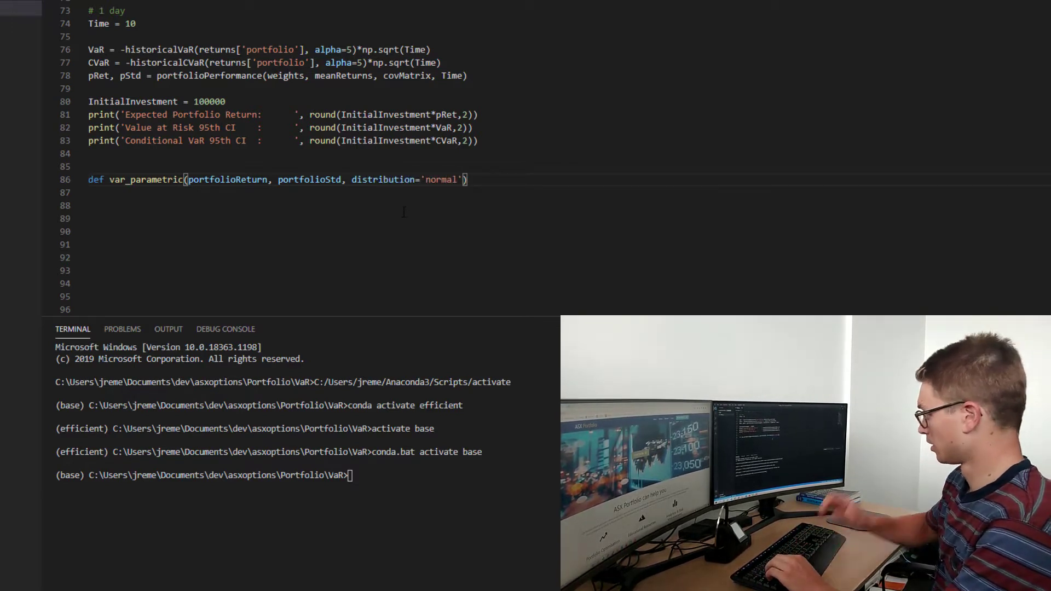
{"action": "type", "text": ", alp"}
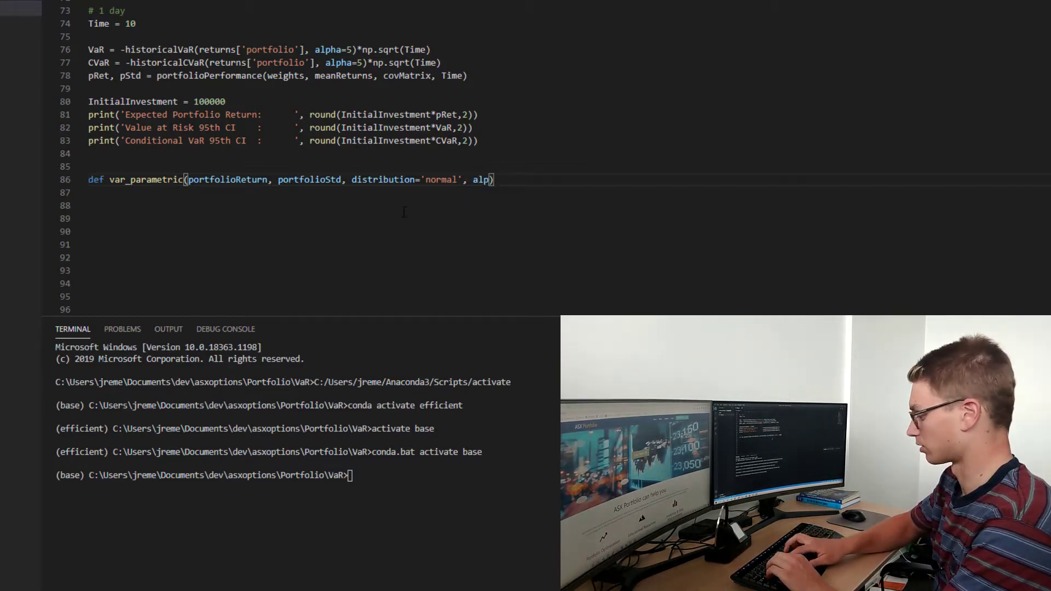
{"action": "type", "text": "ha="}
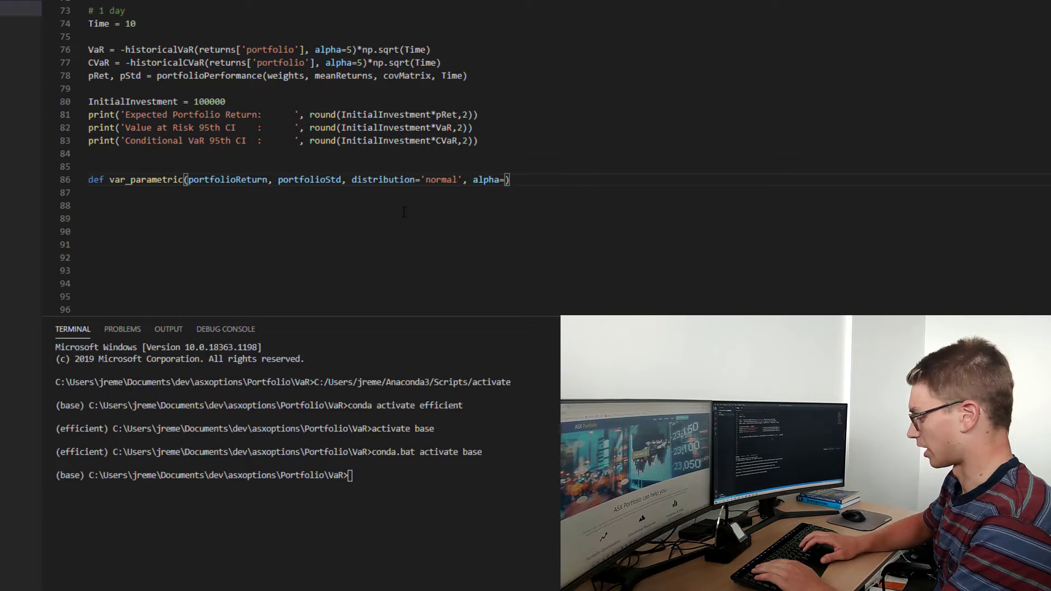
{"action": "type", "text": "5"}
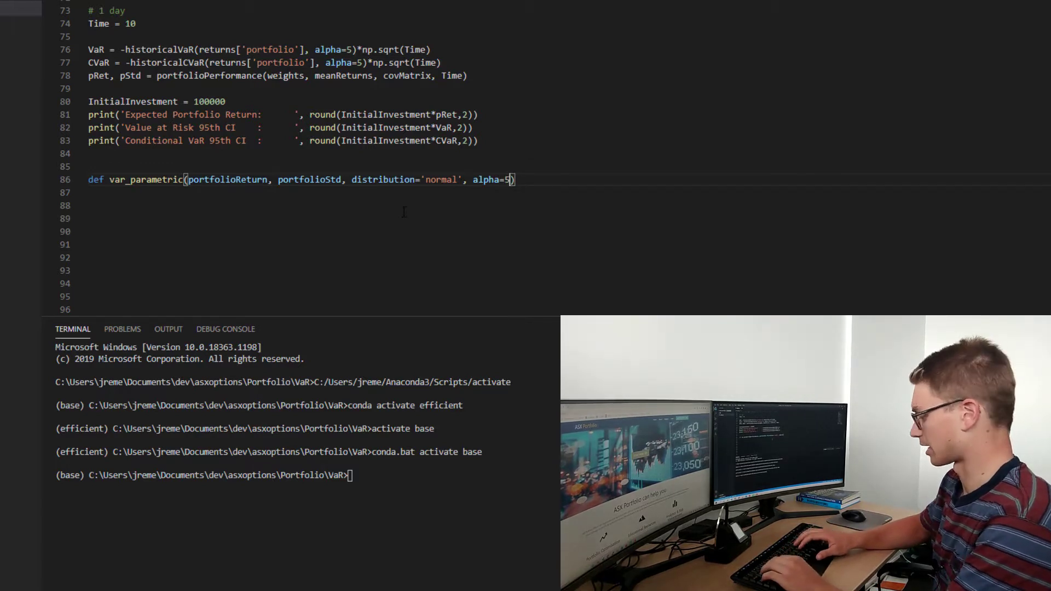
{"action": "type", "text": ","}
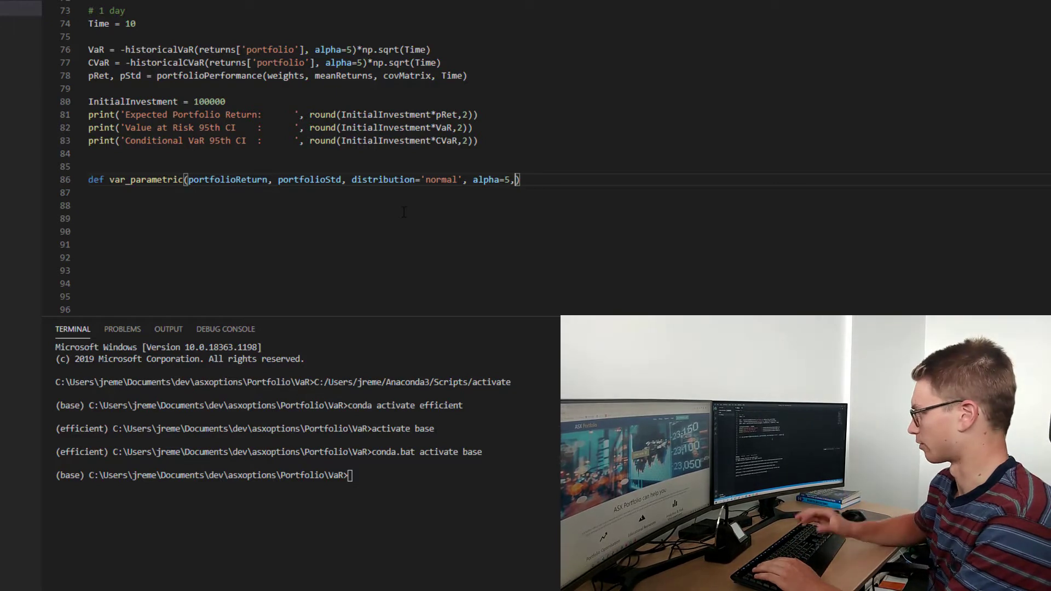
{"action": "type", "text": "\" \""}
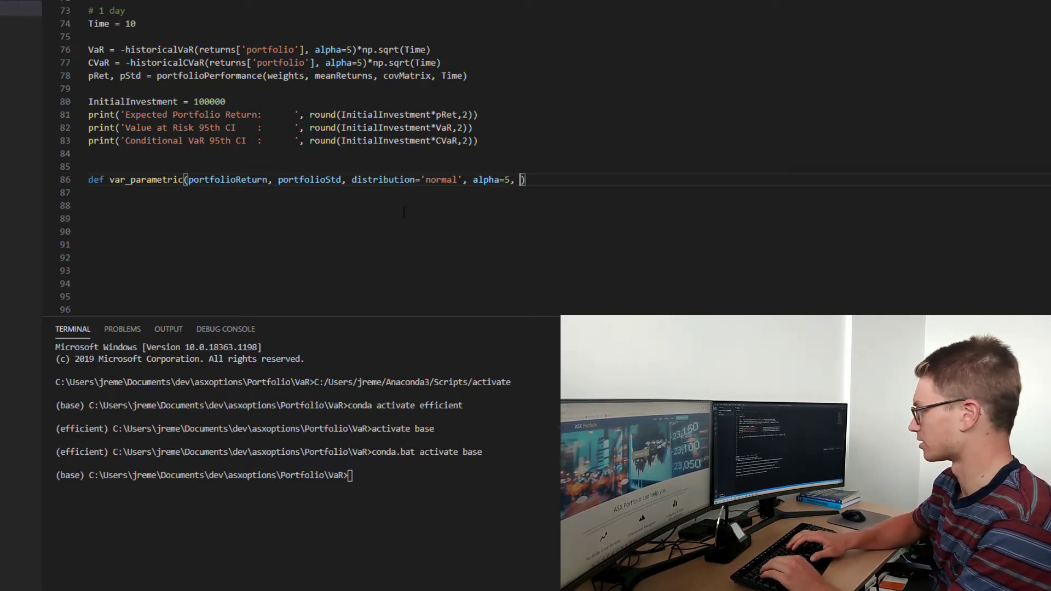
{"action": "type", "text": "dof="}
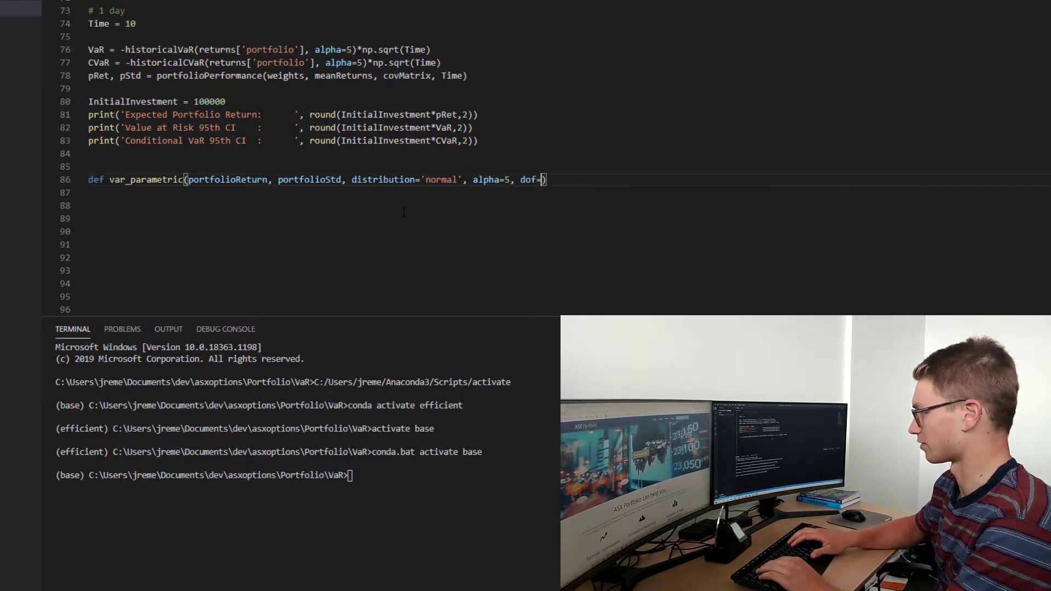
{"action": "type", "text": "6"}
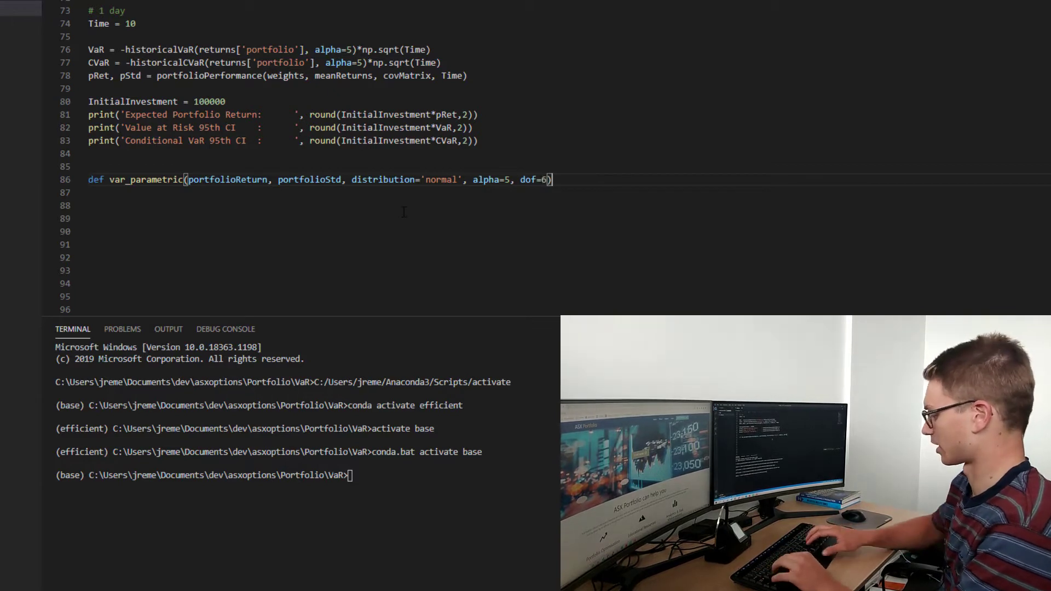
{"action": "type", "text": ":"}
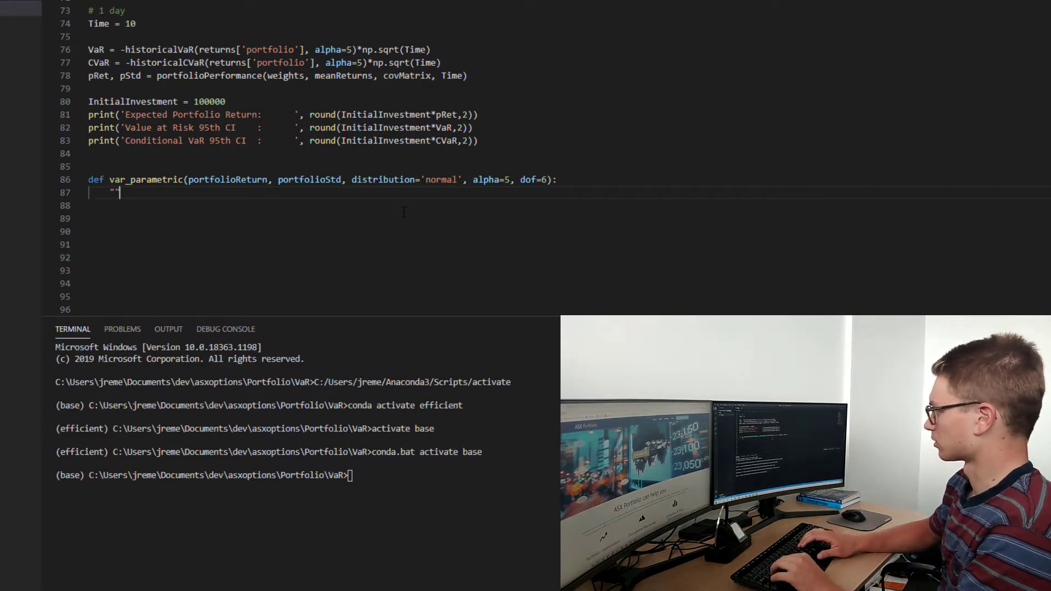
Write the docstring "Calculate the portfolio VaR given a distribution, with known parameters".
{"action": "type", "text": "\"\"\"\"\"\""}
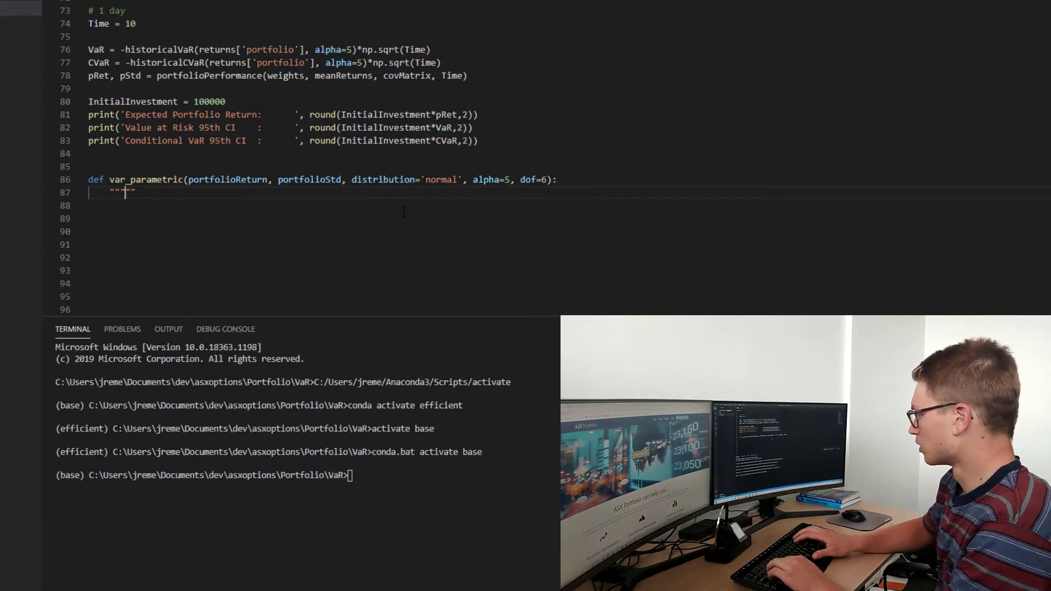
{"action": "type", "text": "\"\"\""}
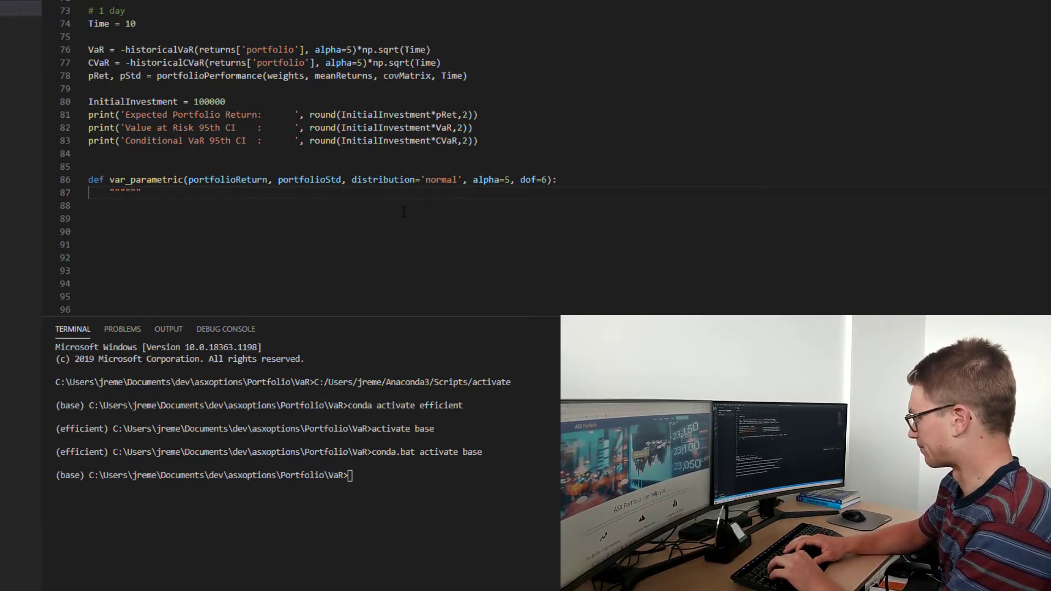
{"action": "type", "text": "Ca"}
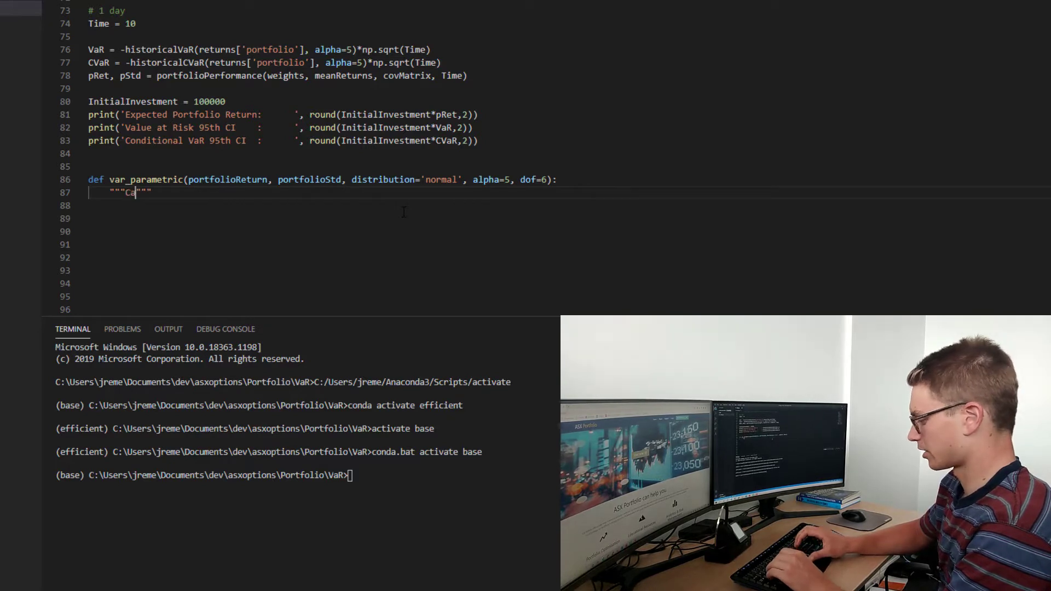
{"action": "type", "text": "alculate the"}
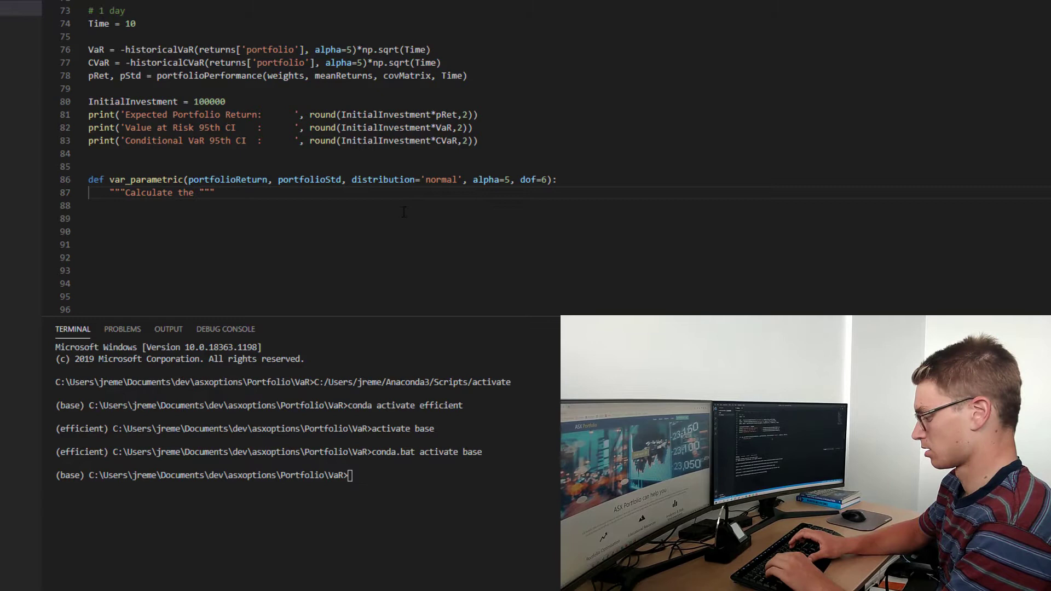
{"action": "type", "text": "portfolio VaR"}
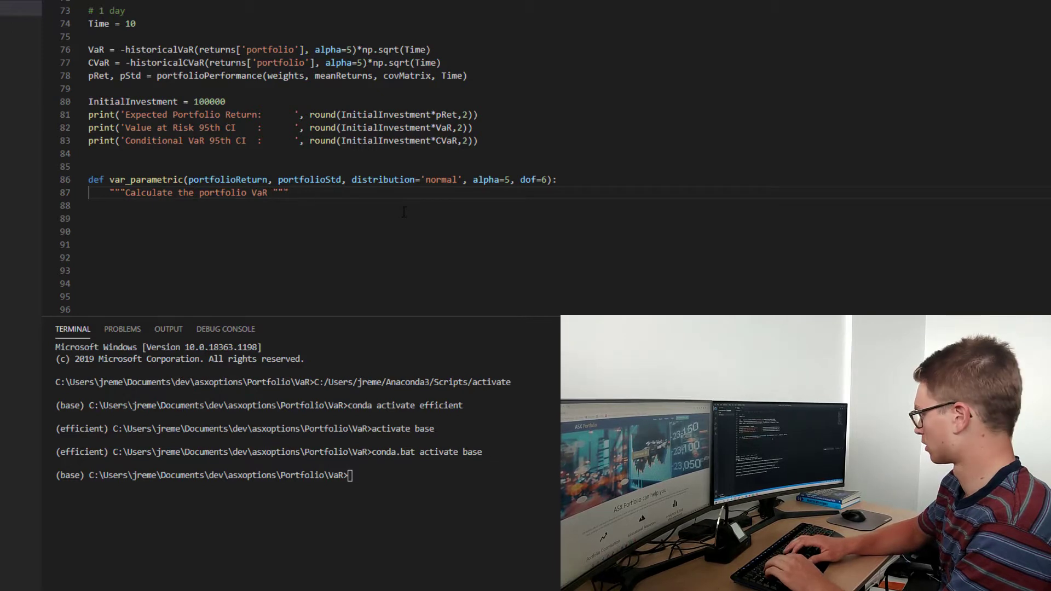
{"action": "type", "text": "given"}
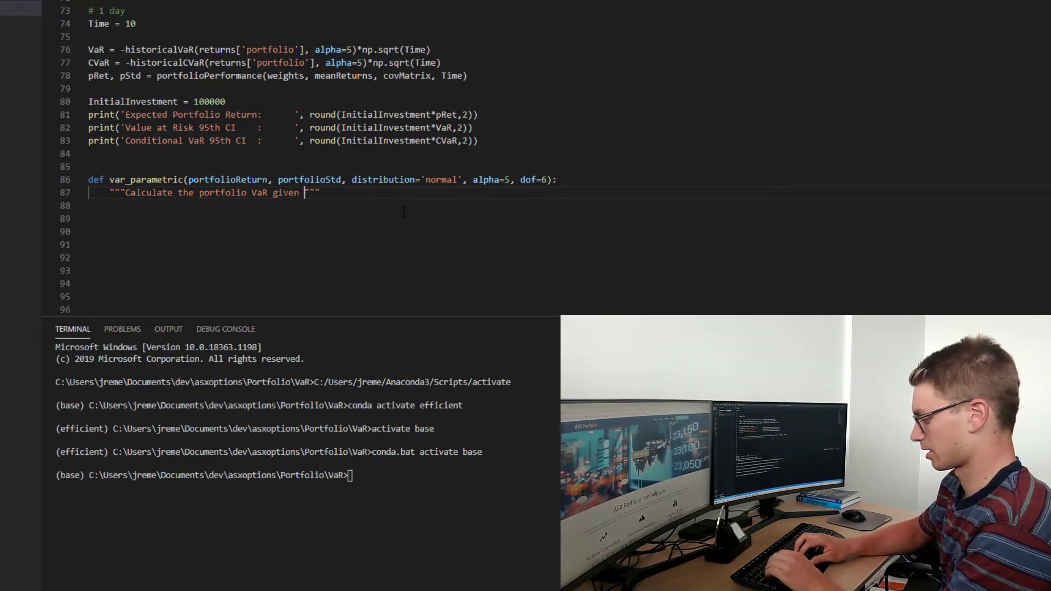
{"action": "type", "text": "a"}
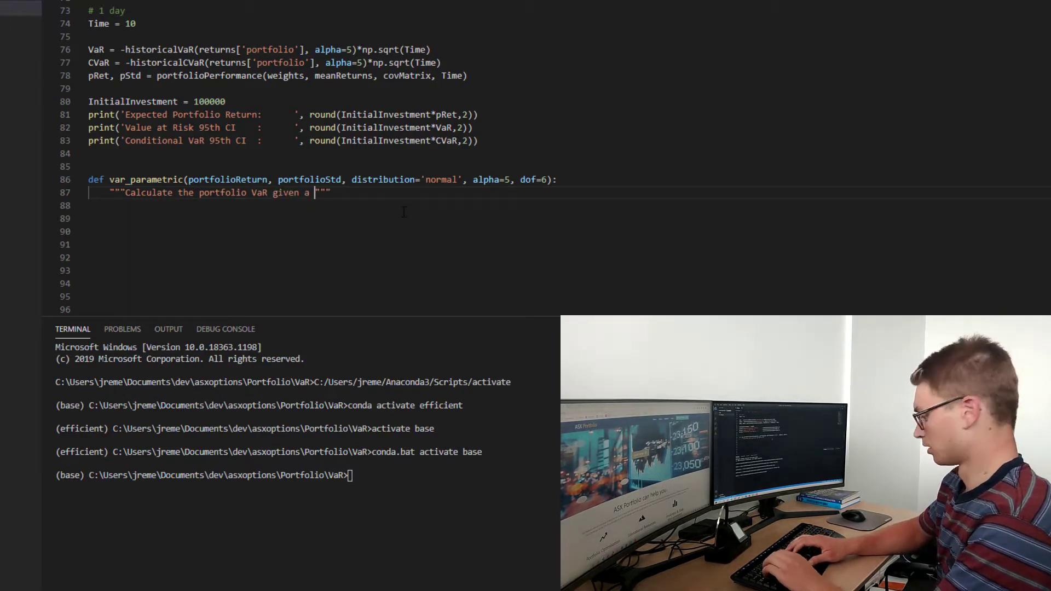
{"action": "type", "text": "distr"}
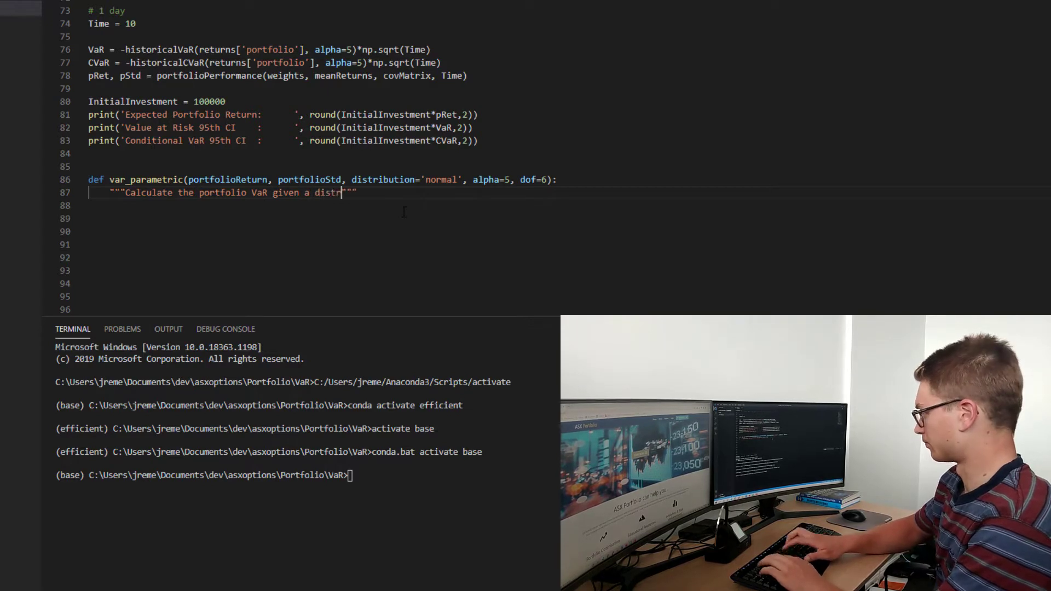
{"action": "type", "text": "ibution, with"}
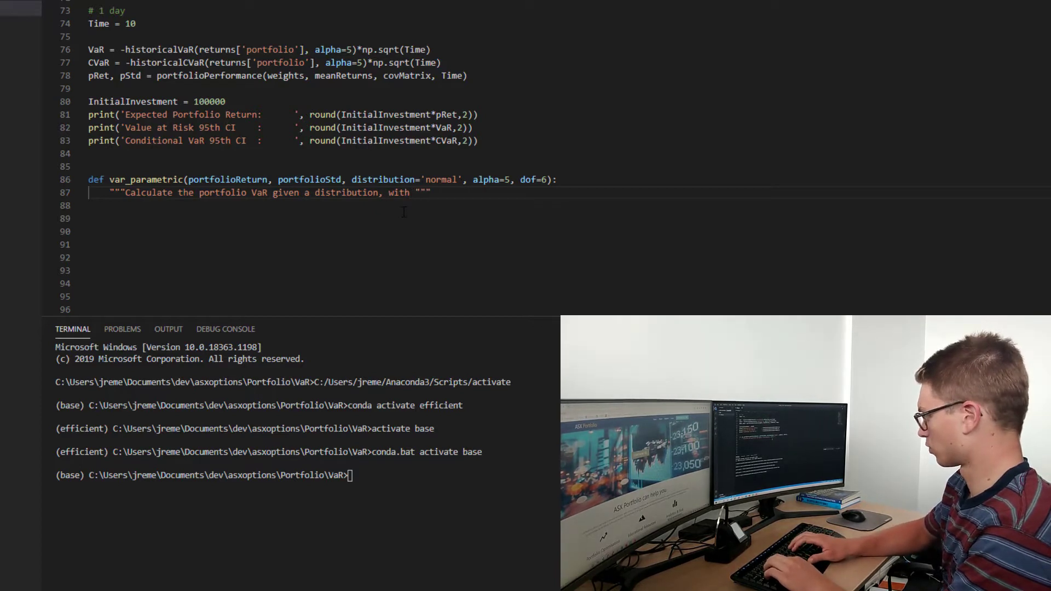
{"action": "type", "text": "known"}
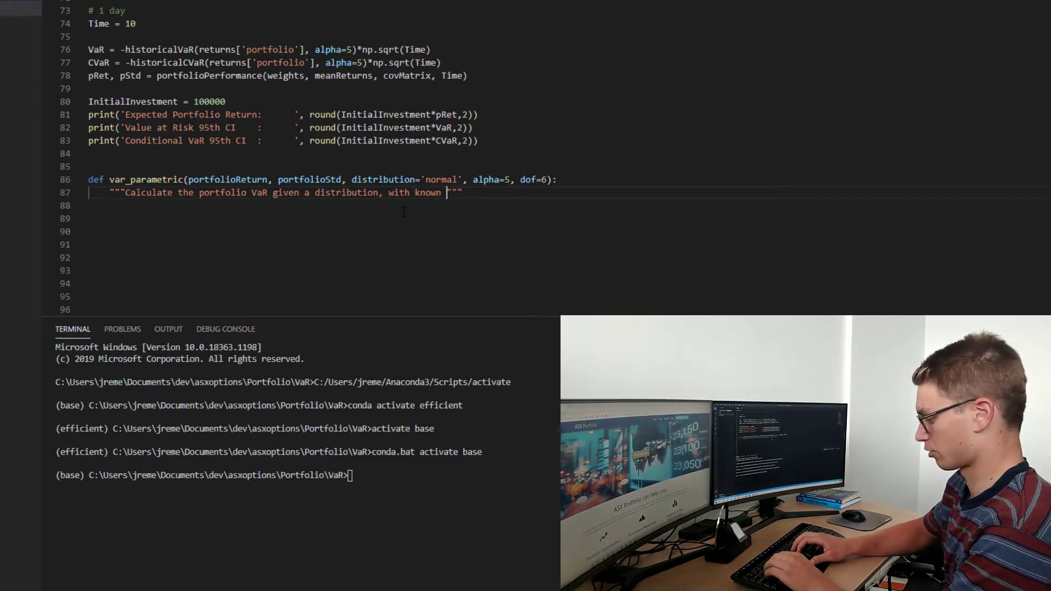
{"action": "type", "text": "parameters"}
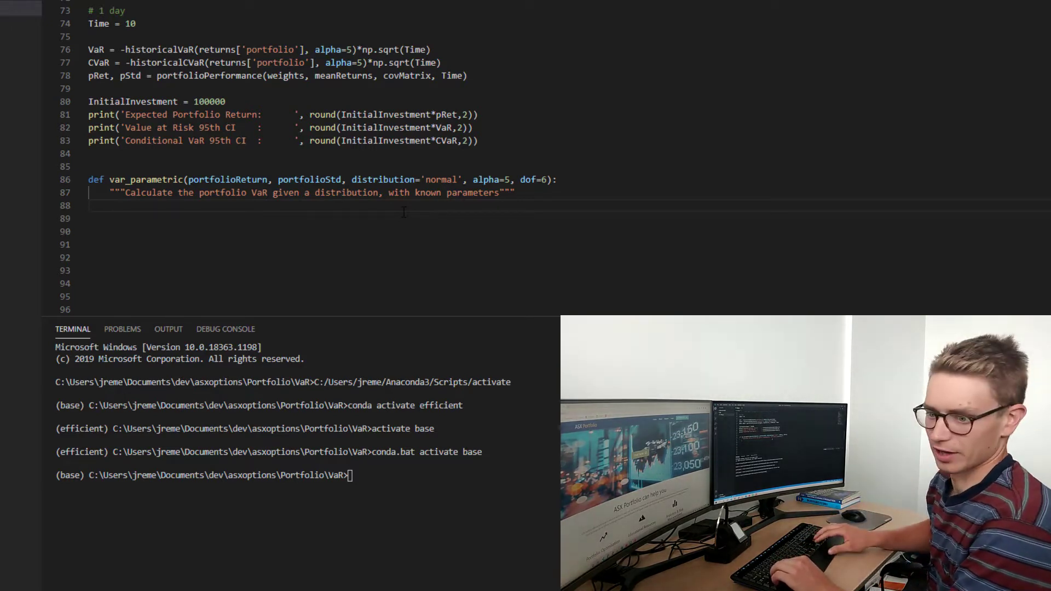
Write the if distribution == 'normal' check as the function's first line.
{"action": "type", "text": "if"}
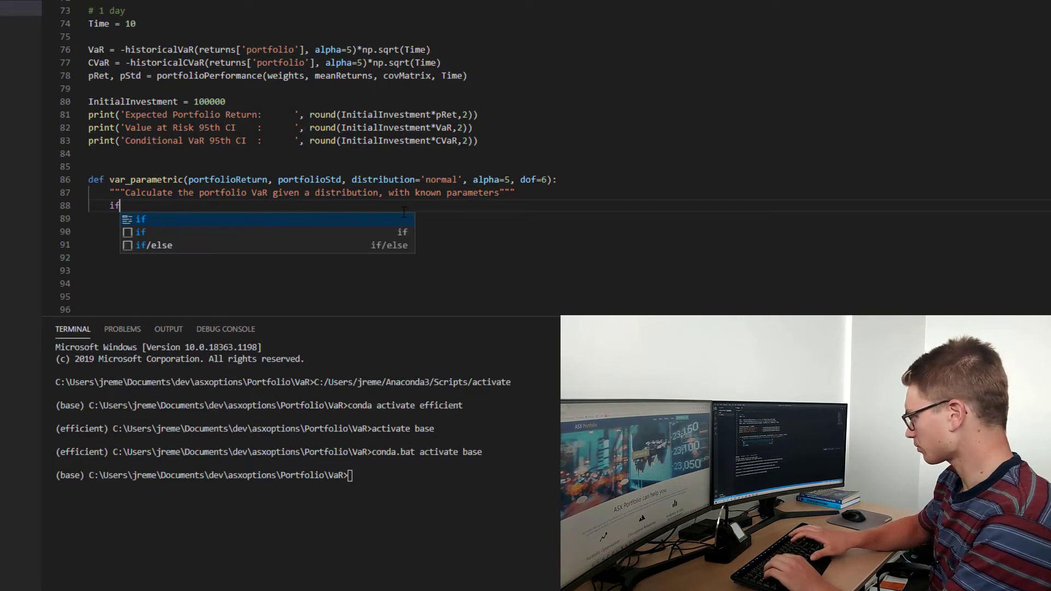
{"action": "type", "text": "d"}
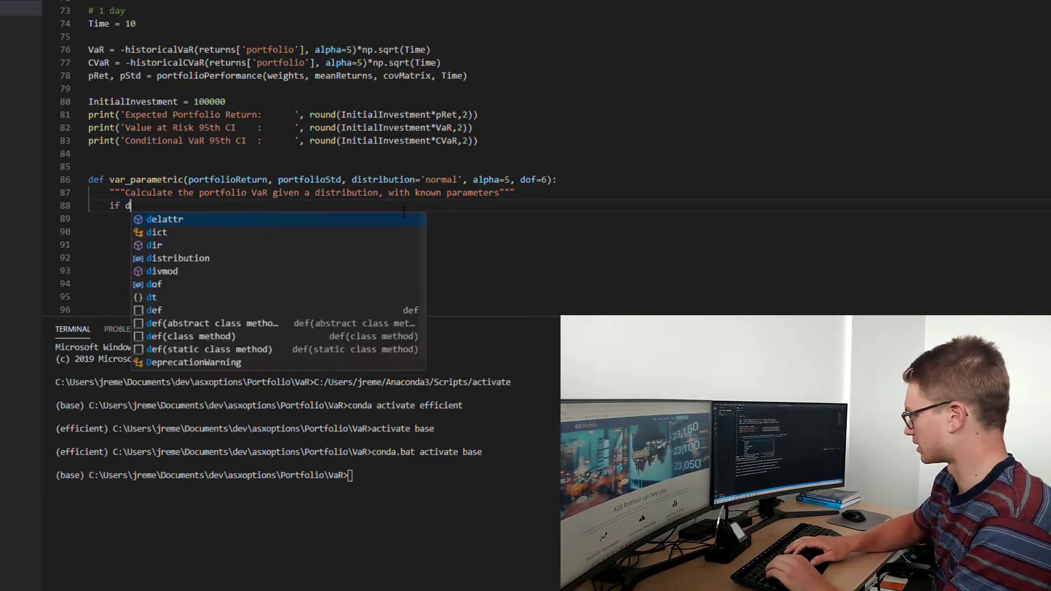
{"action": "type", "text": "istribution == '"}
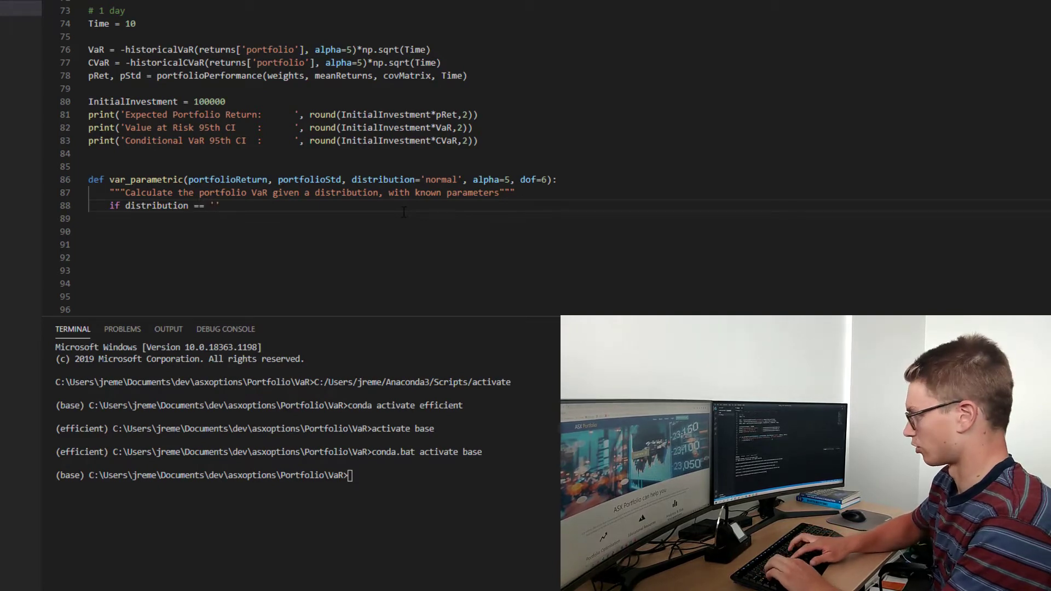
{"action": "type", "text": "normal"}
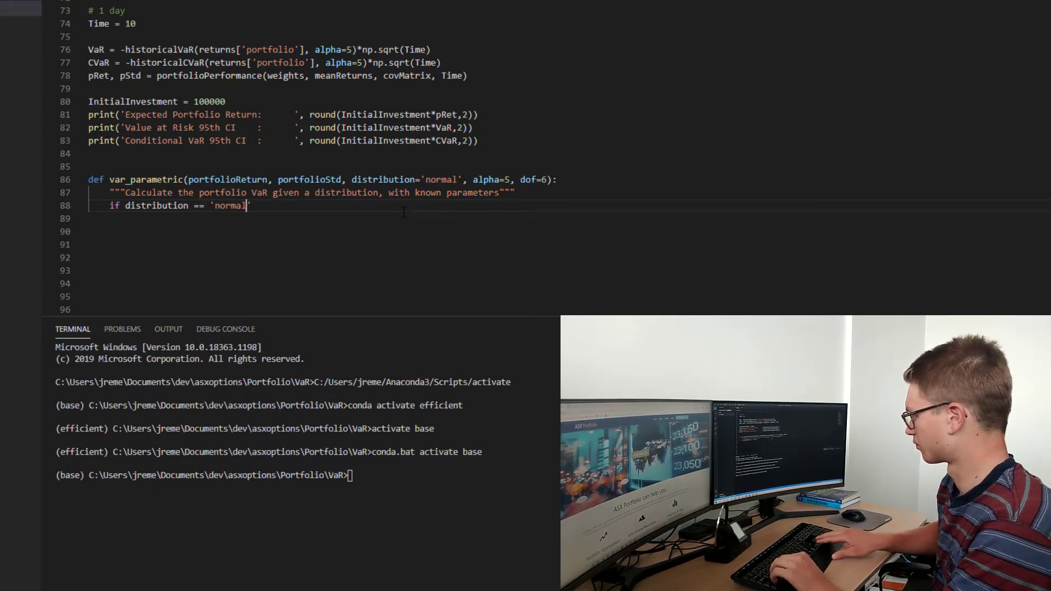
{"action": "key", "text": "enter"}
{"action": "type", "text": "from scipy.stats"}
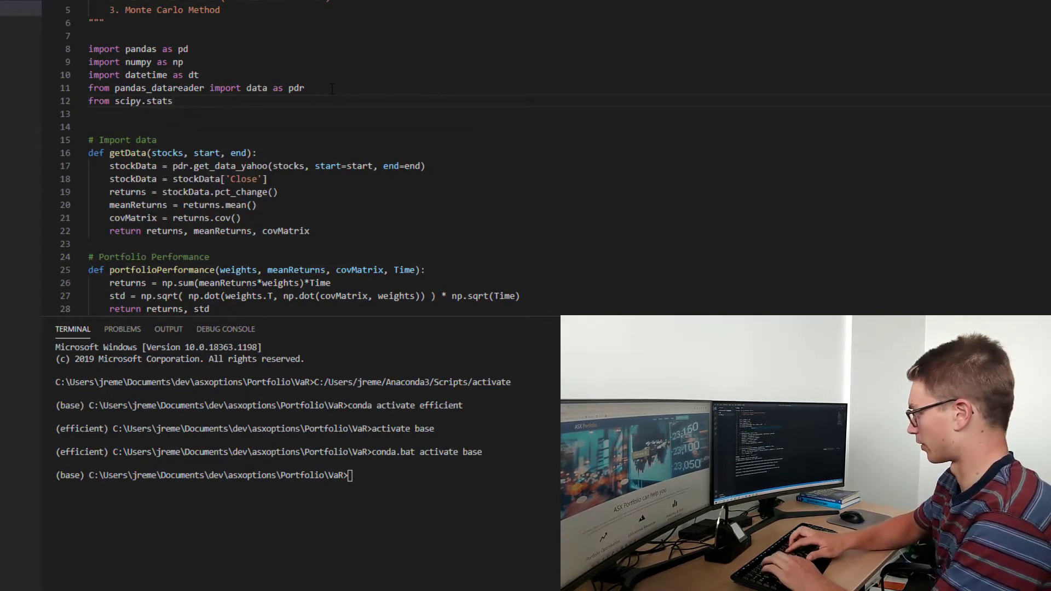
Complete the import as from scipy.stats import norm, t and scroll back to var_parametric.
{"action": "type", "text": "import norm, t"}
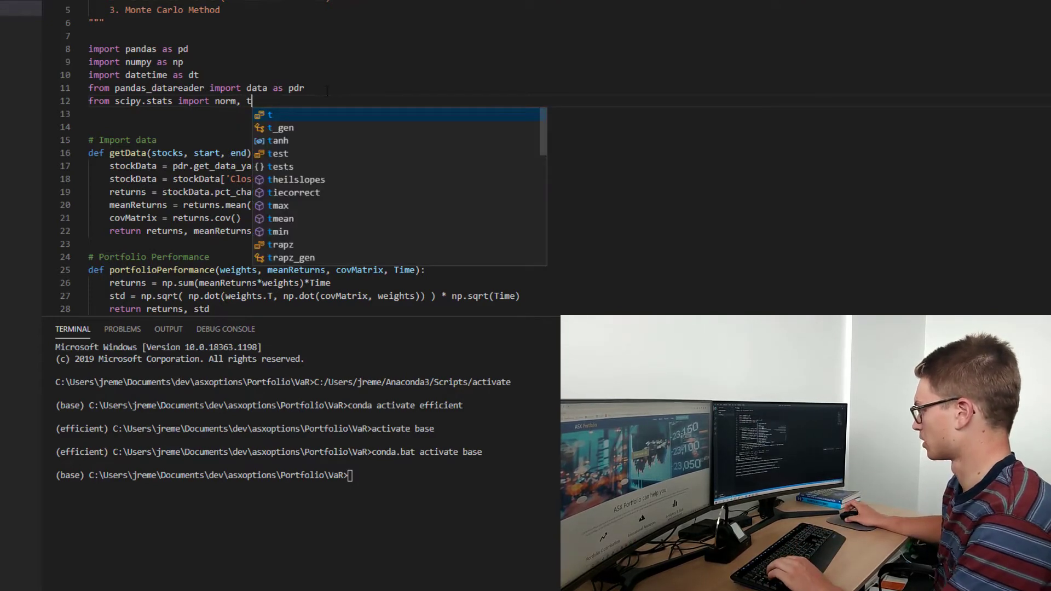
{"action": "scroll", "scroll_direction": "down", "scroll_amount": 3}
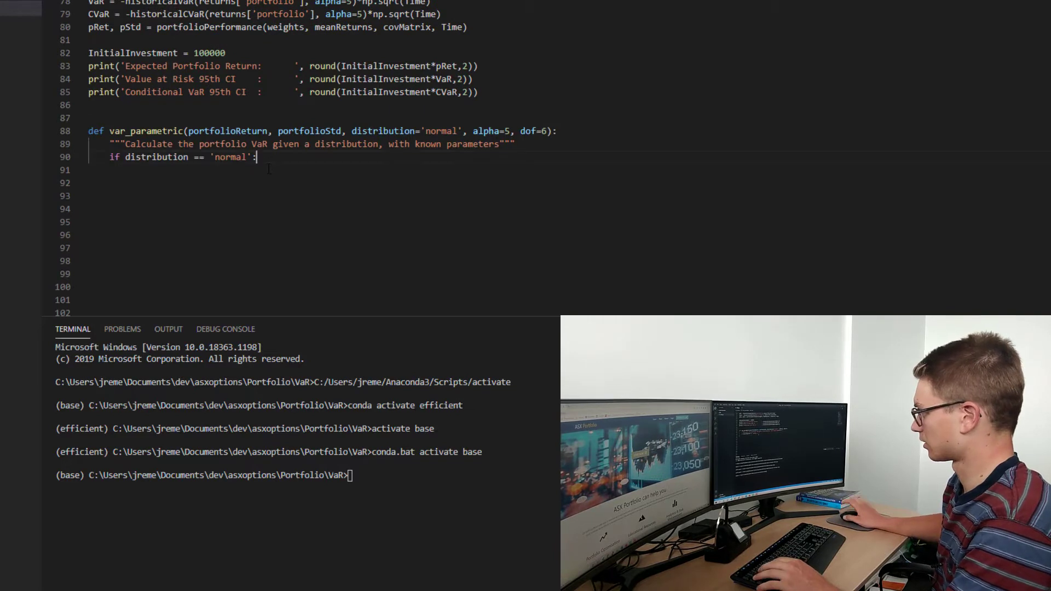
Begin the normal VaR as norm.ppf(1-alpha/100).
{"action": "type", "text": "VaR"}
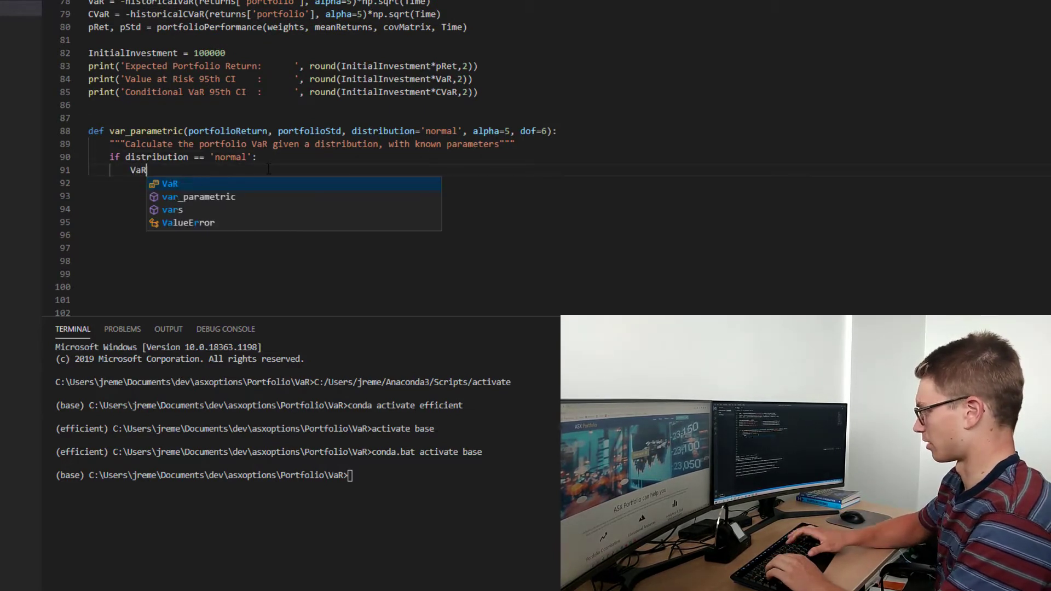
{"action": "type", "text": "= norm"}
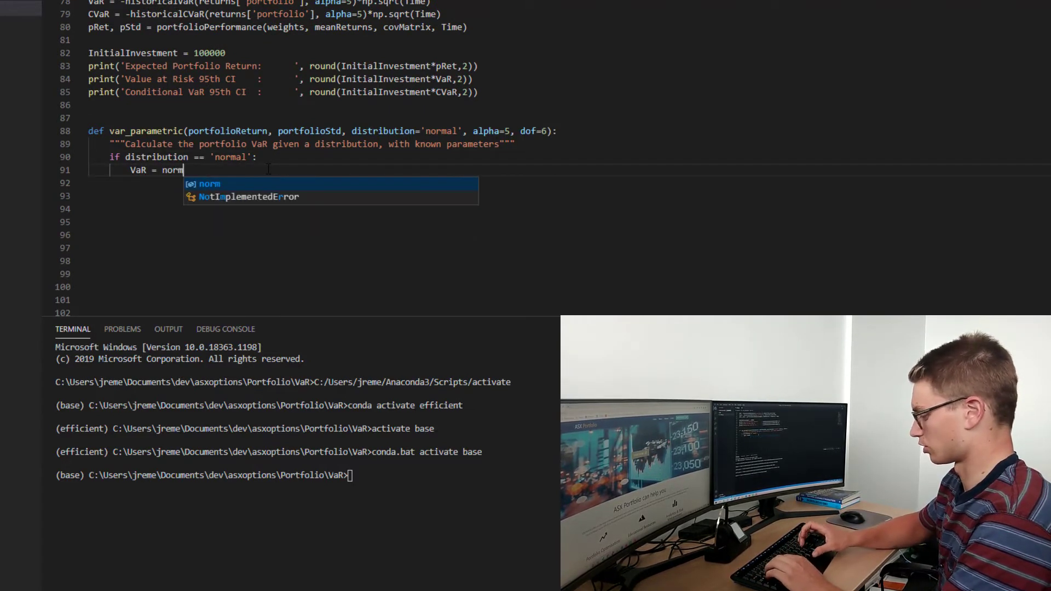
{"action": "type", "text": ".ppf("}
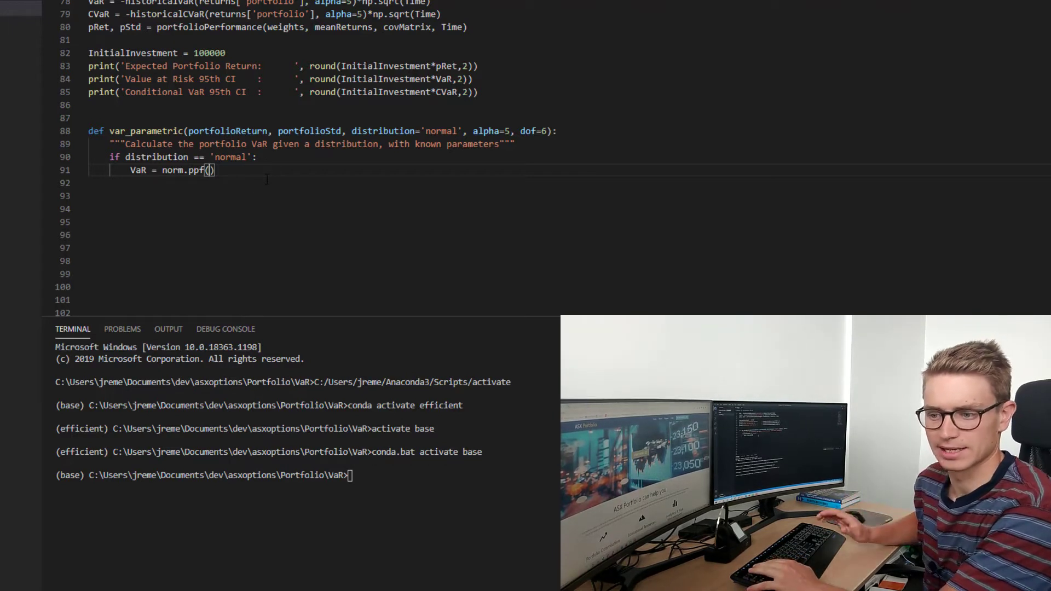
{"action": "type", "text": "1-a"}
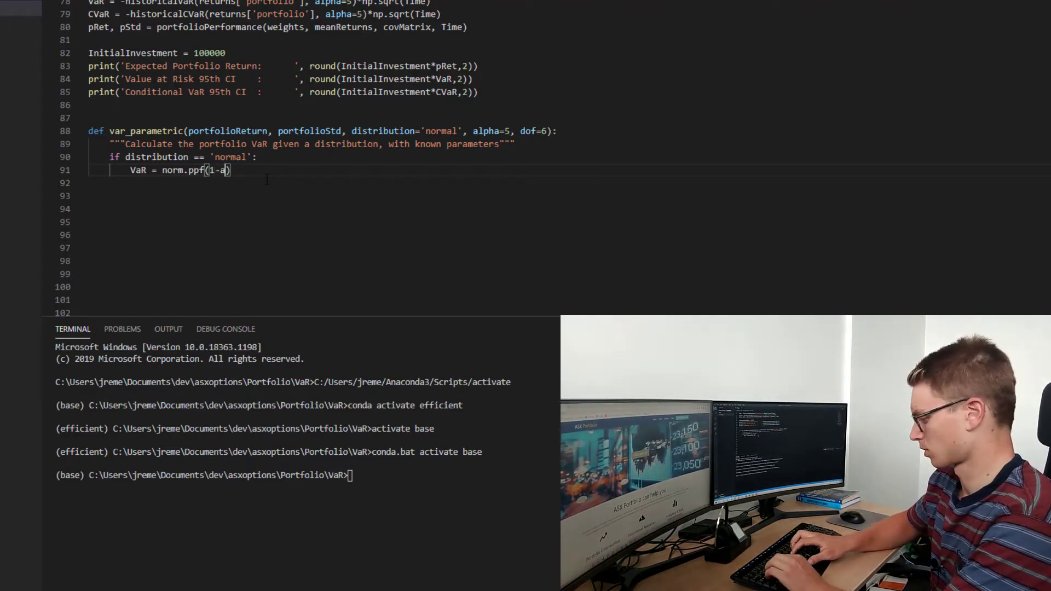
{"action": "type", "text": "lpha/1"}
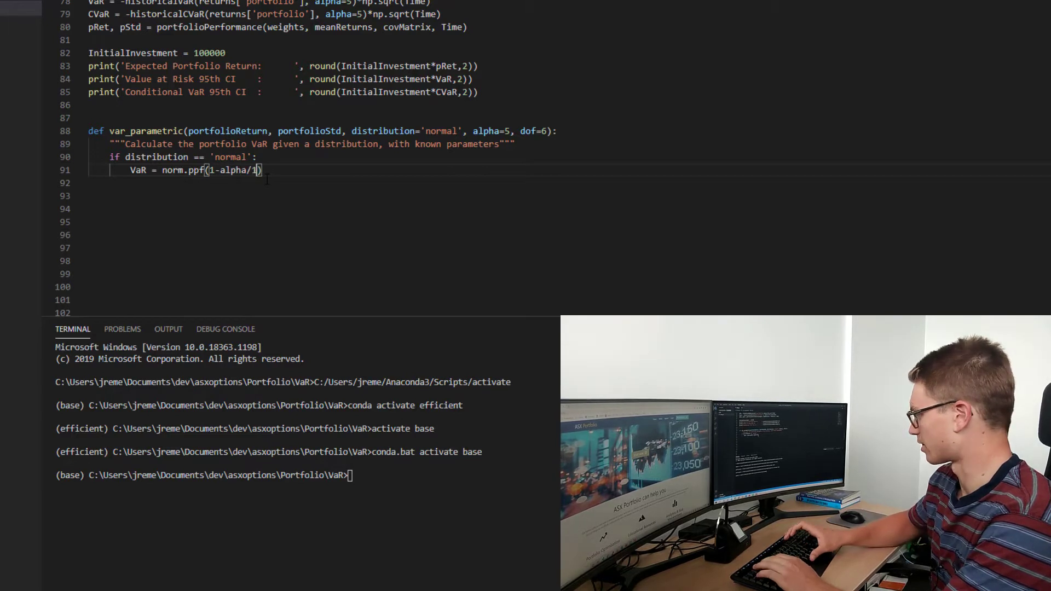
{"action": "type", "text": "00"}
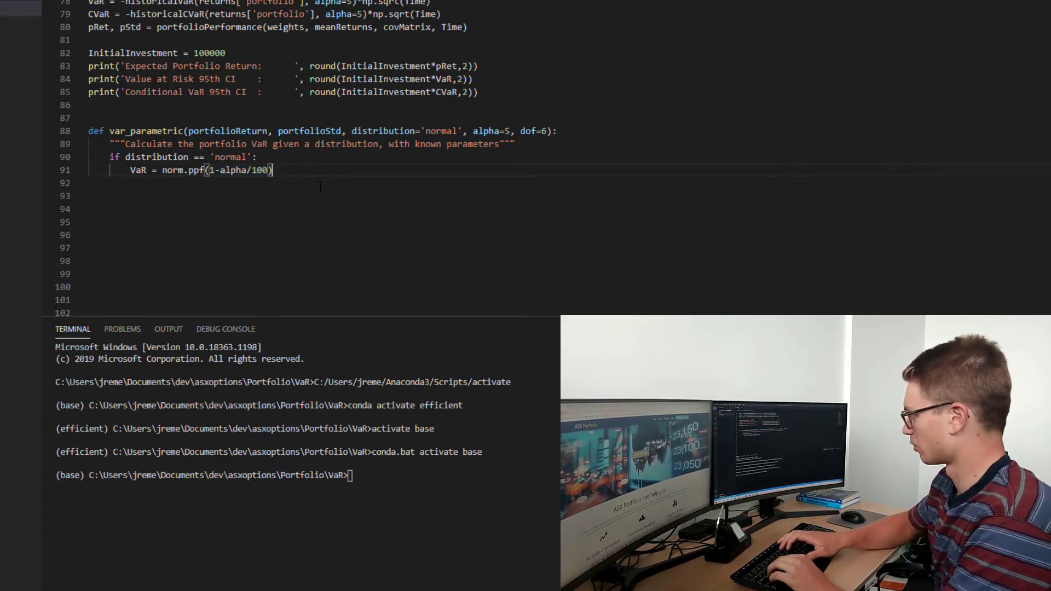
Finish it as *portfolioStd - portfolioReturn and check the Time variable's uses.
{"action": "type", "text": "*"}
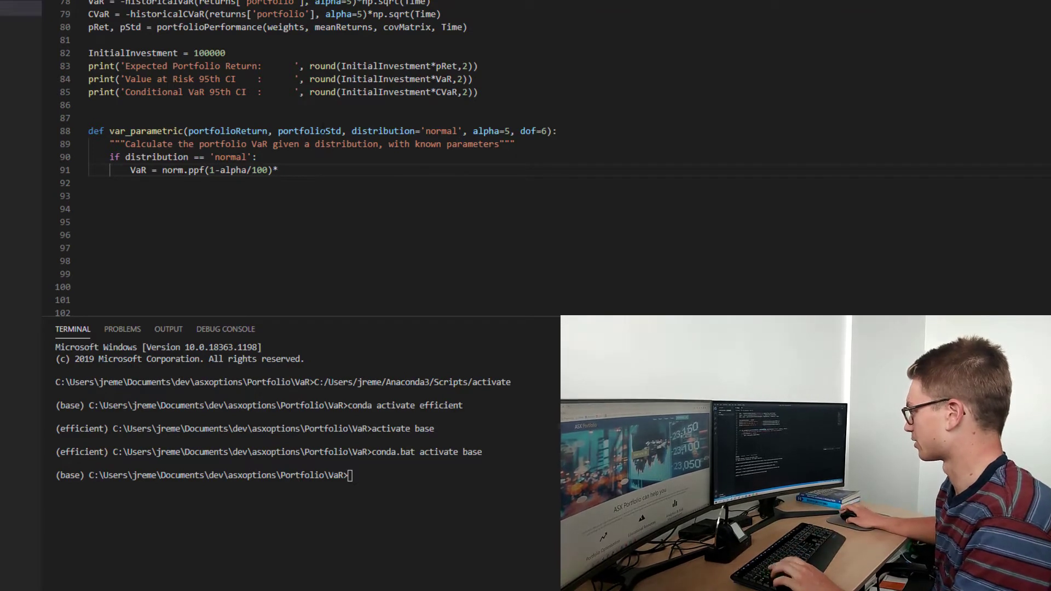
{"action": "type", "text": "portfolioStd"}
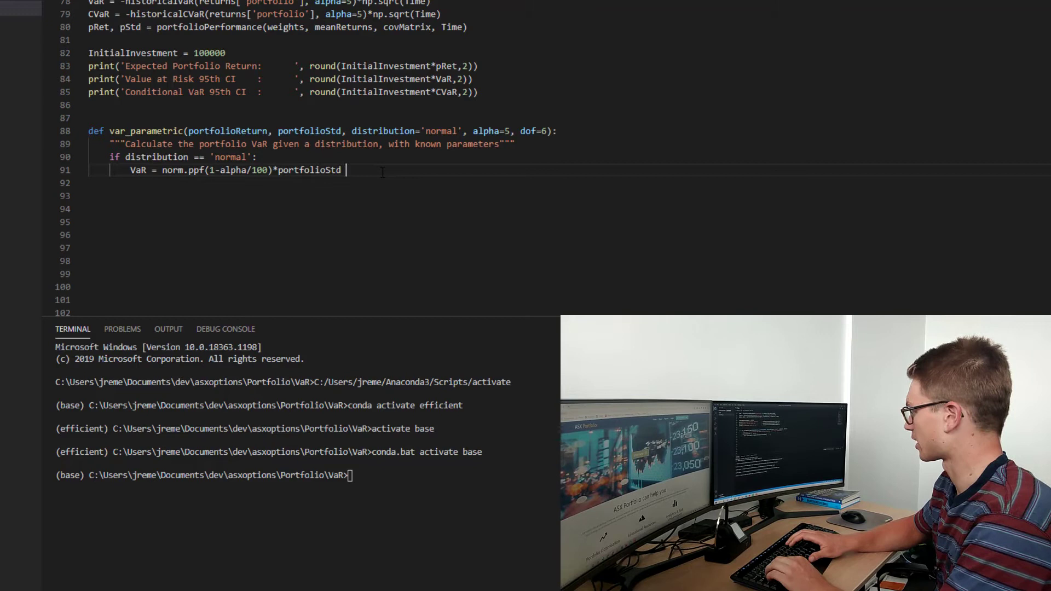
{"action": "type", "text": "- port"}
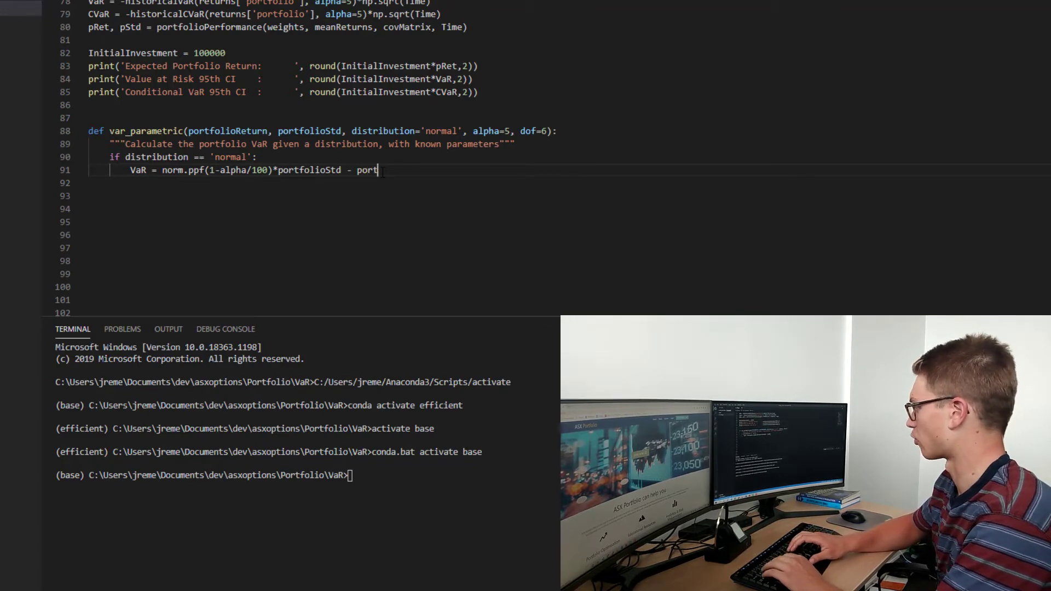
{"action": "type", "text": "folio"}
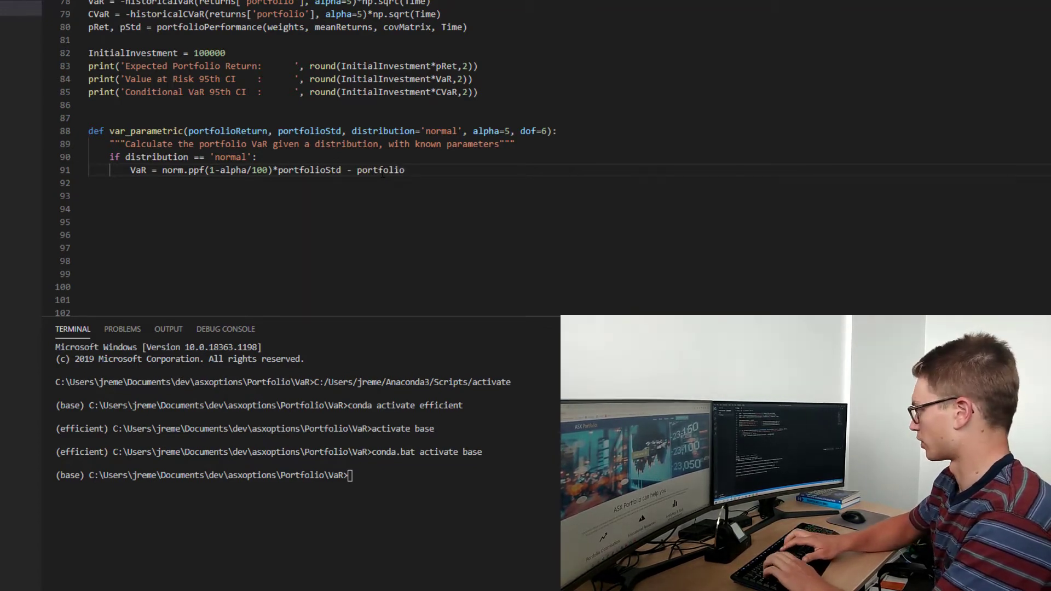
{"action": "type", "text": "Return"}
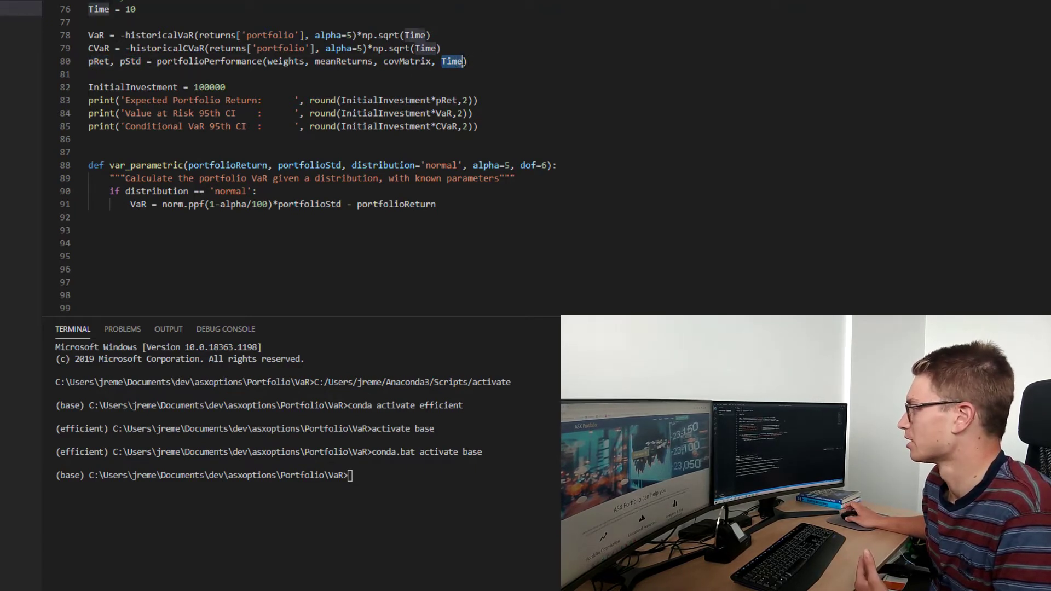
{"action": "double_click", "coordinate": [208, 61]}
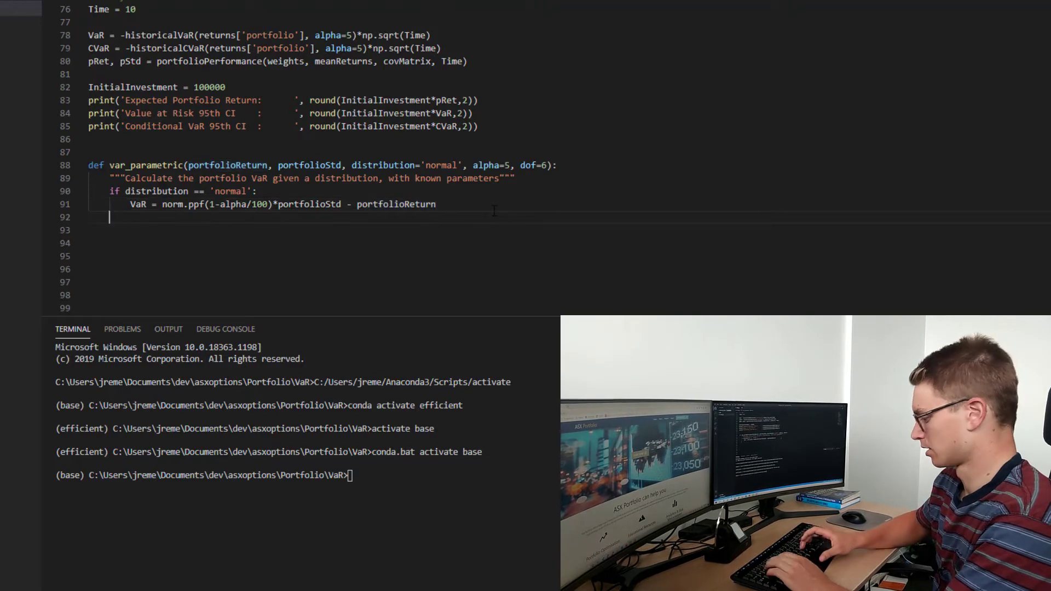
Write the elif distribution == 't-distribution': branch header.
{"action": "type", "text": "elif"}
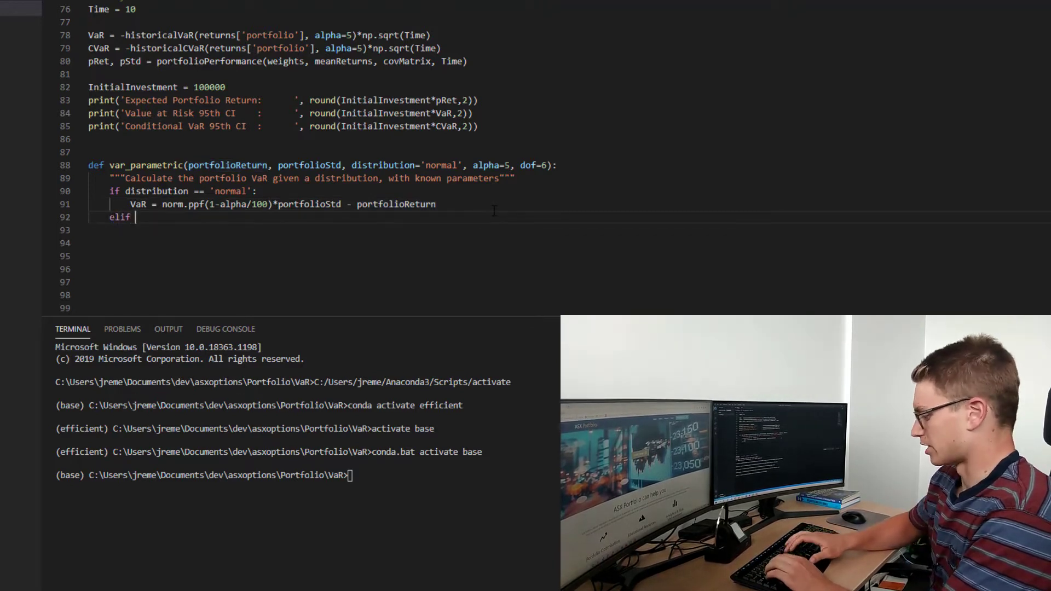
{"action": "type", "text": "distribution == 't-"}
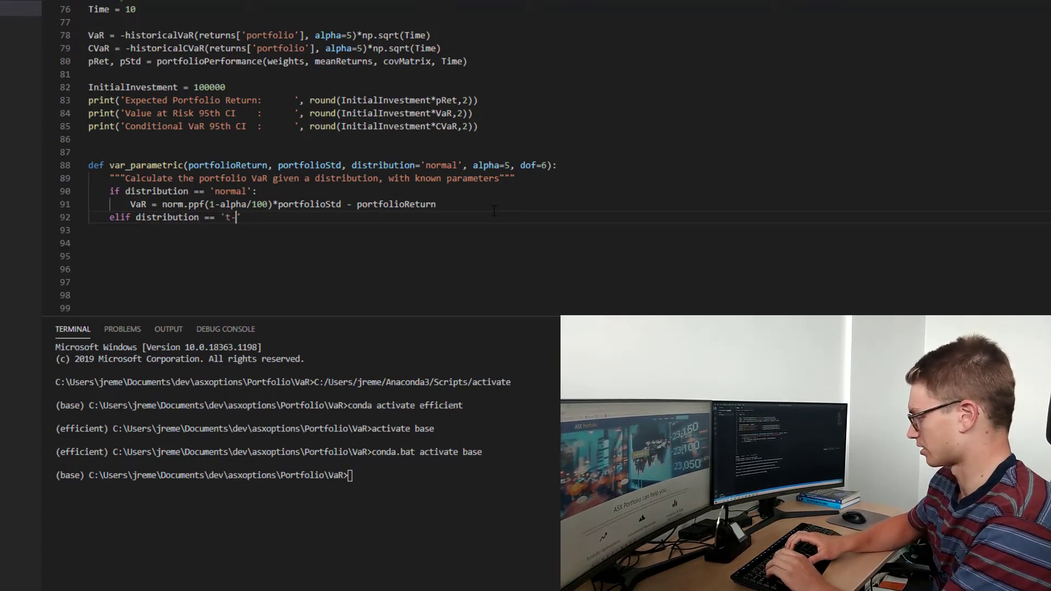
{"action": "type", "text": "distributio"}
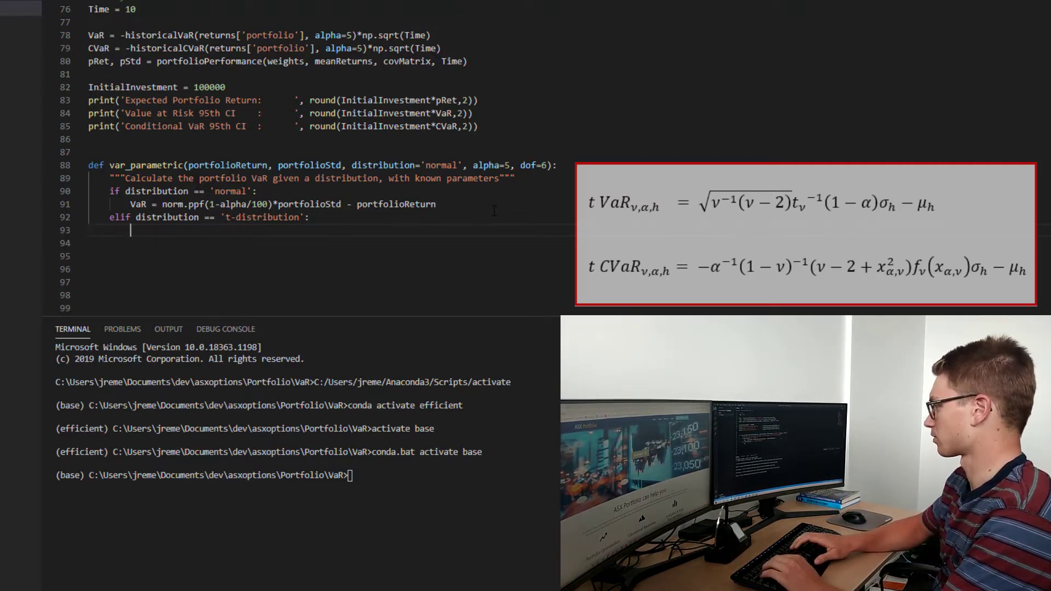
Set nu = dof and start VaR = np.sqrt((nu-2)/nu).
{"action": "type", "text": "nu ="}
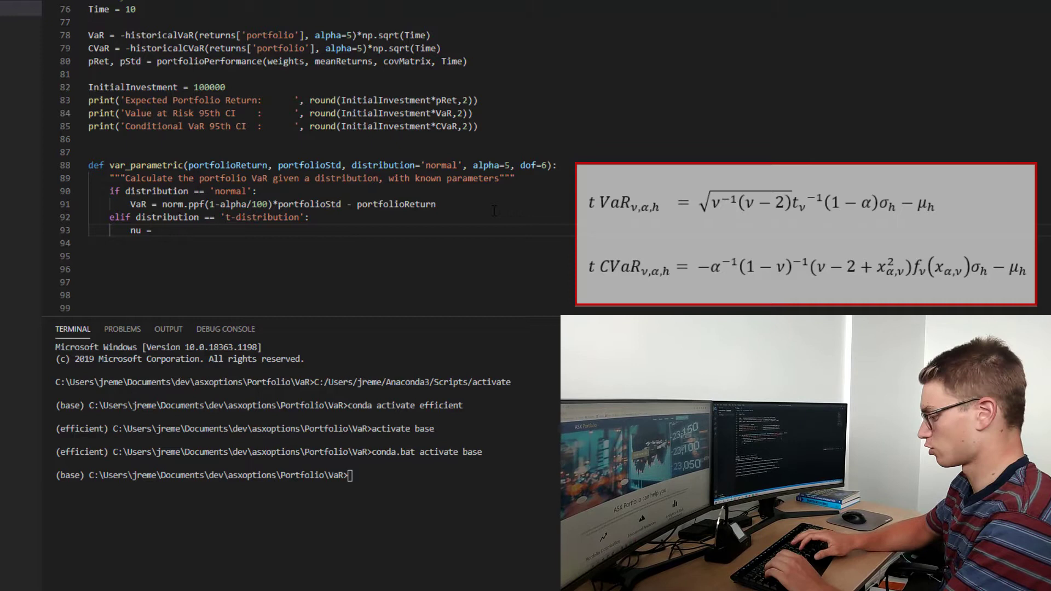
{"action": "type", "text": "dof"}
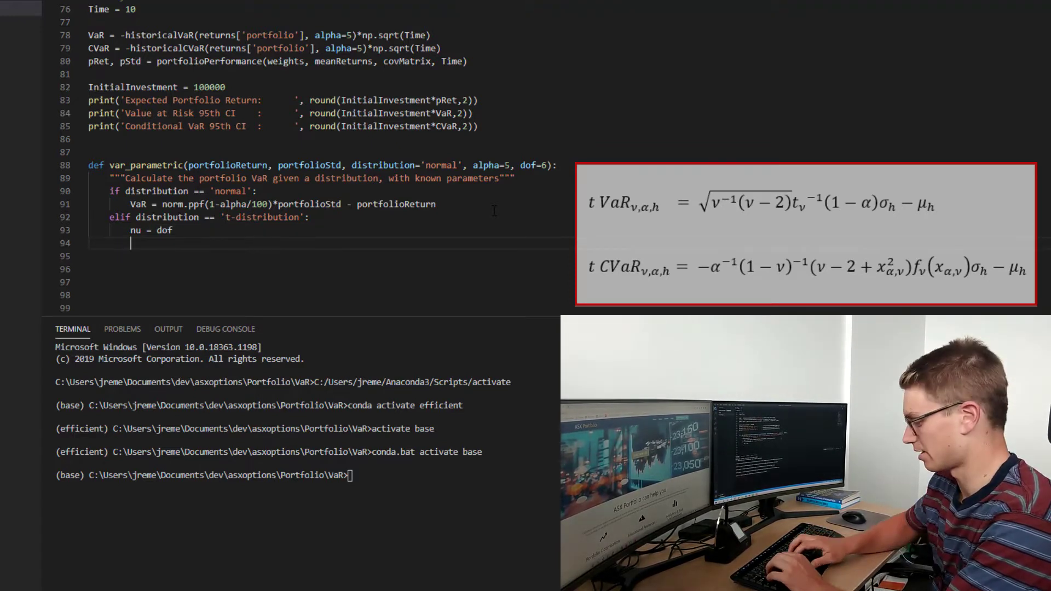
{"action": "type", "text": "VaR"}
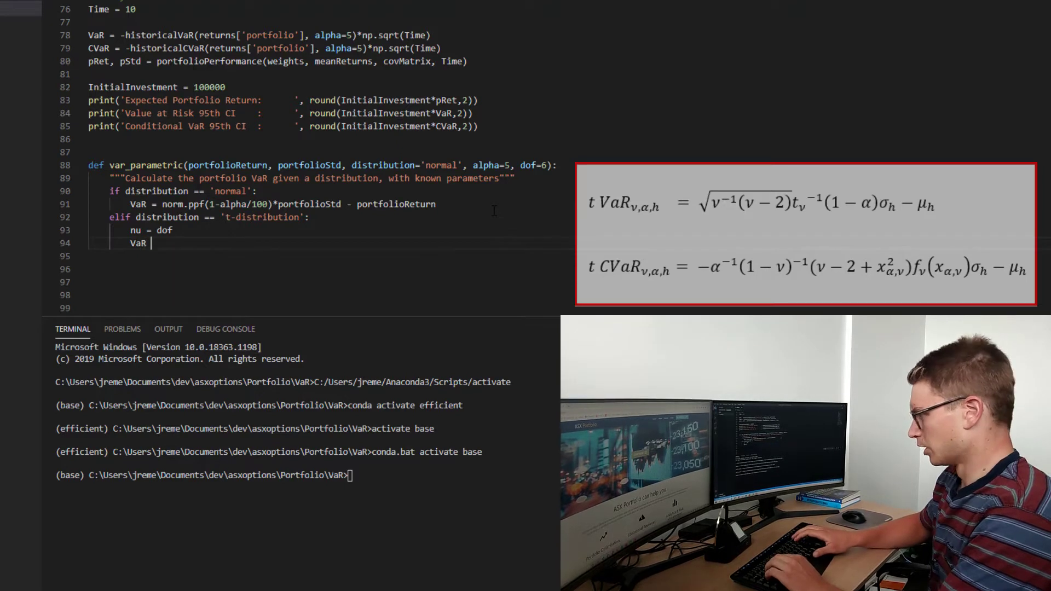
{"action": "type", "text": "="}
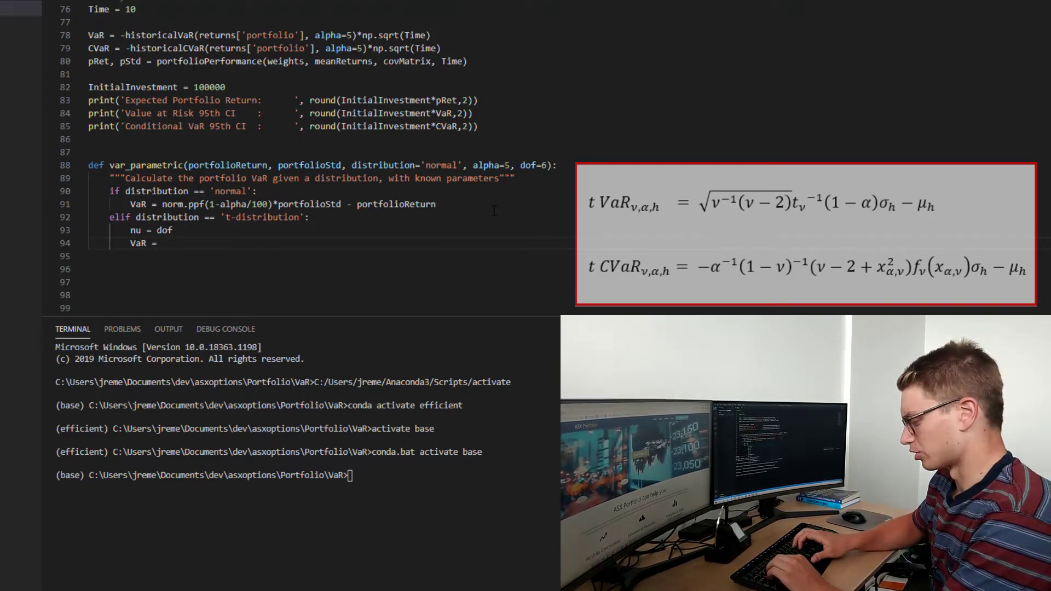
{"action": "type", "text": "np"}
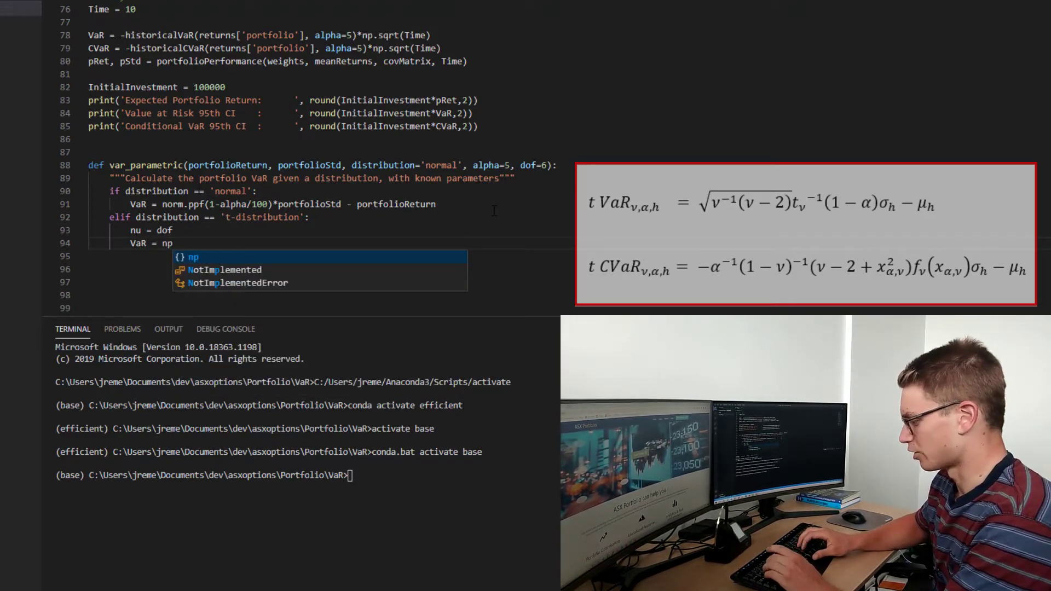
{"action": "type", "text": ".sqrt"}
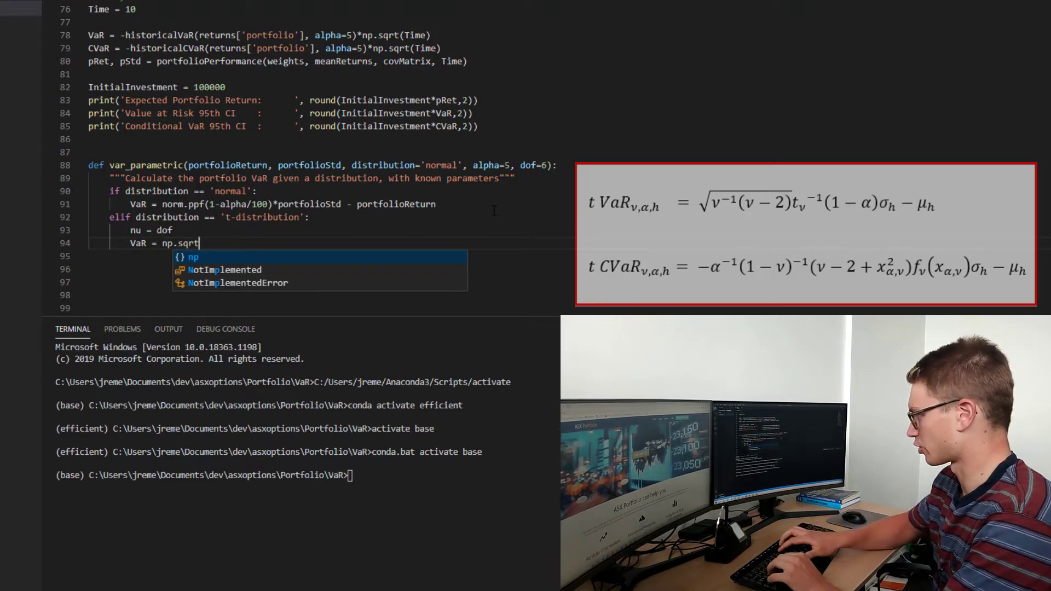
{"action": "type", "text": "())"}
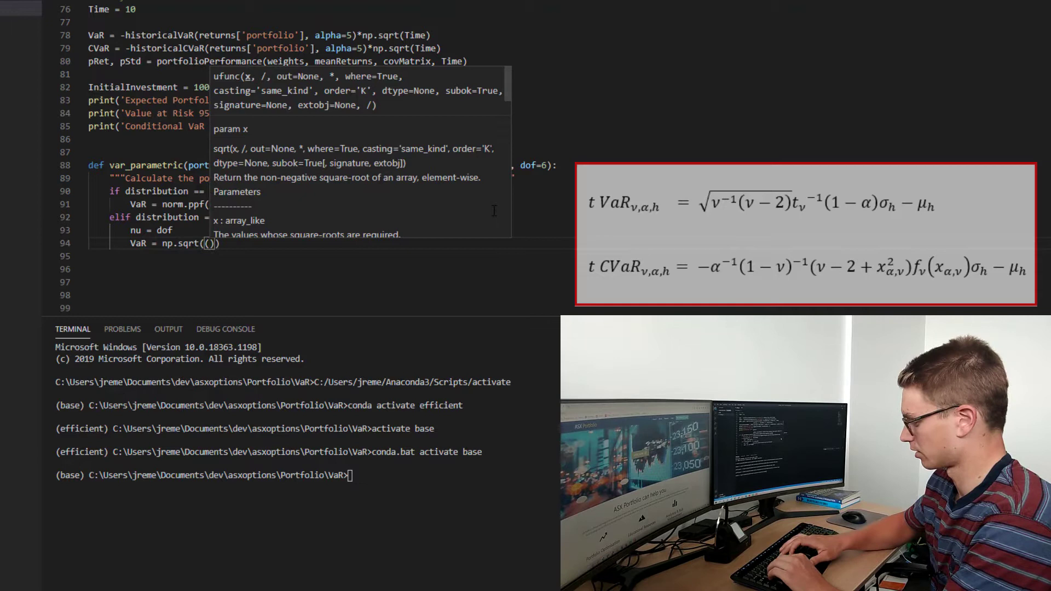
{"action": "type", "text": "nu-2)"}
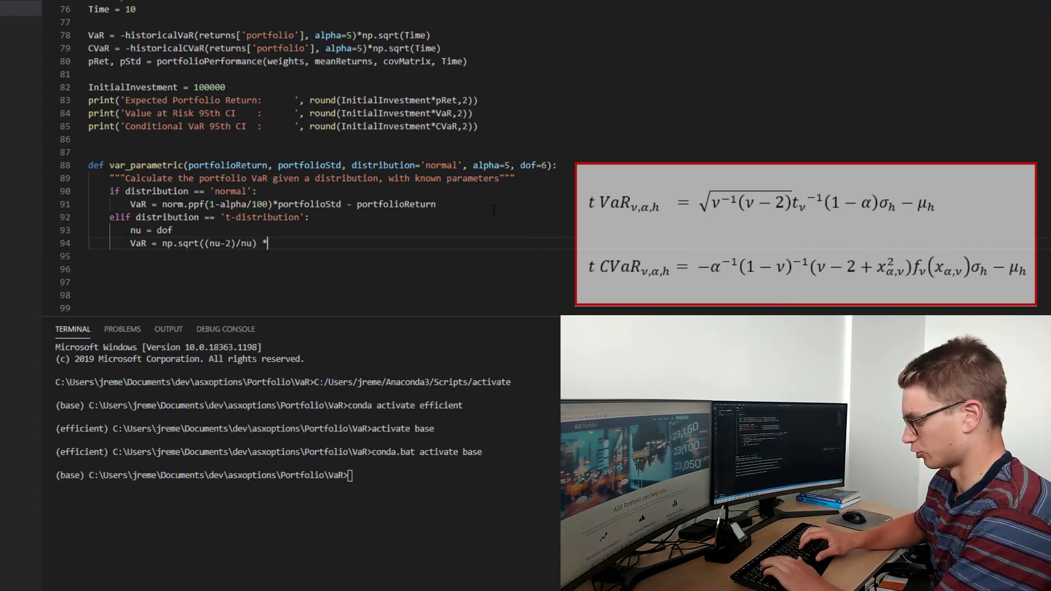
Complete it with * t.ppf(1-alpha/100, nu)*portfolioStd - portfolioReturn and highlight portfolioReturn's uses.
{"action": "type", "text": "t."}
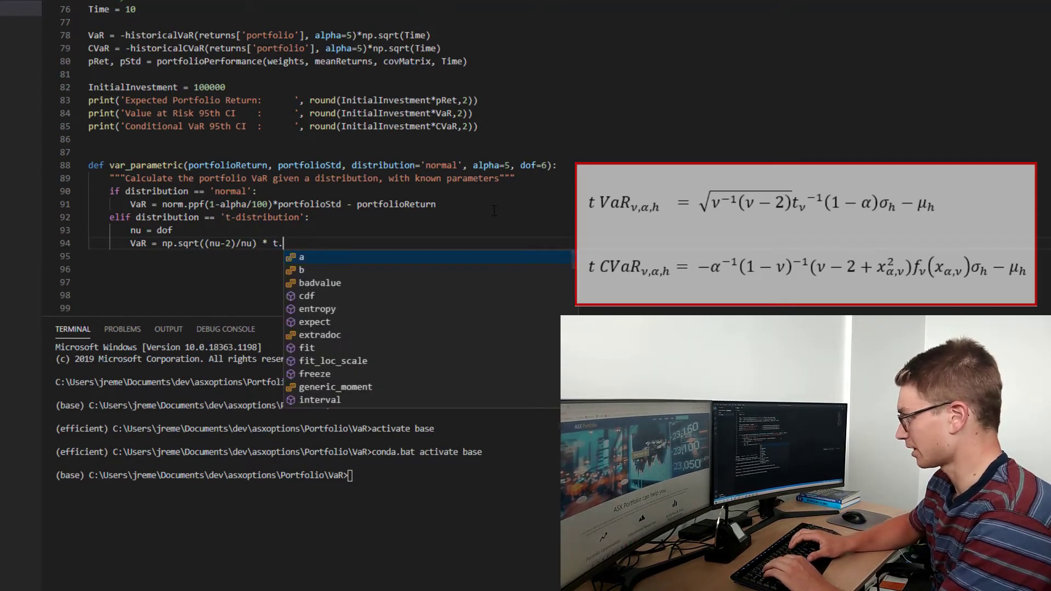
{"action": "type", "text": "ppf()"}
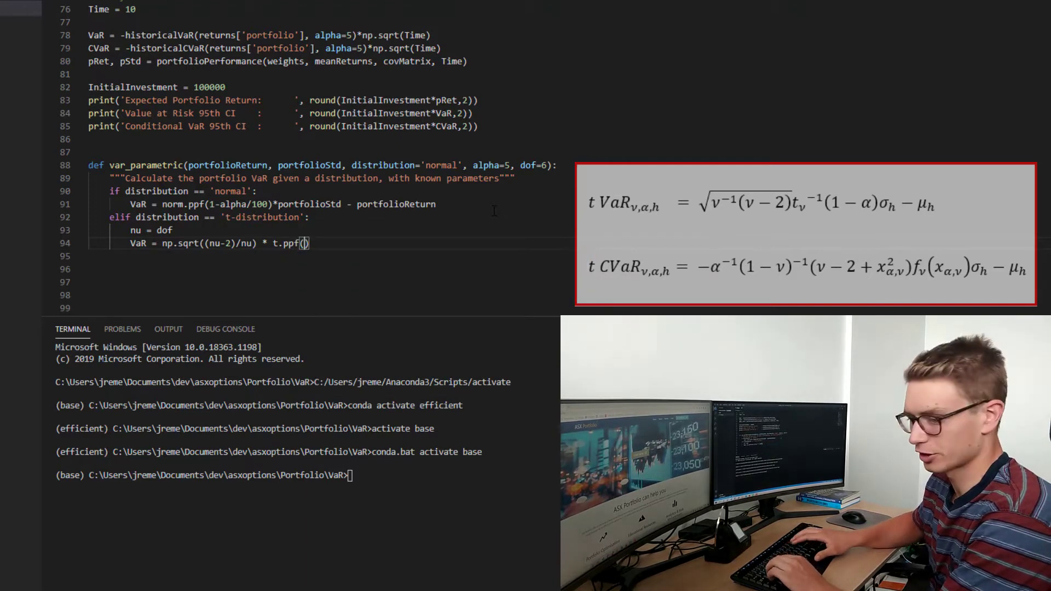
{"action": "type", "text": "1-"}
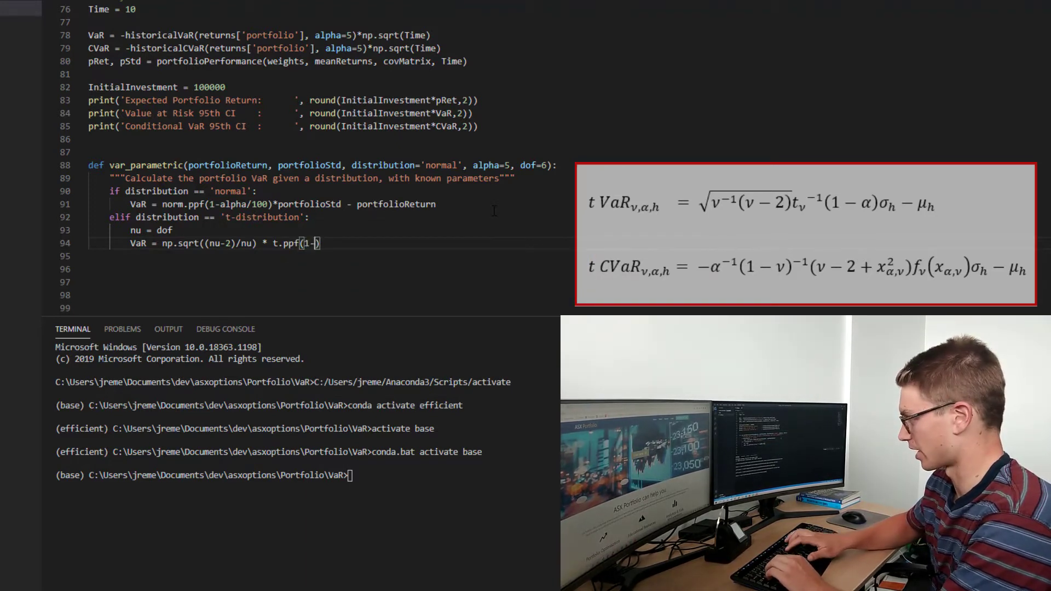
{"action": "type", "text": "alpha"}
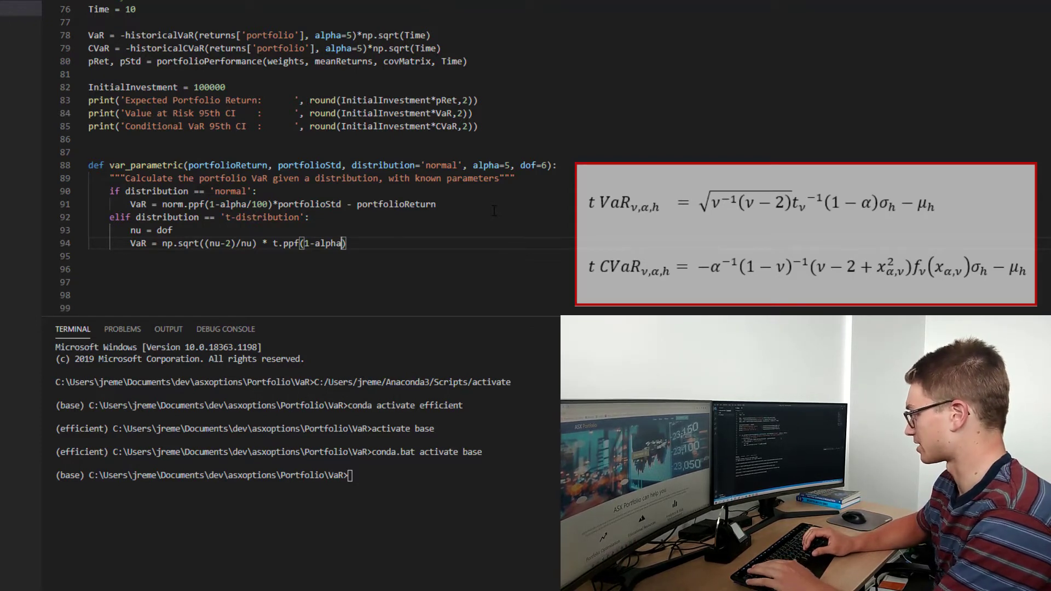
{"action": "type", "text": "/"}
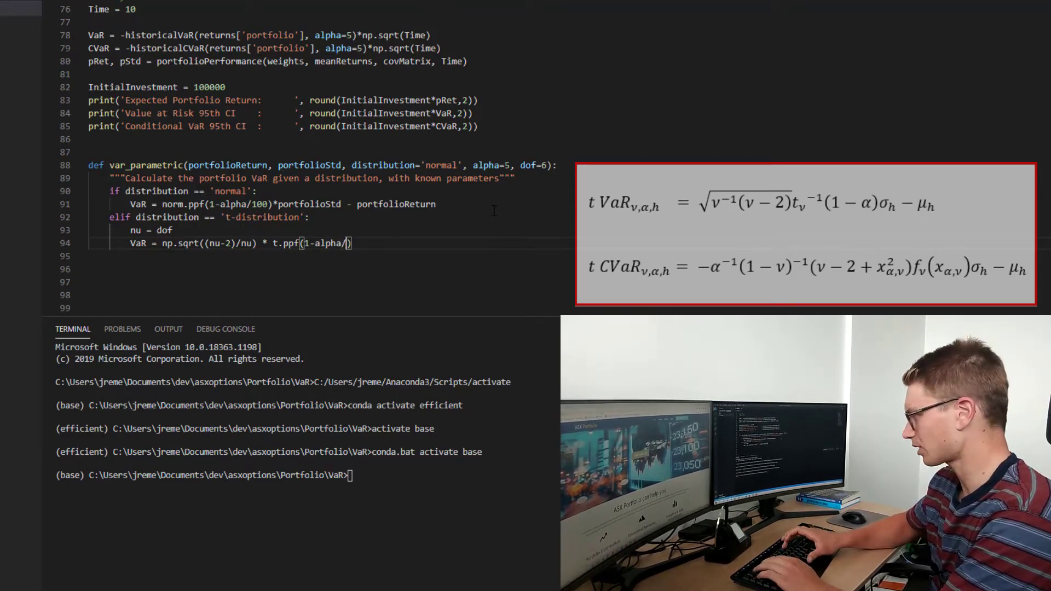
{"action": "type", "text": "100"}
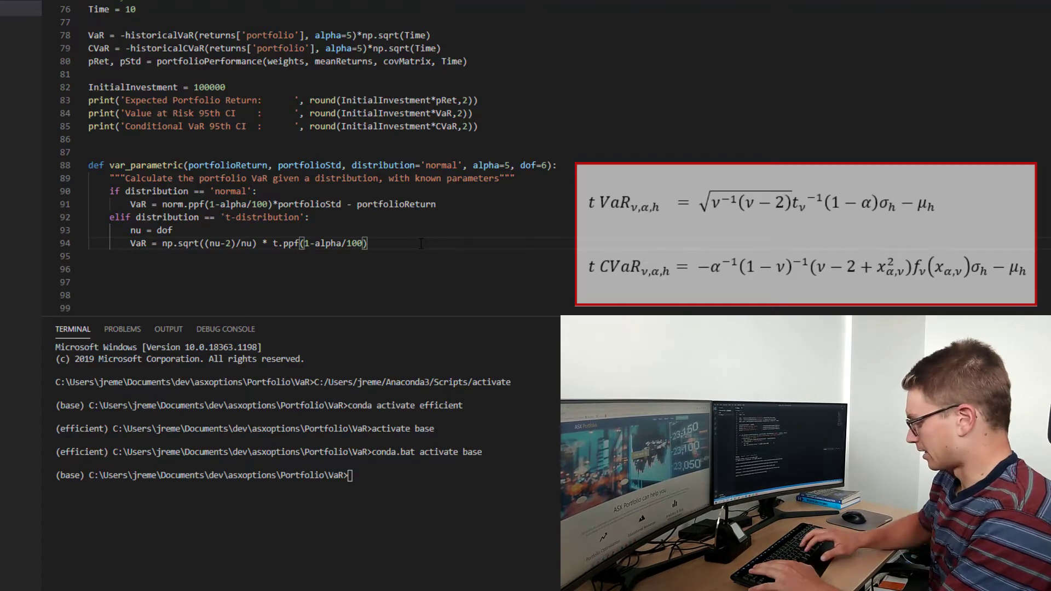
{"action": "type", "text": ", nu"}
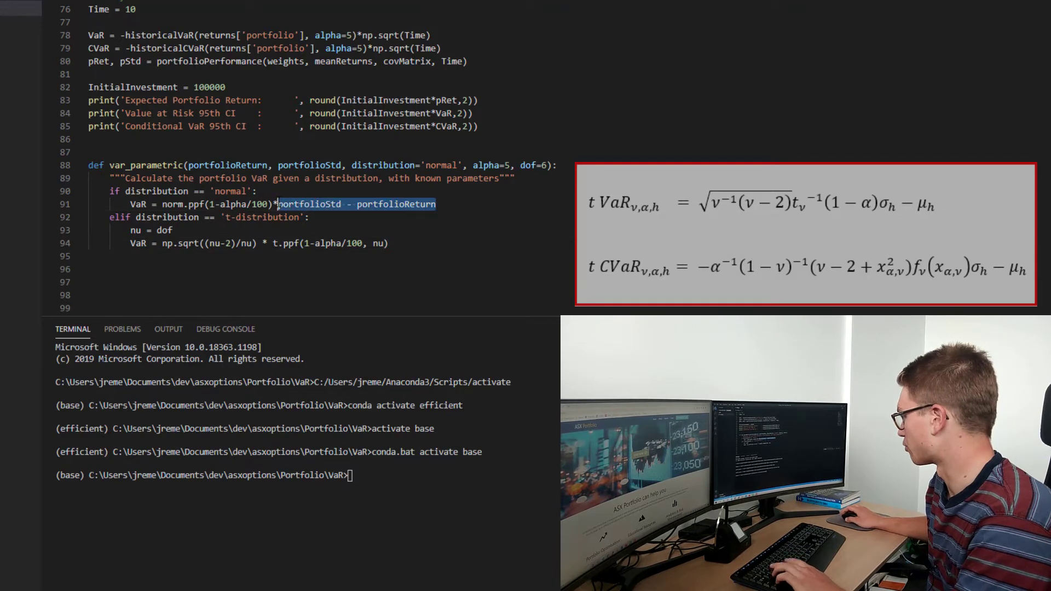
{"action": "type", "text": "*portfolioStd - portfolioReturn"}
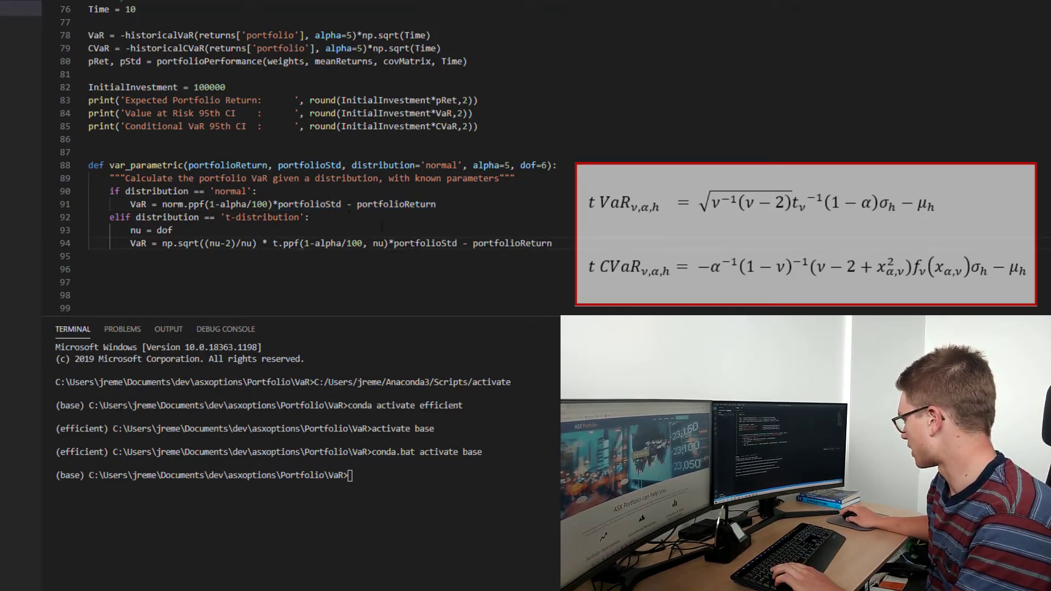
{"action": "double_click", "coordinate": [513, 243]}
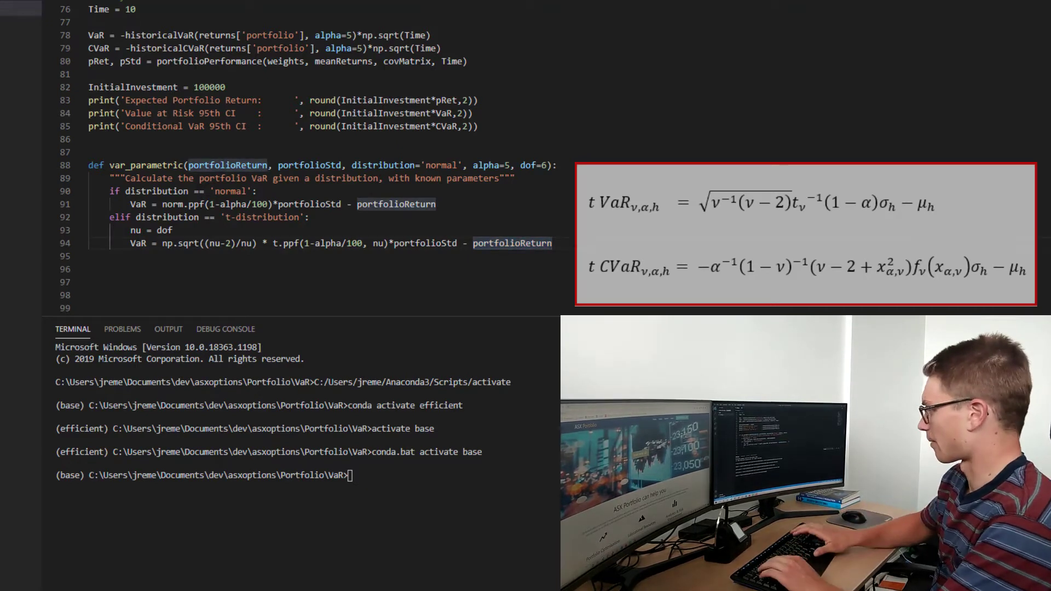
Add else: raise TypeError("Expected distribution to be 'normal' or 't-distribution'") followed by return VaR.
{"action": "type", "text": "else:"}
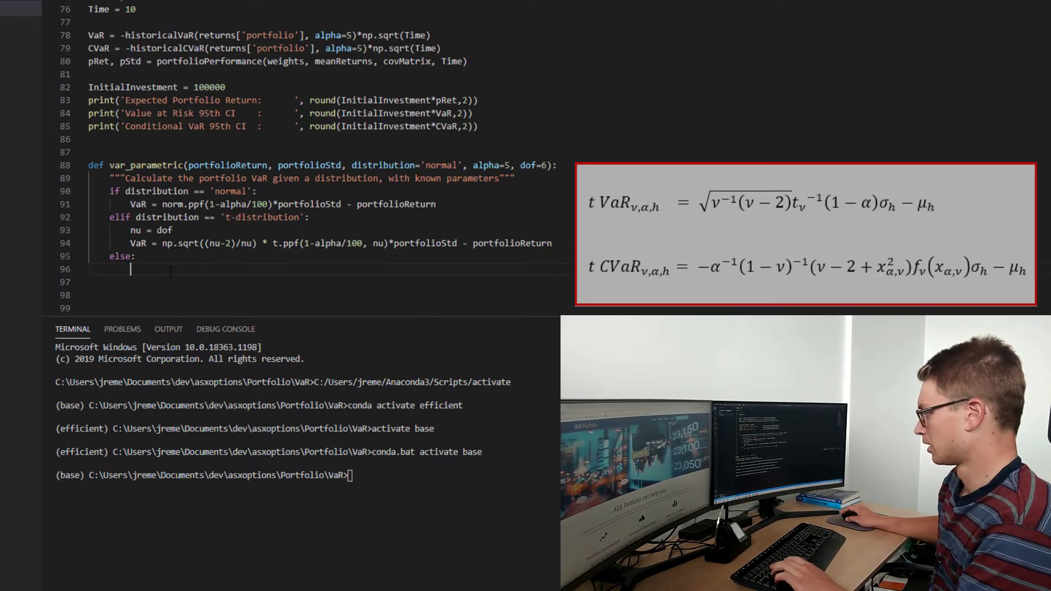
{"action": "type", "text": "raise TypeError(\"expected returns to be dataframe or series\")"}
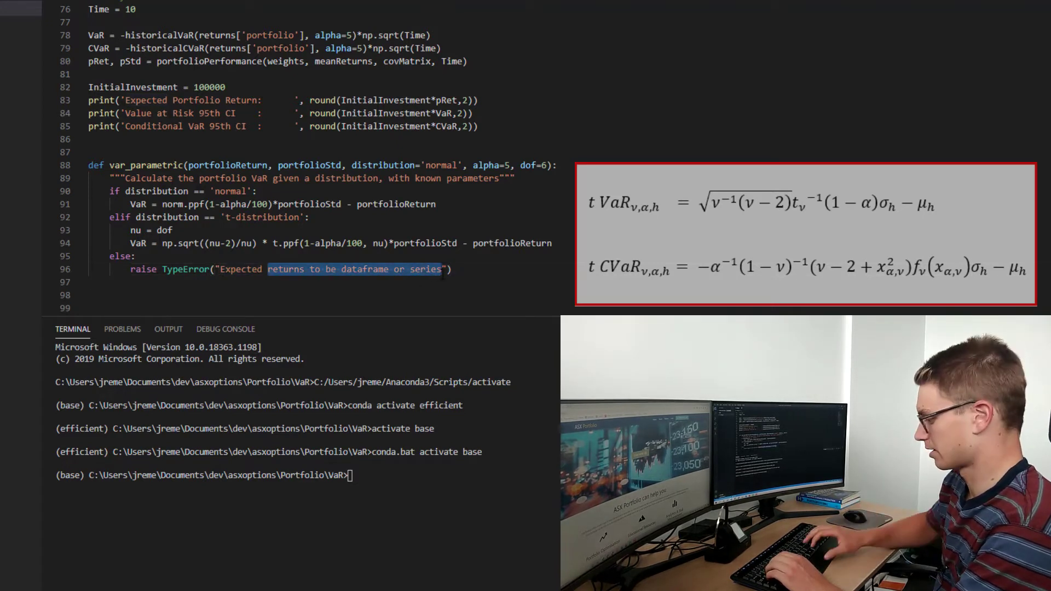
{"action": "type", "text": "distrub"}
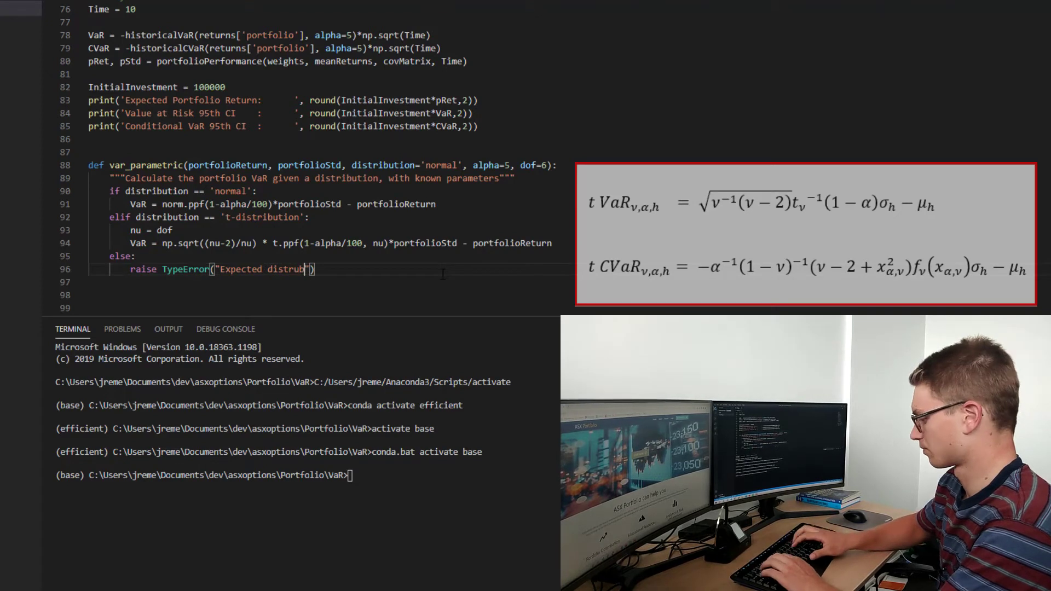
{"action": "key", "text": "backspace"}
{"action": "type", "text": "ibution to "}
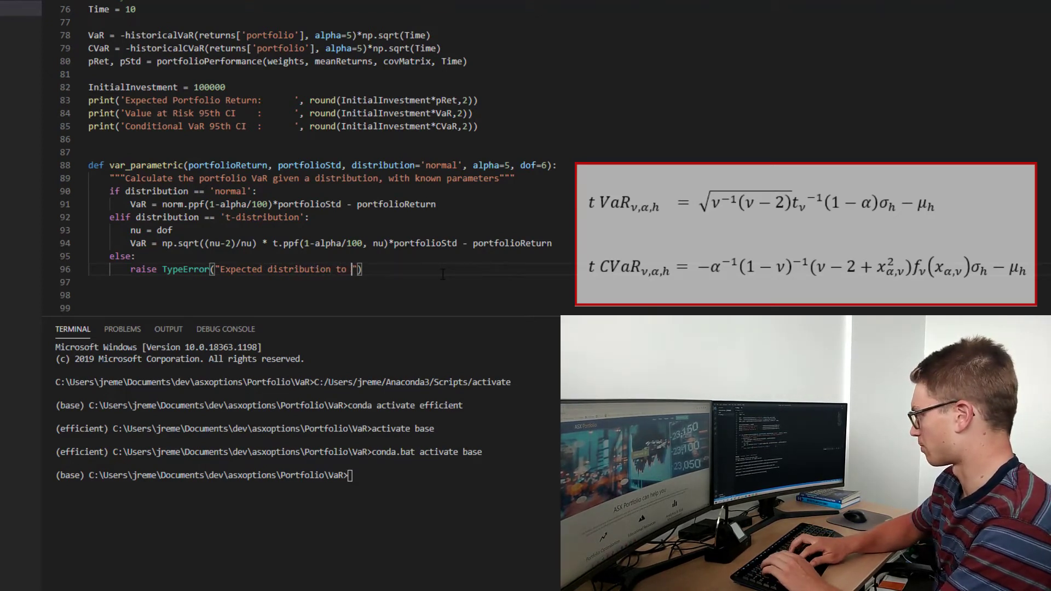
{"action": "type", "text": "be 'norm"}
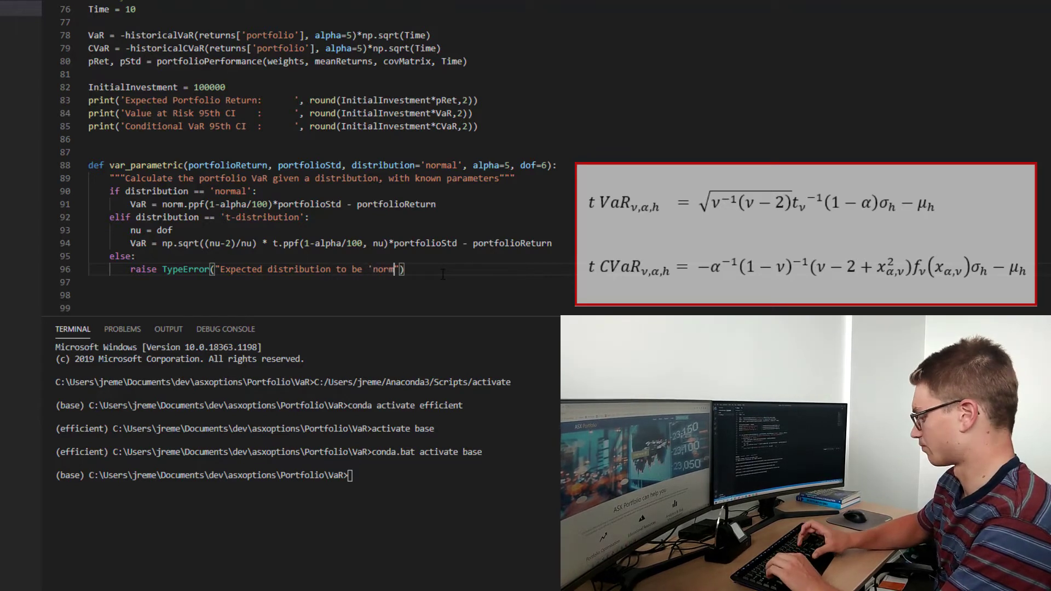
{"action": "type", "text": "or"}
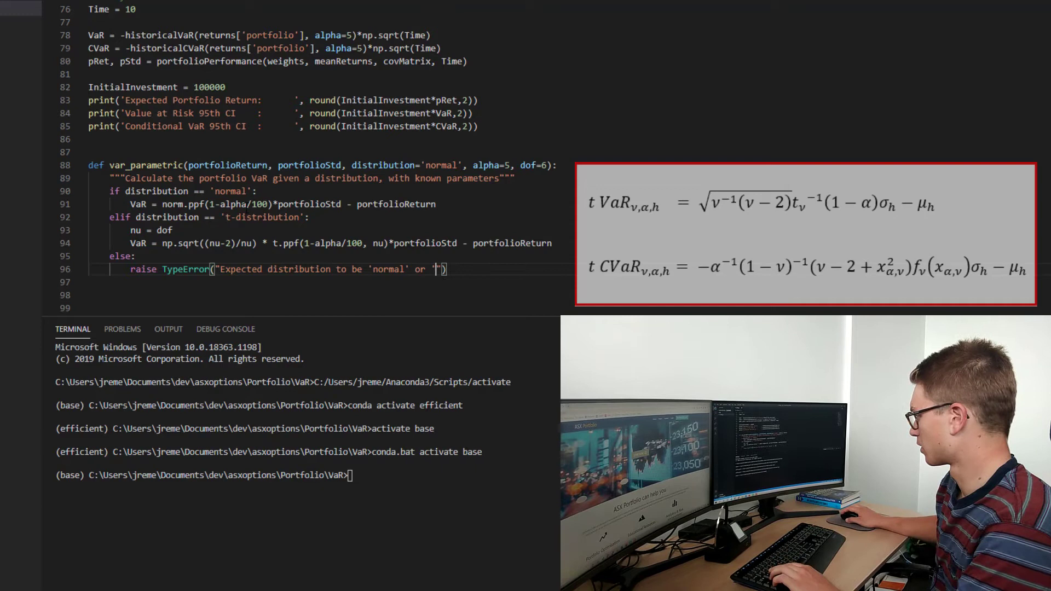
{"action": "double_click", "coordinate": [262, 217]}
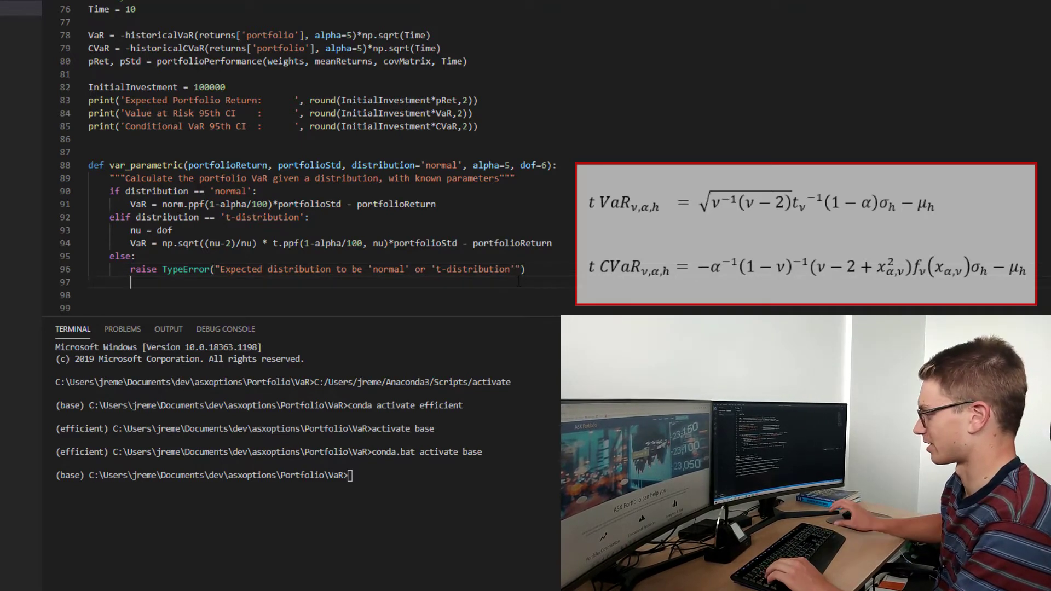
{"action": "type", "text": "return VaR"}
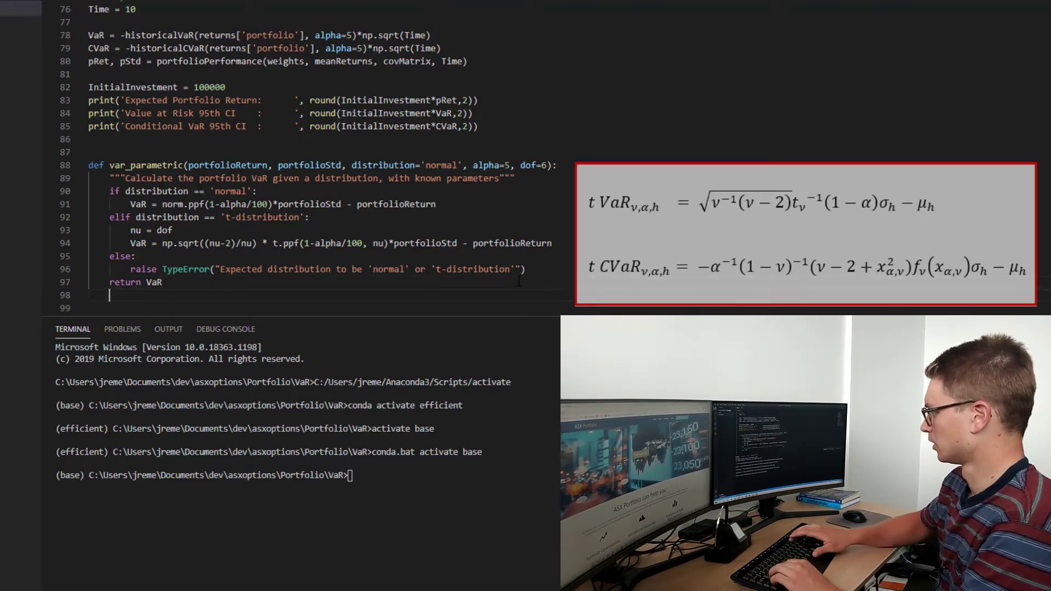
Duplicate var_parametric as cvar_parametric and clear both copied VaR formulas into empty CVaR assignments.
{"action": "scroll", "scroll_direction": "down", "scroll_amount": 3}
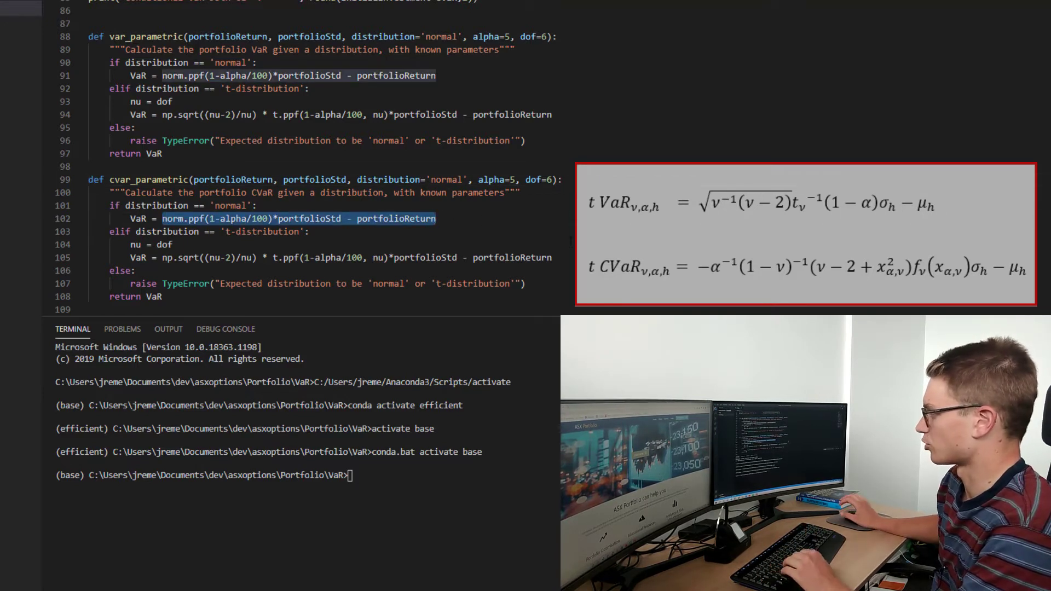
{"action": "key", "text": "Delete"}
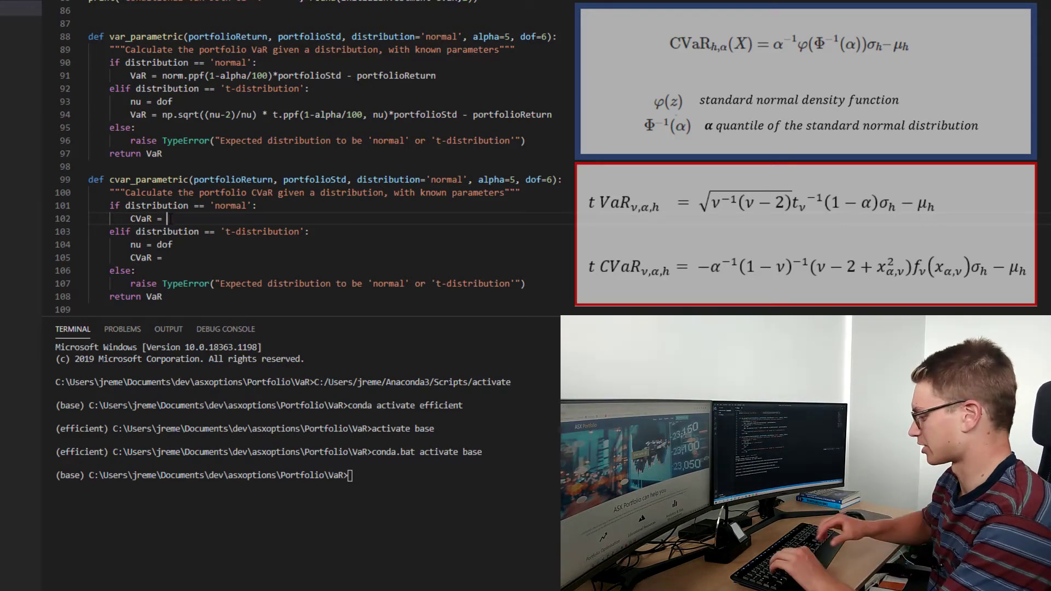
Write CVaR = (alpha/100)**-1 * norm.pdf(norm.ppf(alpha/100))*portfolioStd - portfolioReturn, then move to the t-distribution branch.
{"action": "type", "text": "()"}
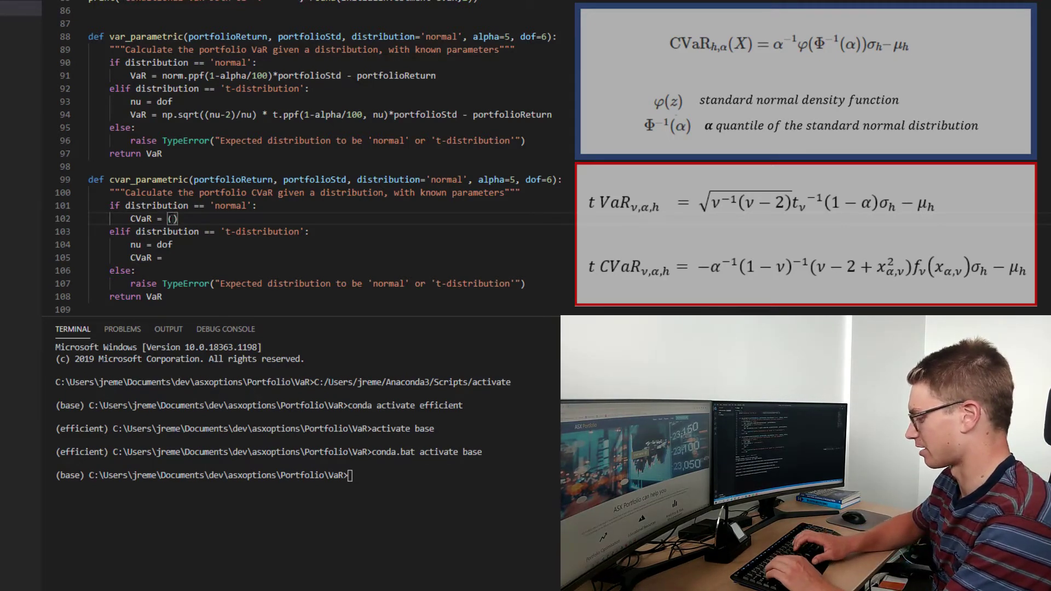
{"action": "type", "text": "alpha"}
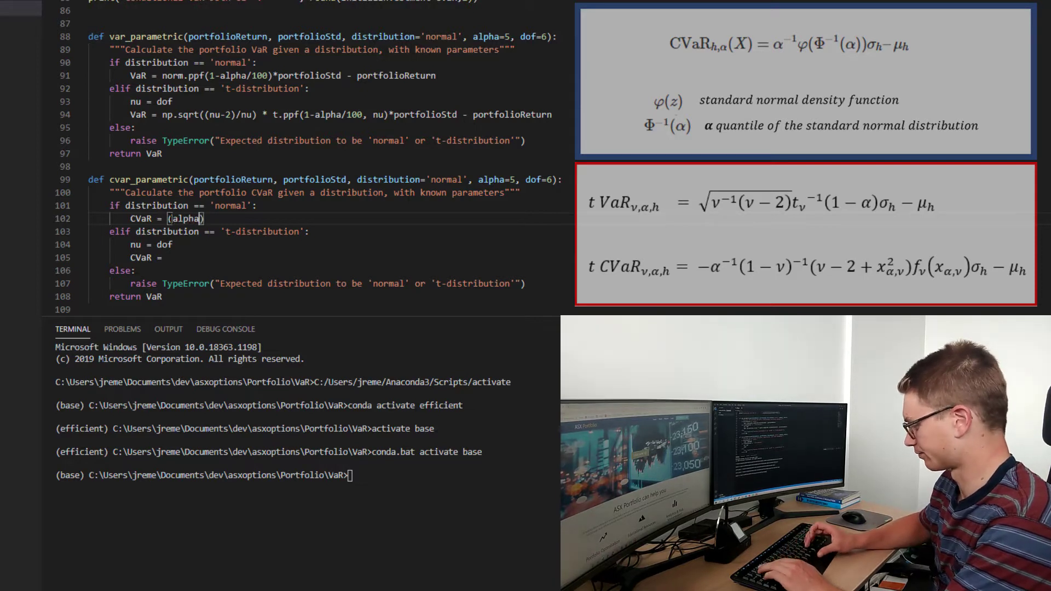
{"action": "type", "text": "/"}
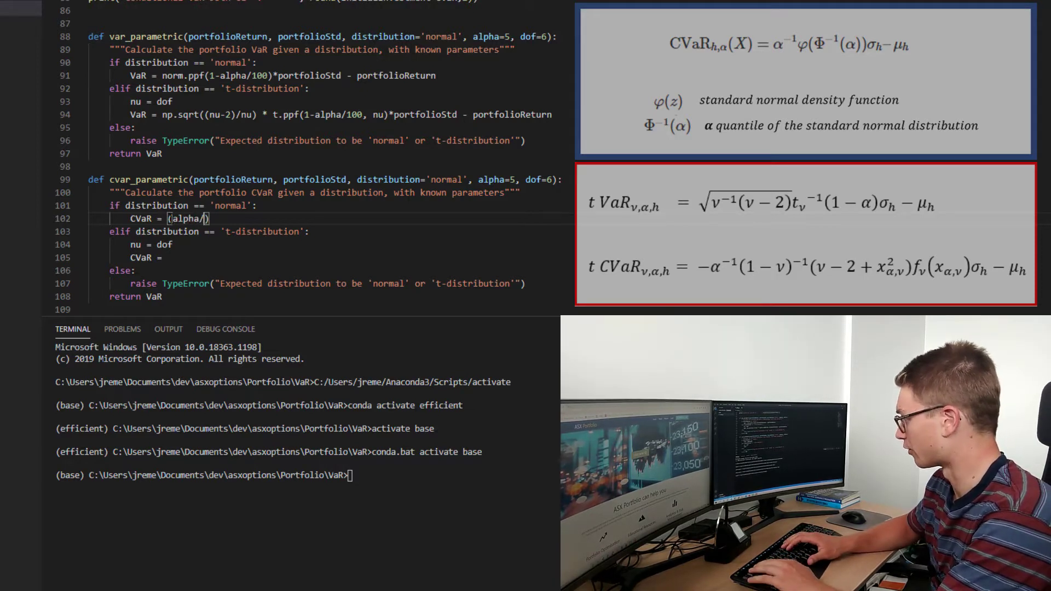
{"action": "type", "text": "100"}
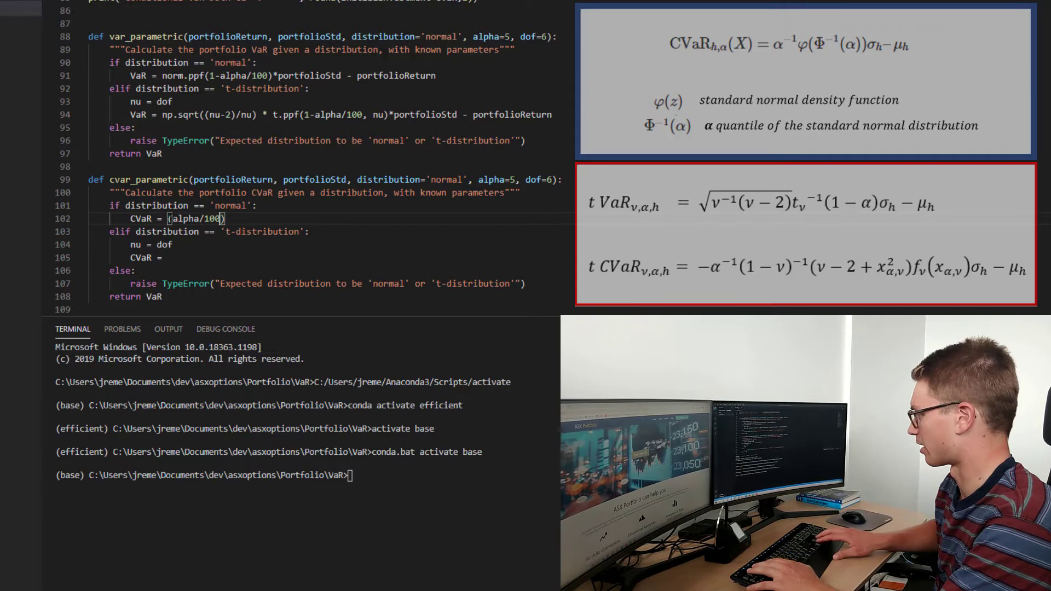
{"action": "type", "text": "**"}
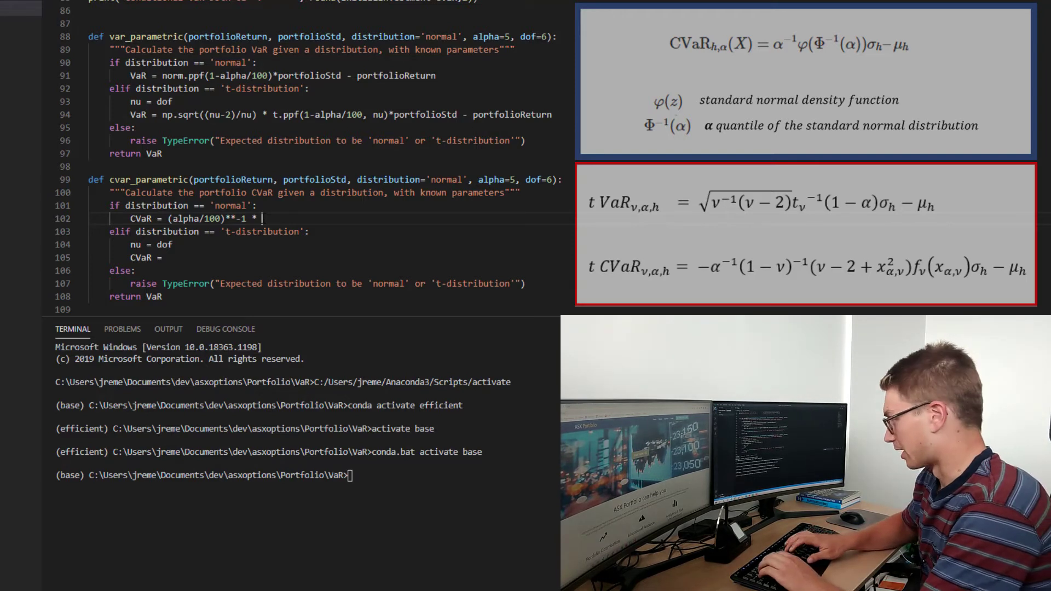
{"action": "type", "text": "norm."}
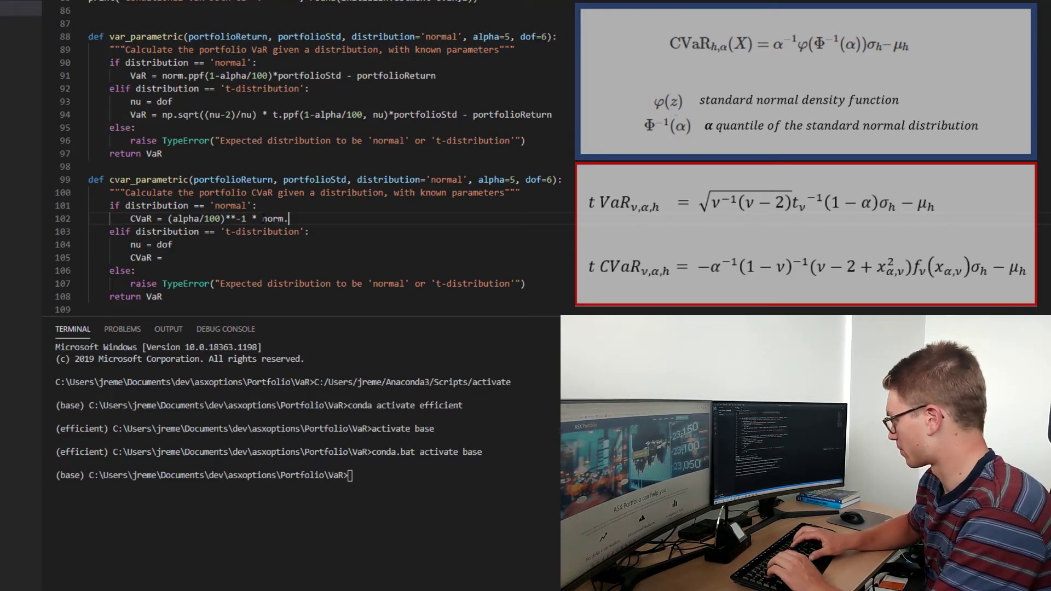
{"action": "type", "text": "pdf(norm)"}
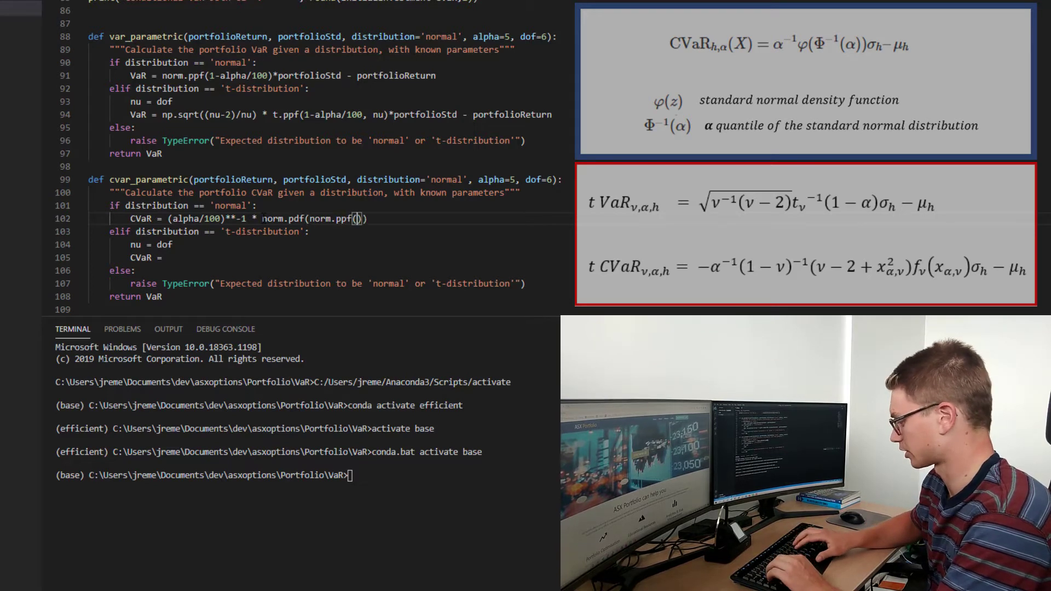
{"action": "type", "text": "alpha"}
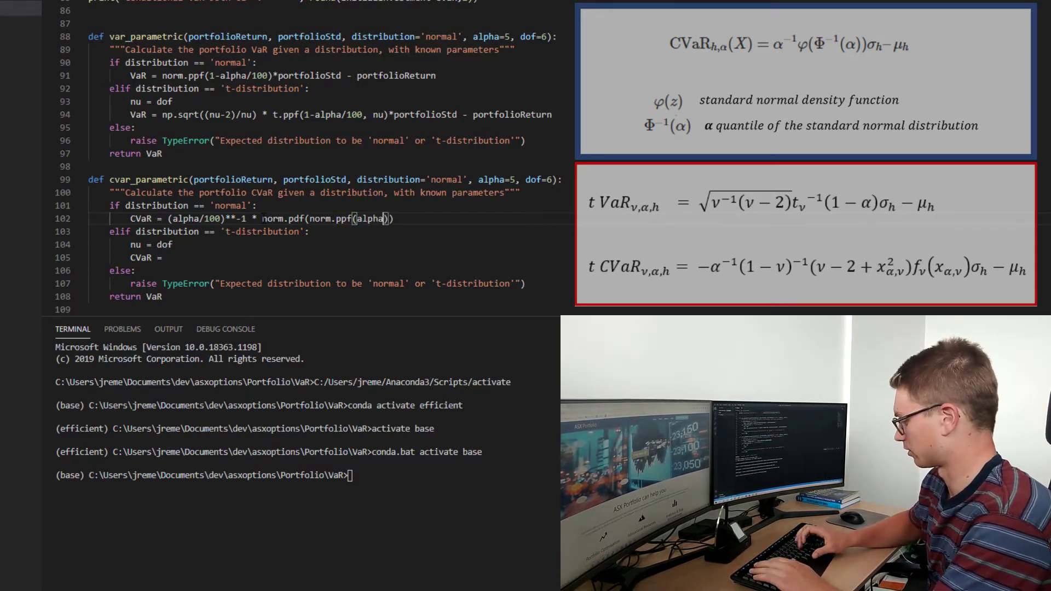
{"action": "type", "text": "/100"}
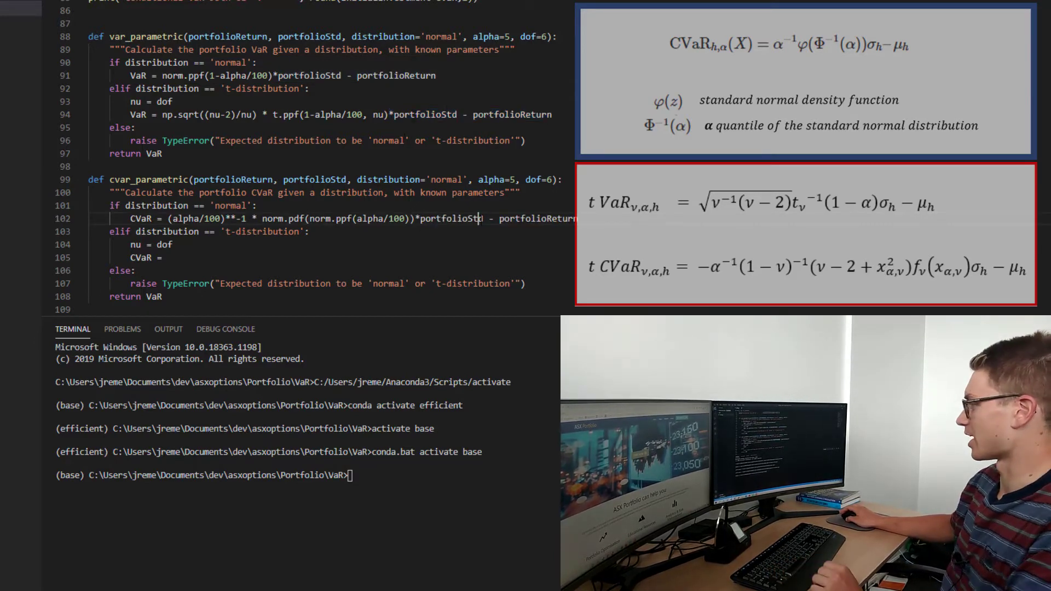
{"action": "double_click", "coordinate": [537, 218]}
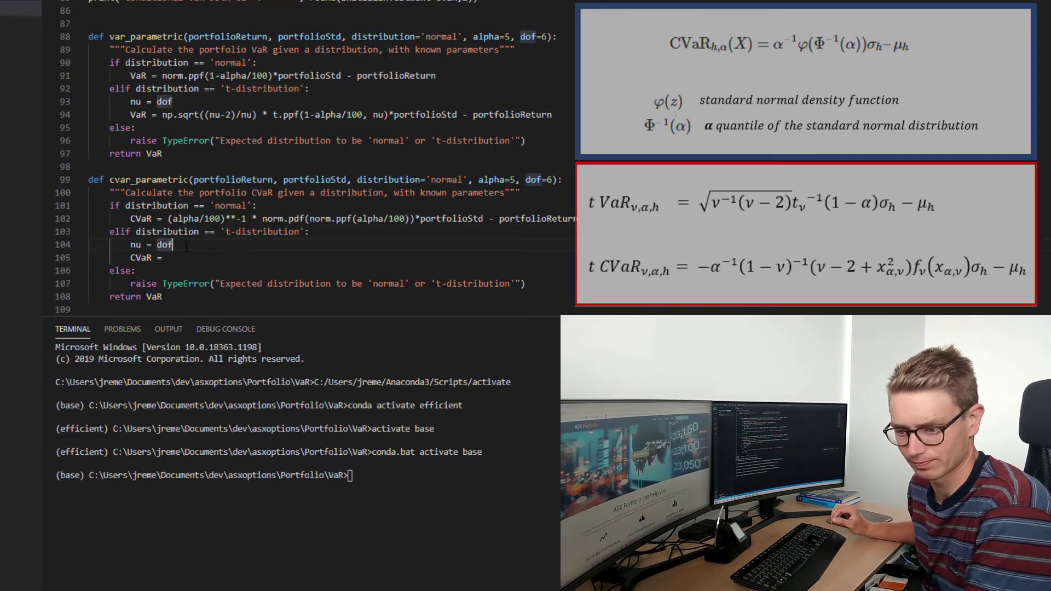
Write x_anu = t.ppf(alpha/100, nu) on a new line in the t-distribution branch.
{"action": "key", "text": "enter"}
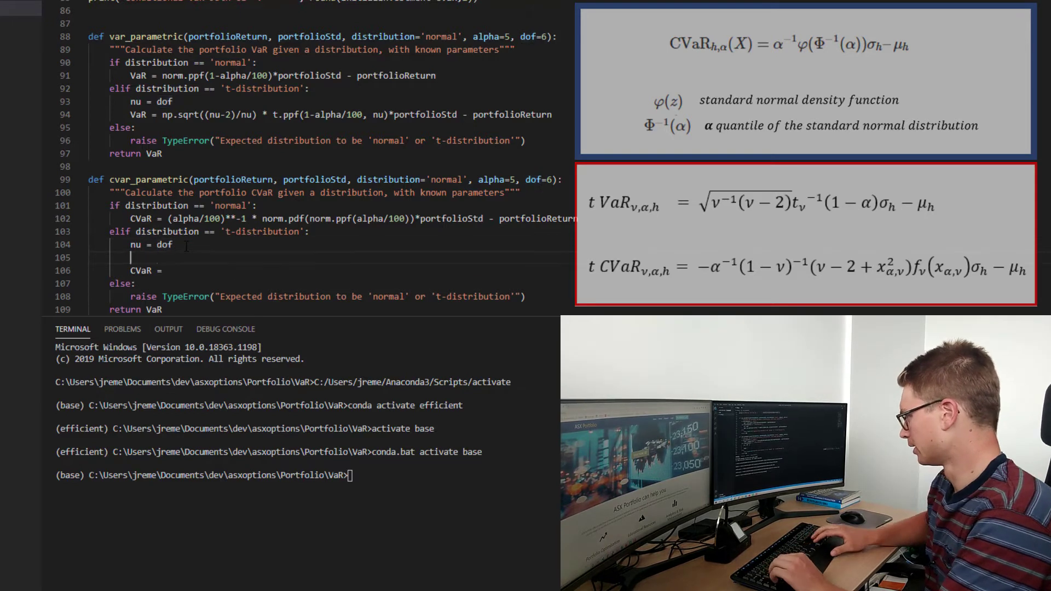
{"action": "left_click_drag", "start_coordinate": [132, 258], "coordinate": [165, 244]}
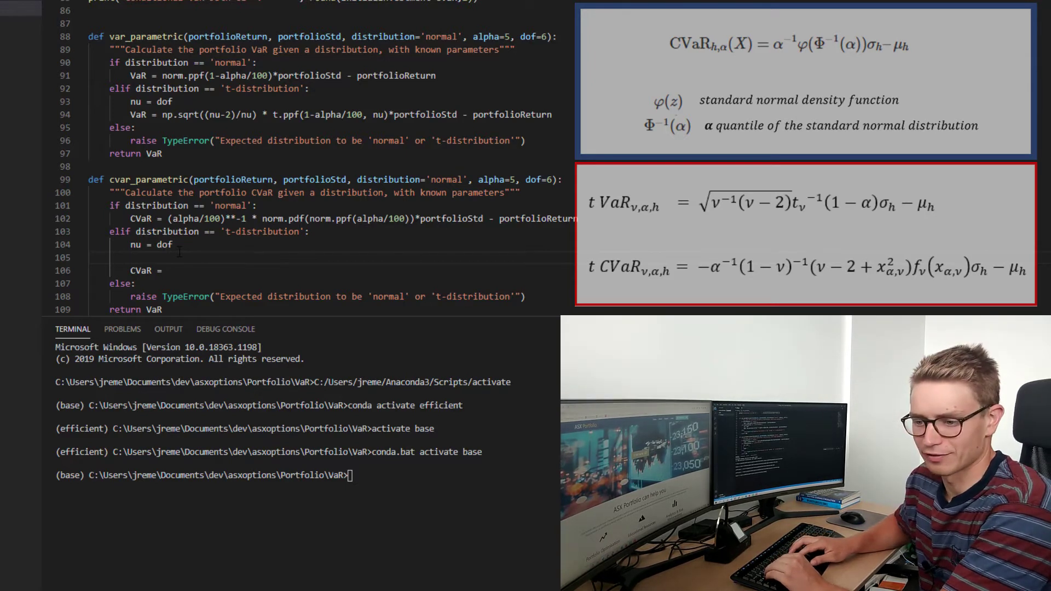
{"action": "type", "text": "x"}
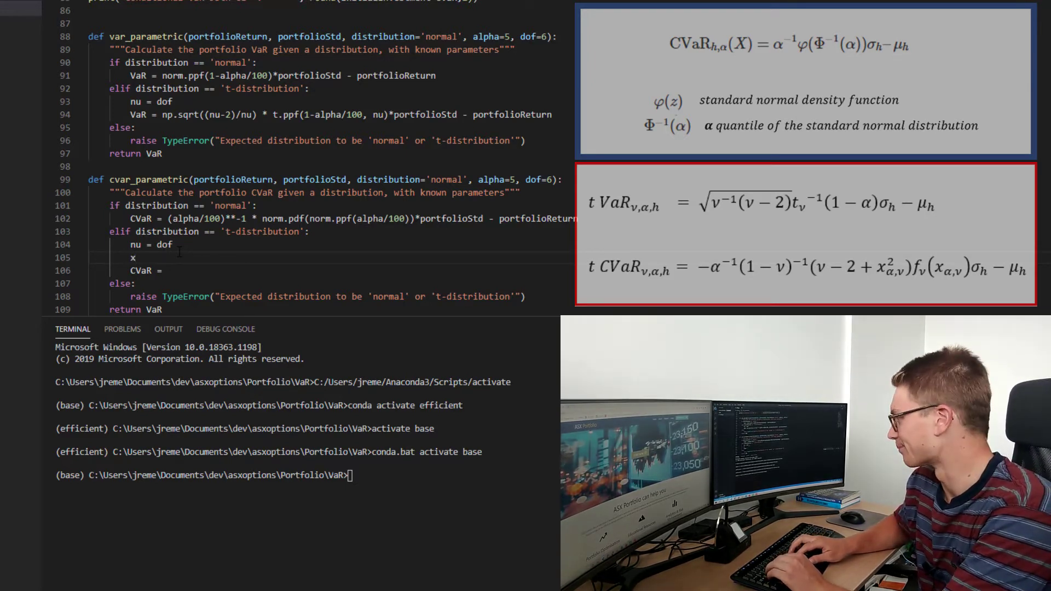
{"action": "type", "text": "anu ="}
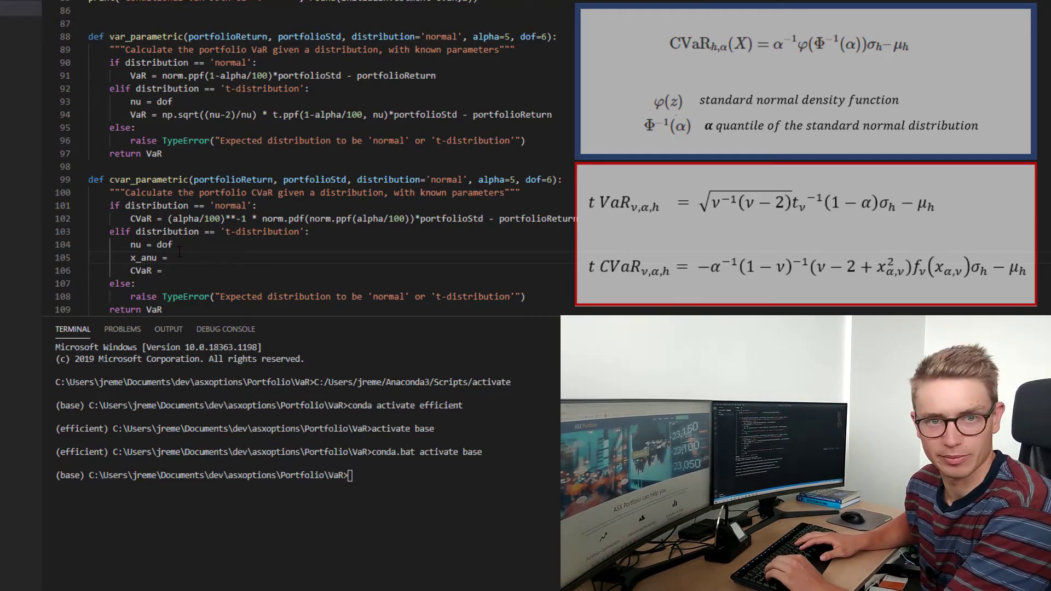
{"action": "type", "text": "t."}
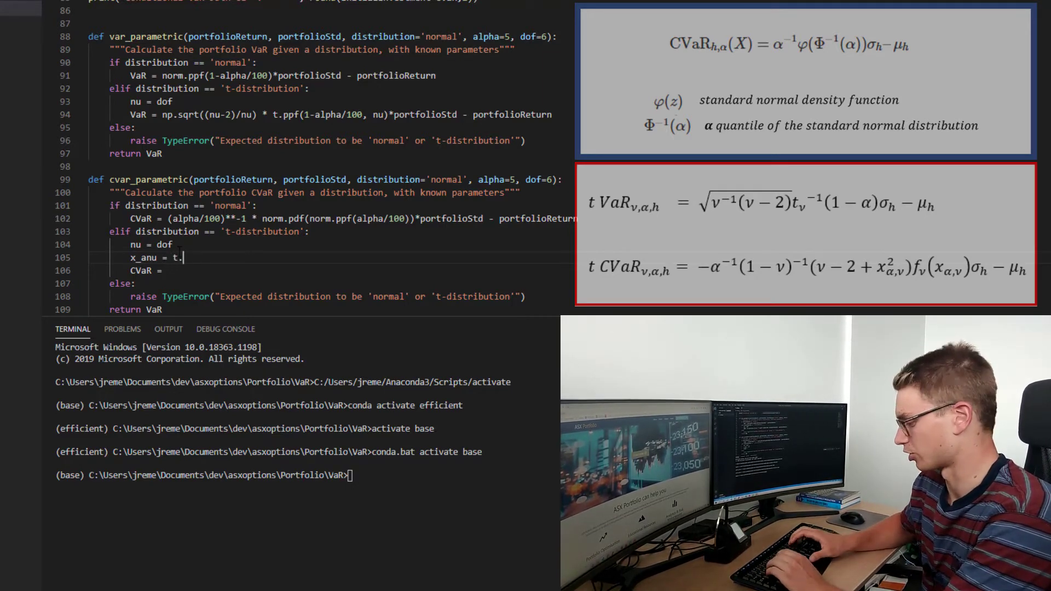
{"action": "type", "text": "ppf(alpha/100"}
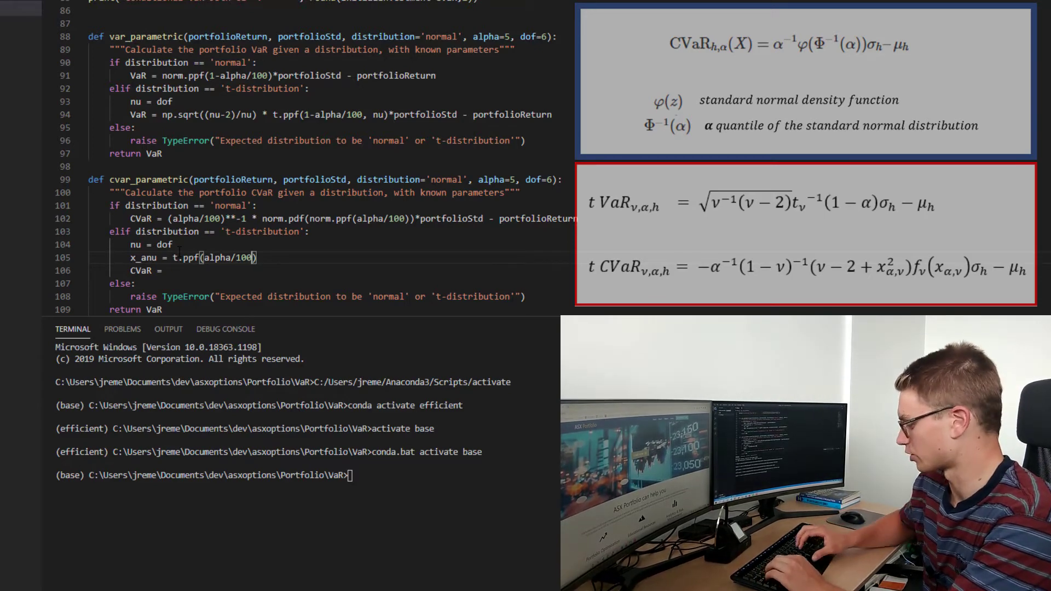
{"action": "type", "text": ", nu"}
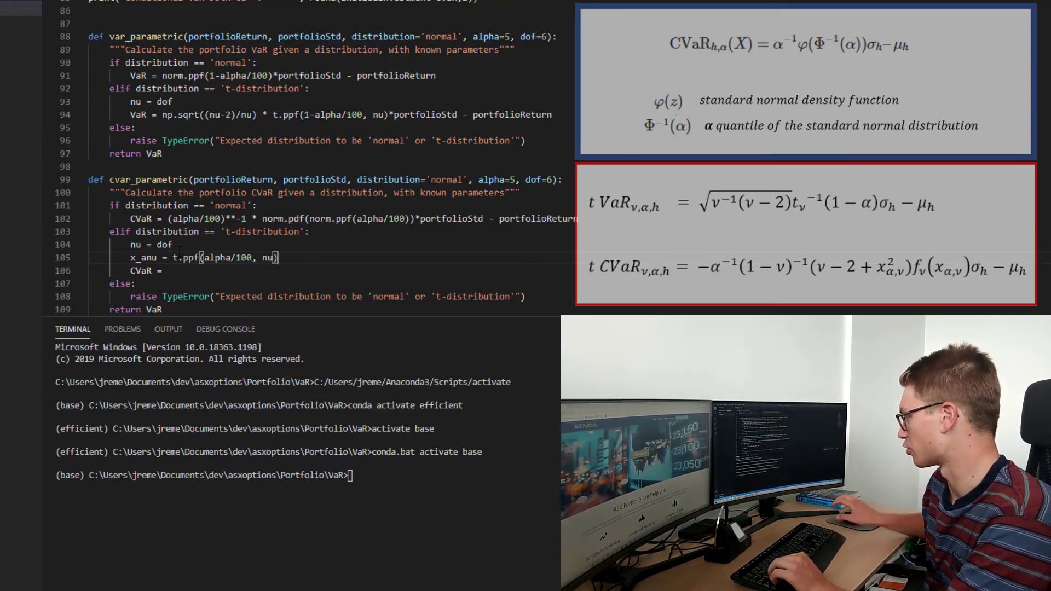
{"action": "double_click", "coordinate": [267, 257]}
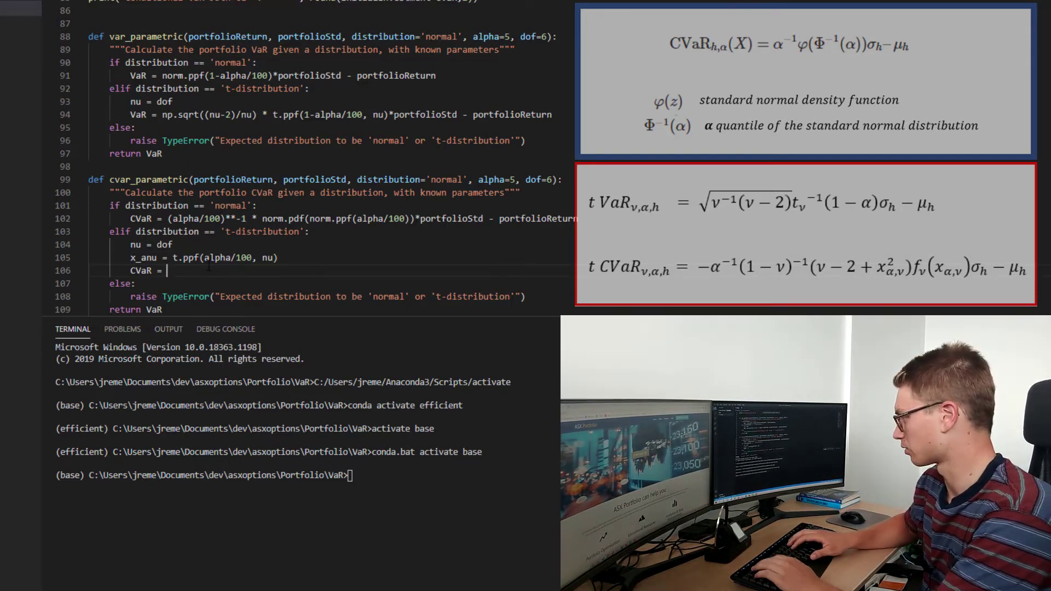
Write the leading CVaR factors -1/(alpha/100) * (1-nu)**-1 * (nu-2+x_anu**2).
{"action": "type", "text": "-1"}
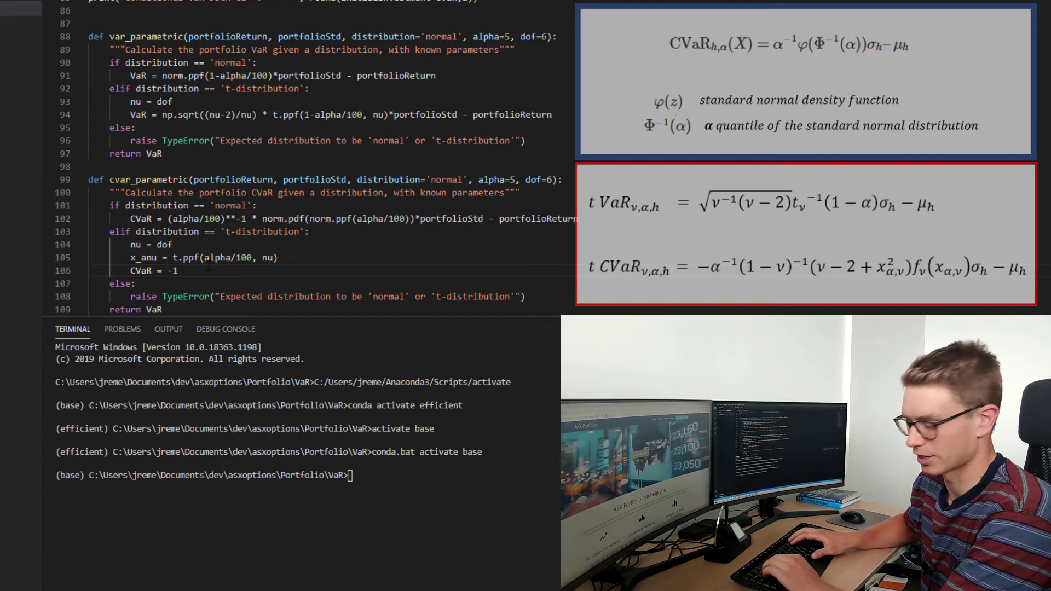
{"action": "type", "text": "/()"}
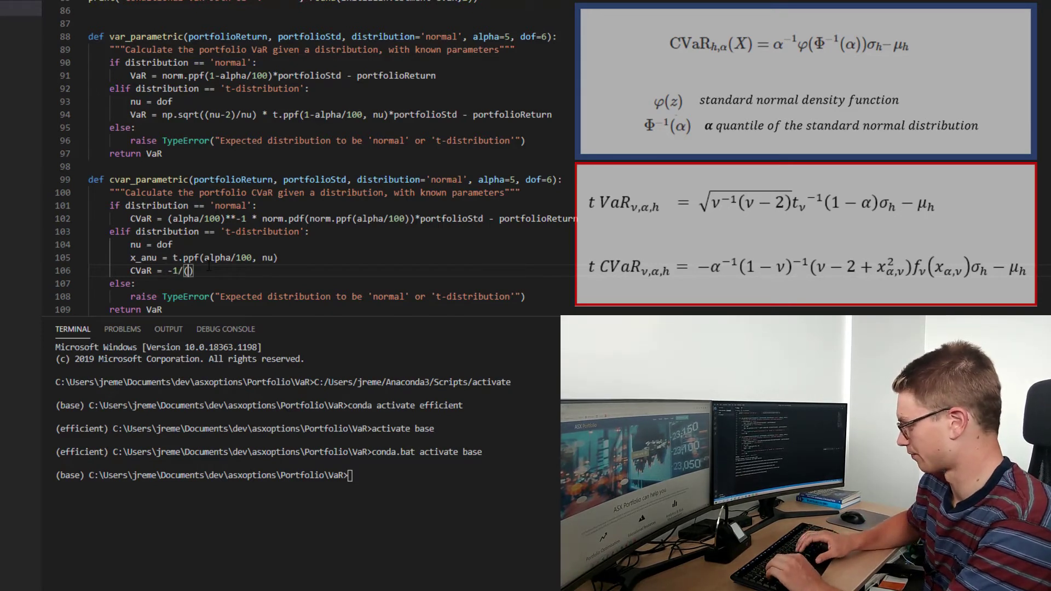
{"action": "type", "text": "al"}
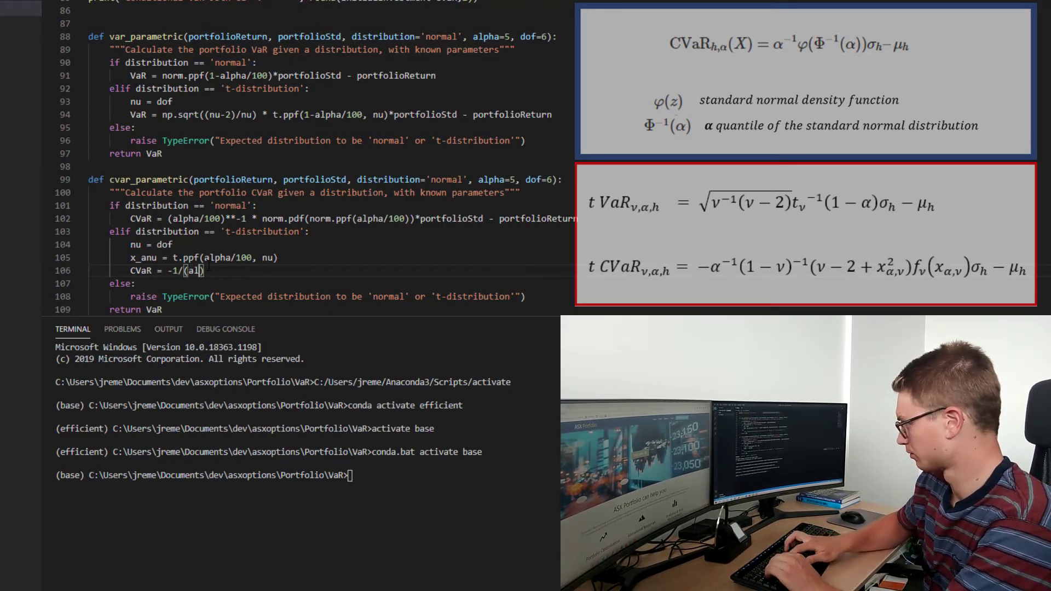
{"action": "type", "text": "pha/"}
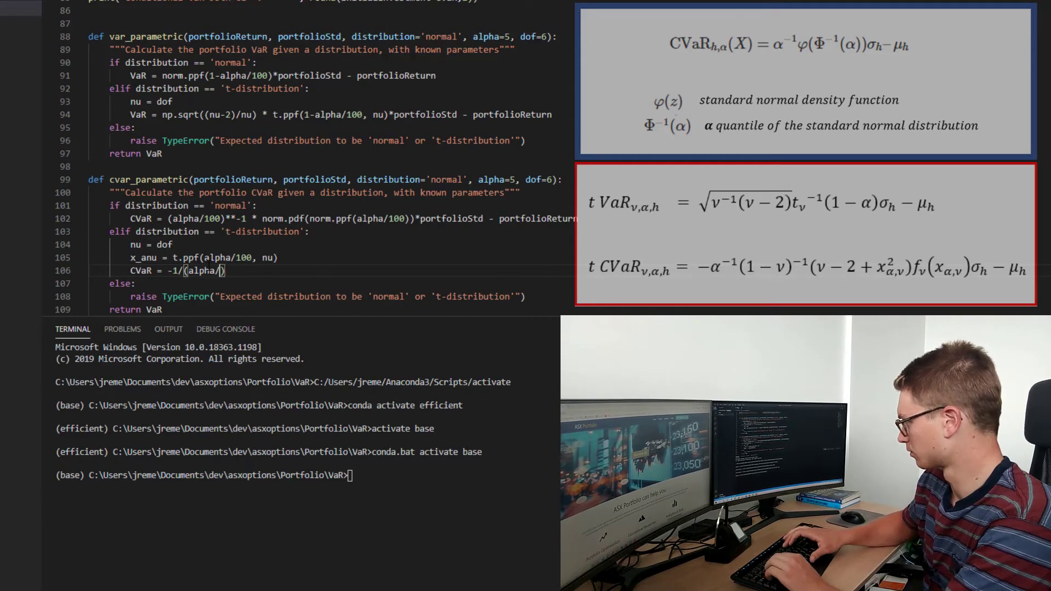
{"action": "type", "text": "100"}
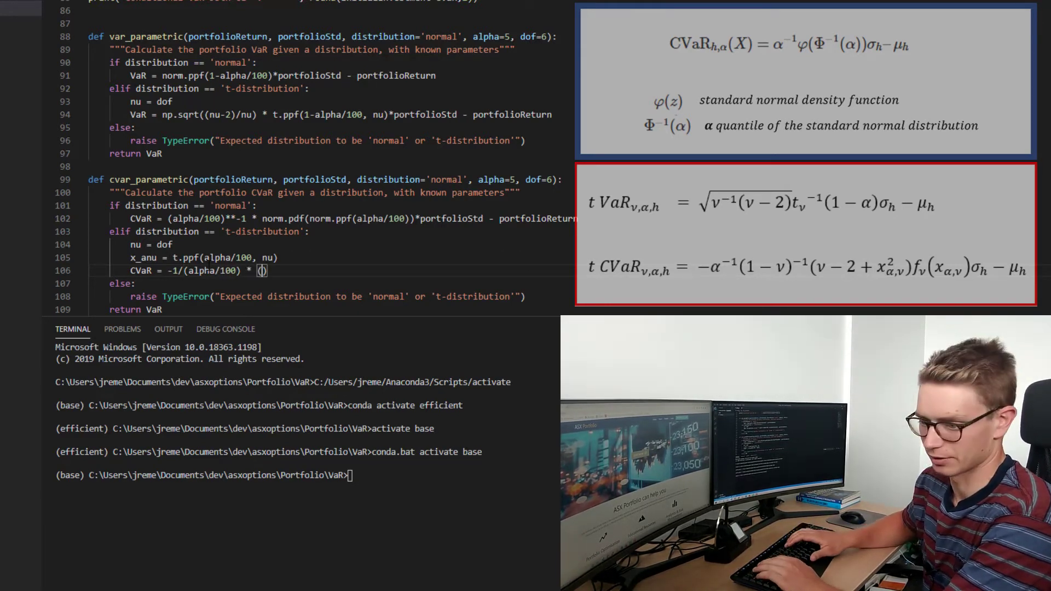
{"action": "type", "text": "1-nu"}
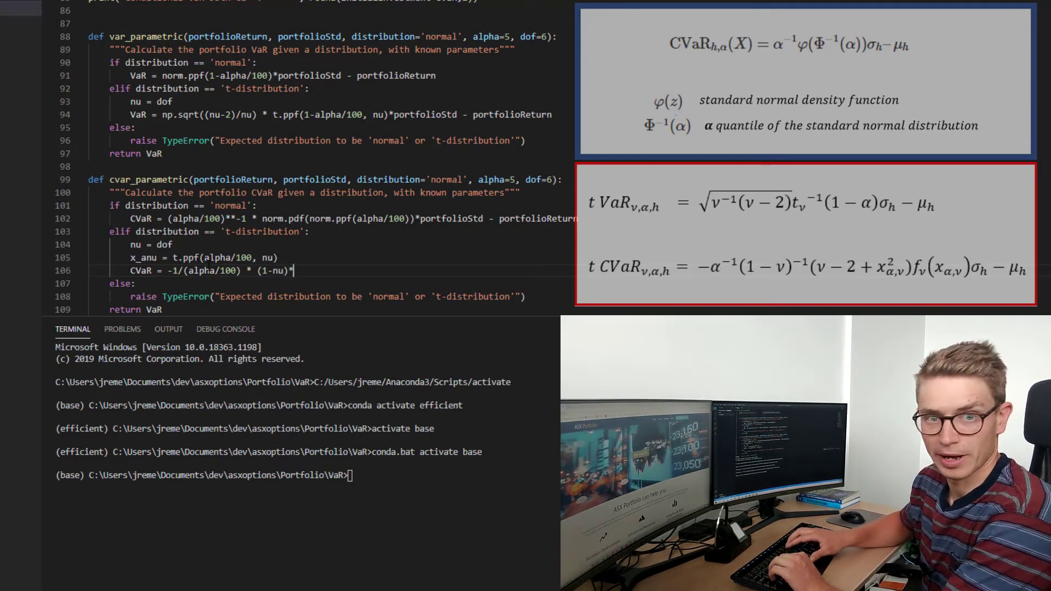
{"action": "type", "text": "*-1"}
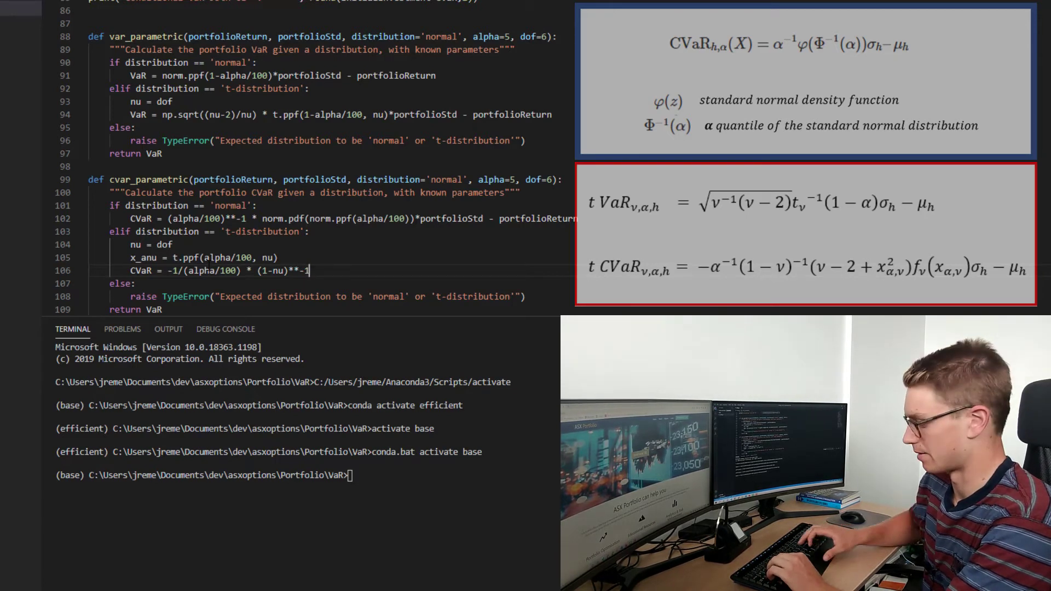
{"action": "type", "text": "*"}
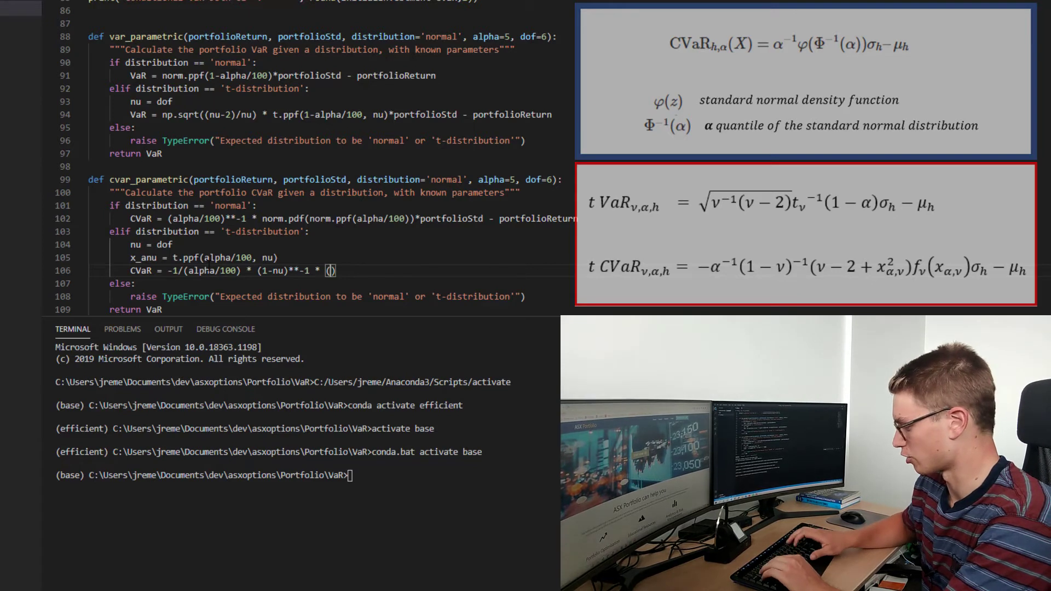
{"action": "type", "text": "nu-2+"}
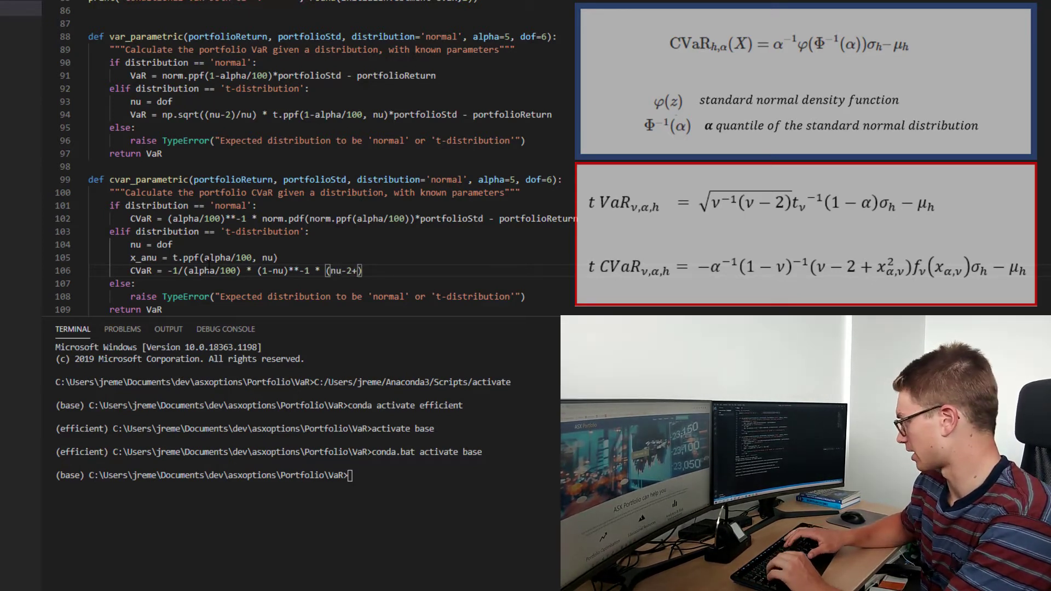
{"action": "type", "text": "x_anu**2"}
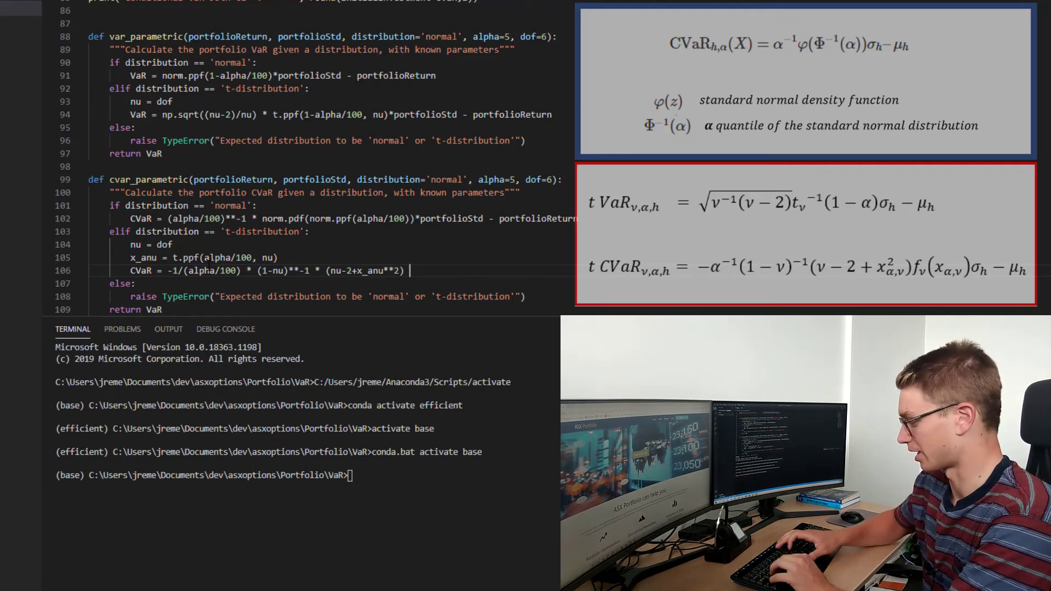
Finish the formula with * t.pdf(x_anu, nu)*portfolioStd - portfolioReturn.
{"action": "type", "text": "* t"}
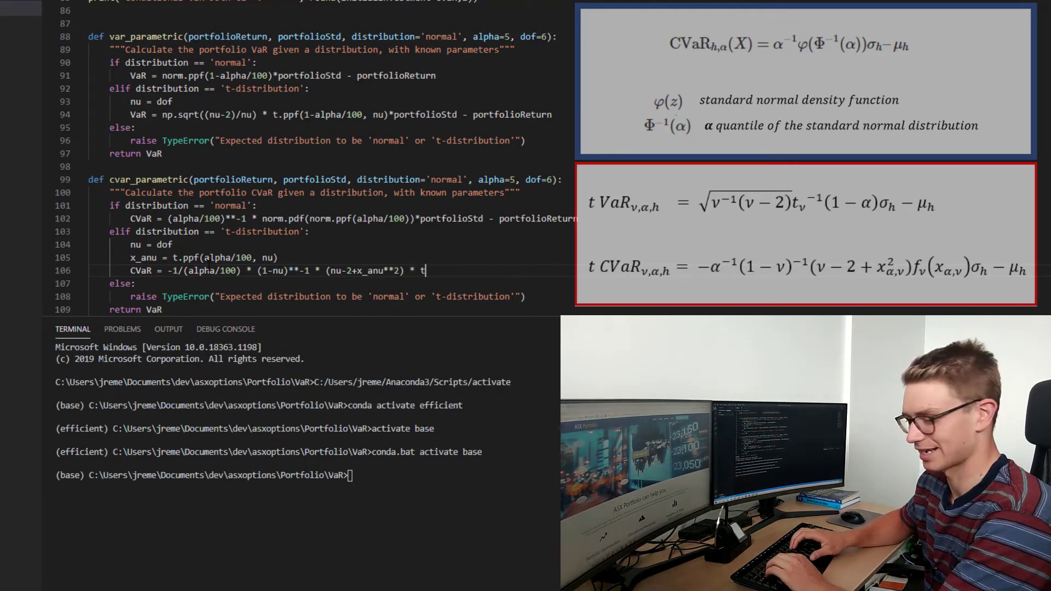
{"action": "type", "text": ".pf"}
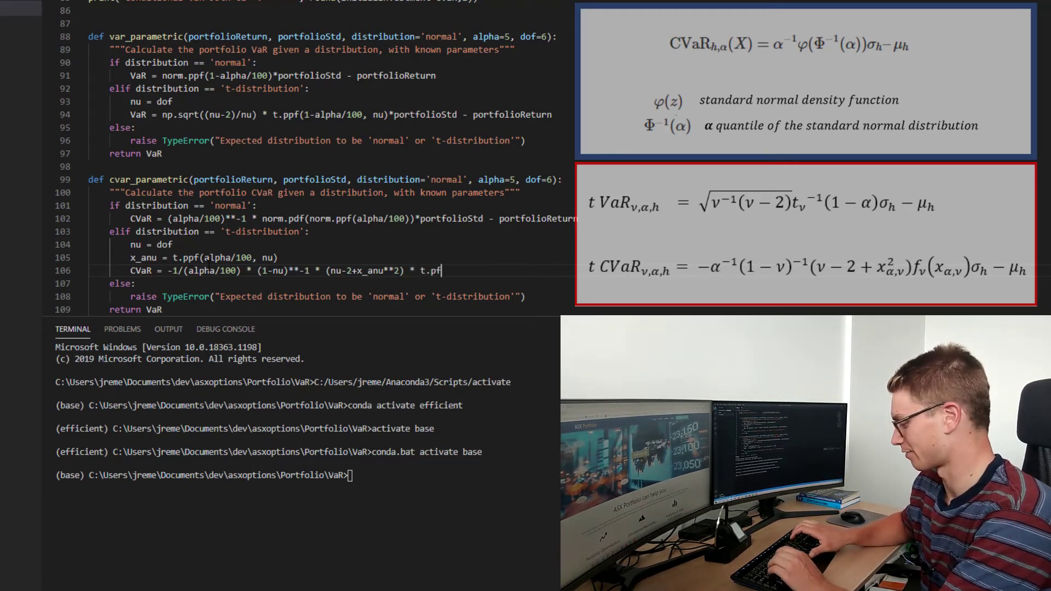
{"action": "type", "text": "d"}
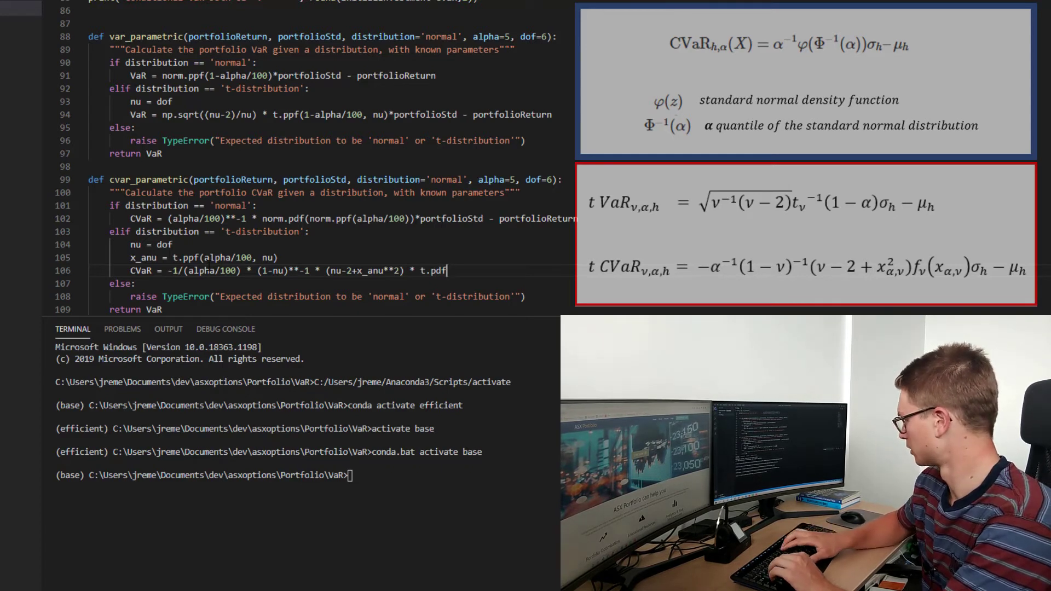
{"action": "type", "text": "()"}
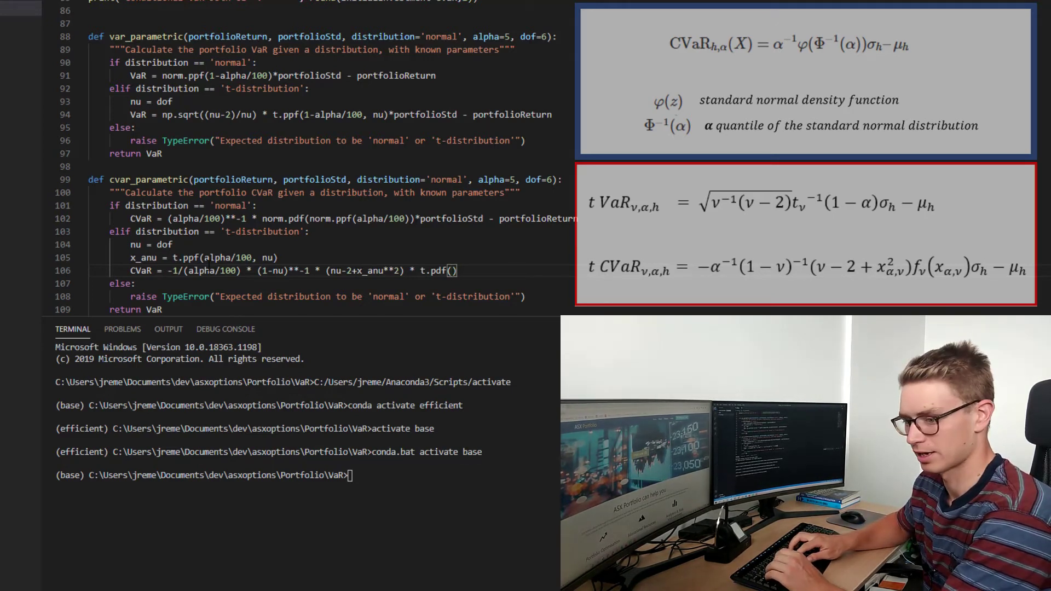
{"action": "type", "text": "x_anu"}
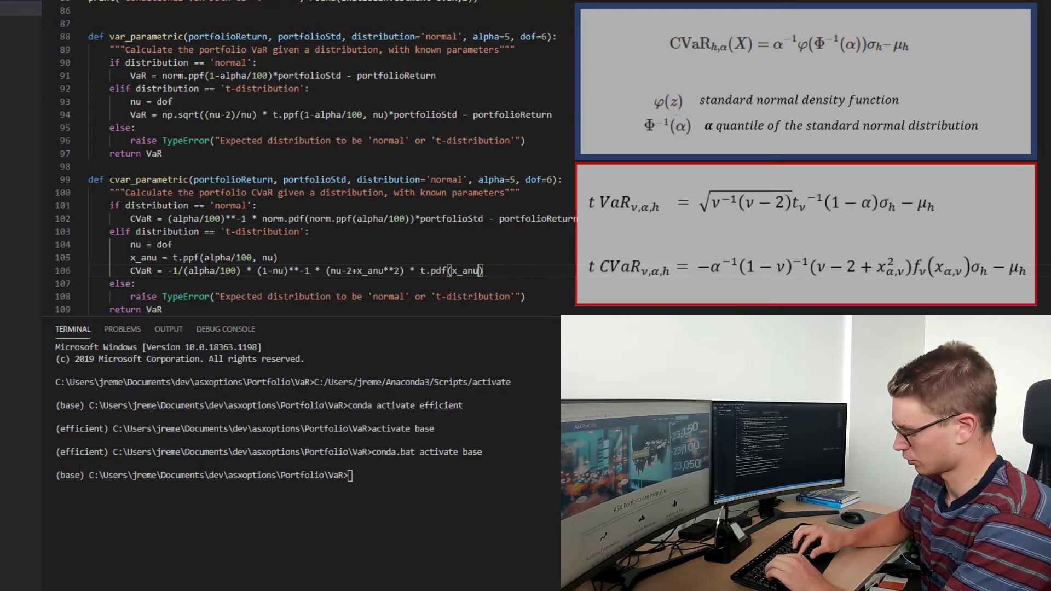
{"action": "type", "text": ", nu"}
{"action": "left_click", "coordinate": [129, 310]}
{"action": "type", "text": "C"}
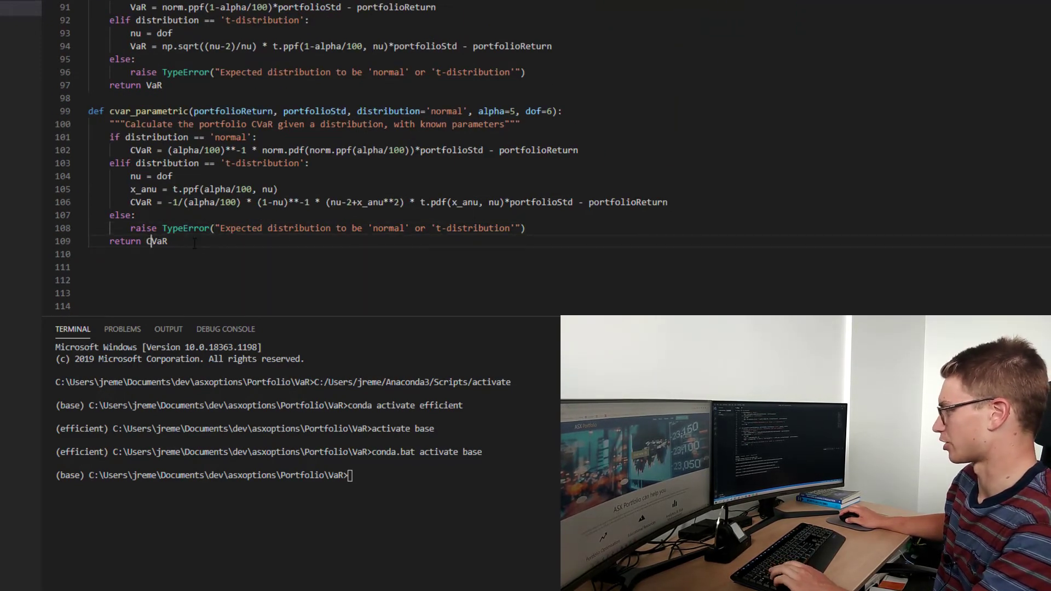
Return CVaR and add normVar/normCVar calls to var_parametric and cvar_parametric with pRet, pStd.
{"action": "double_click", "coordinate": [155, 241]}
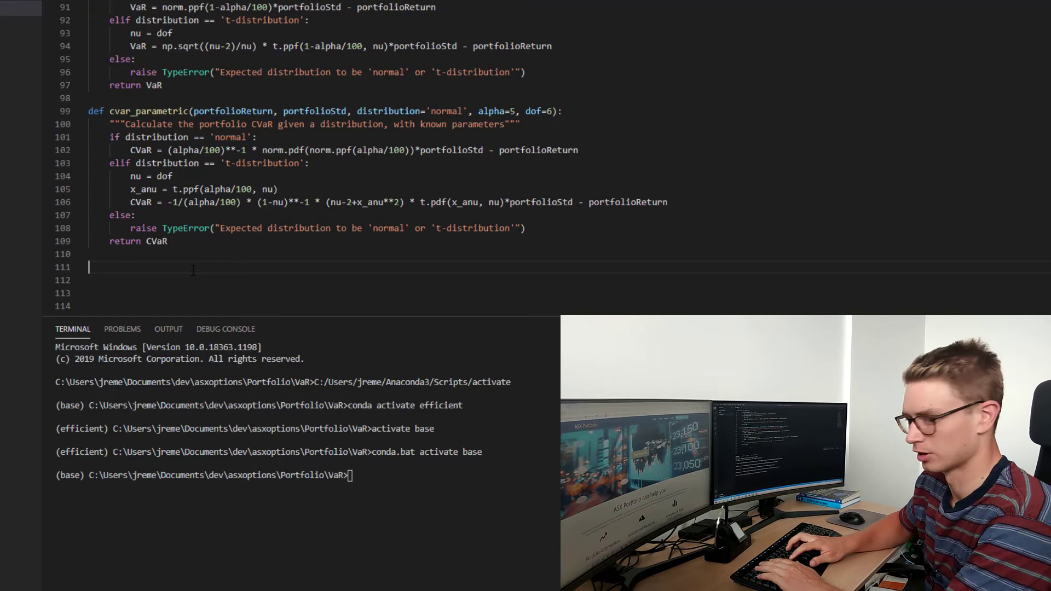
{"action": "type", "text": "normVar ="}
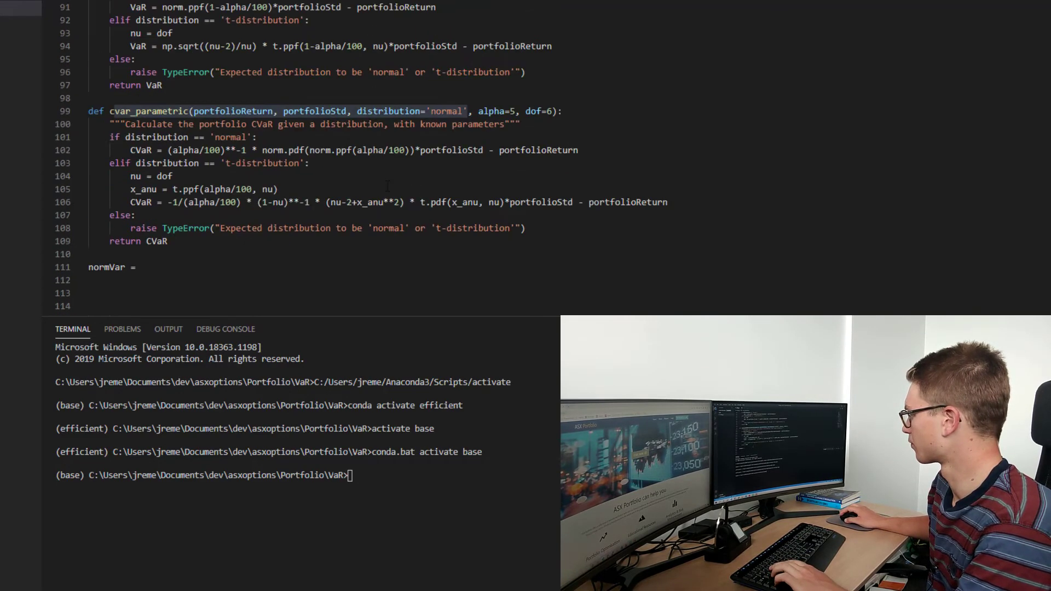
{"action": "type", "text": "var_parametric(portfolioReturn, portfolioStd, distribution='normal'"}
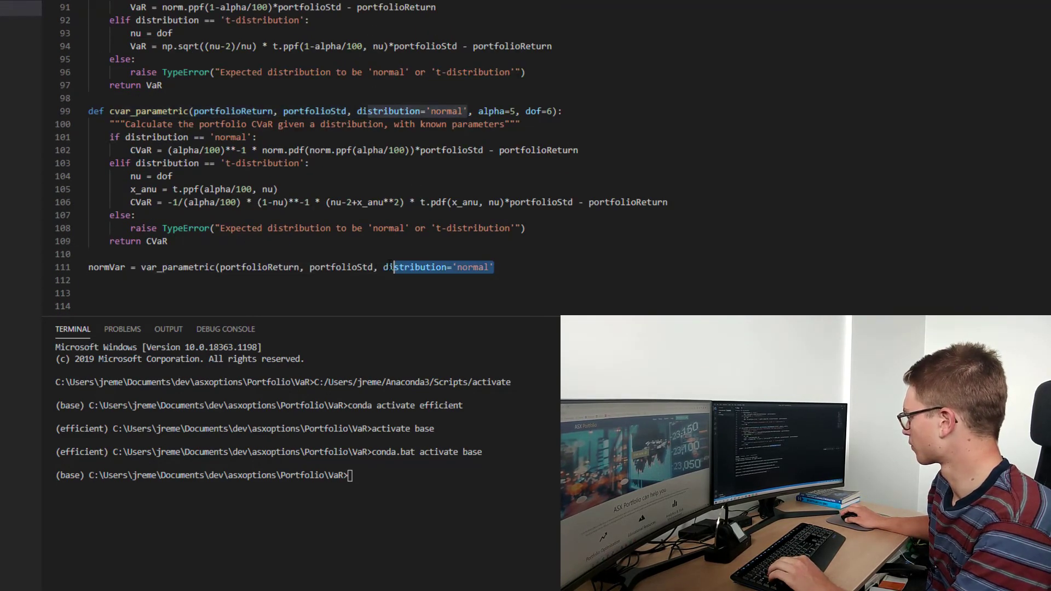
{"action": "key", "text": "Delete"}
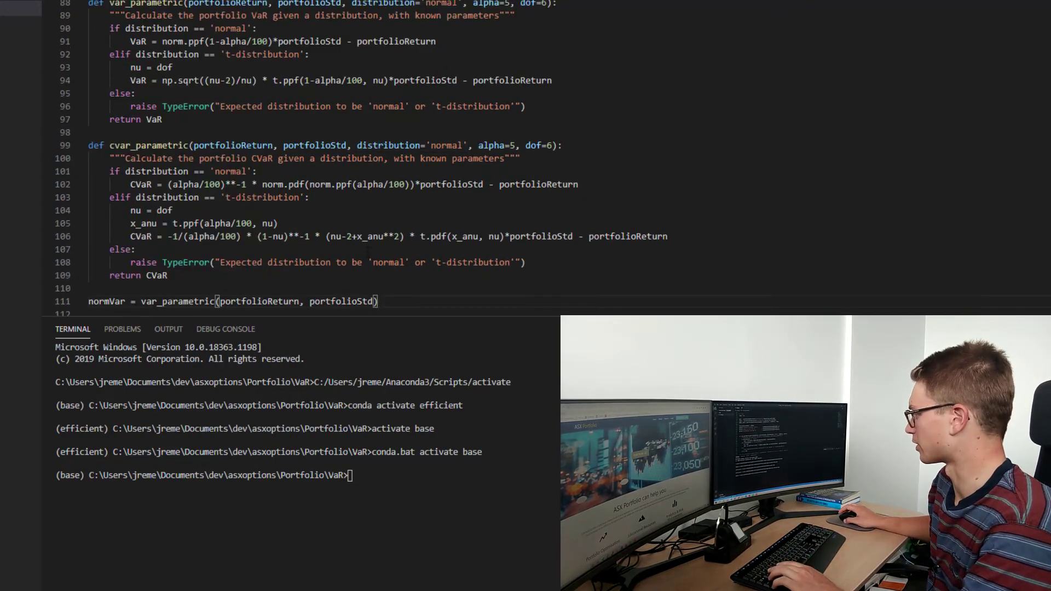
{"action": "scroll", "scroll_direction": "down", "scroll_amount": 3}
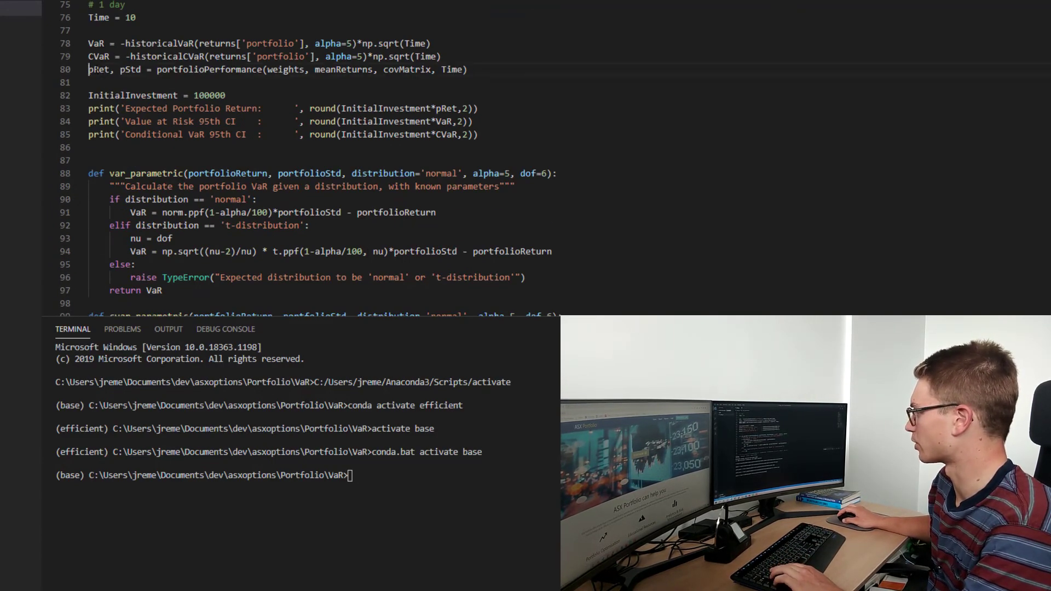
{"action": "scroll", "scroll_direction": "down", "scroll_amount": 3}
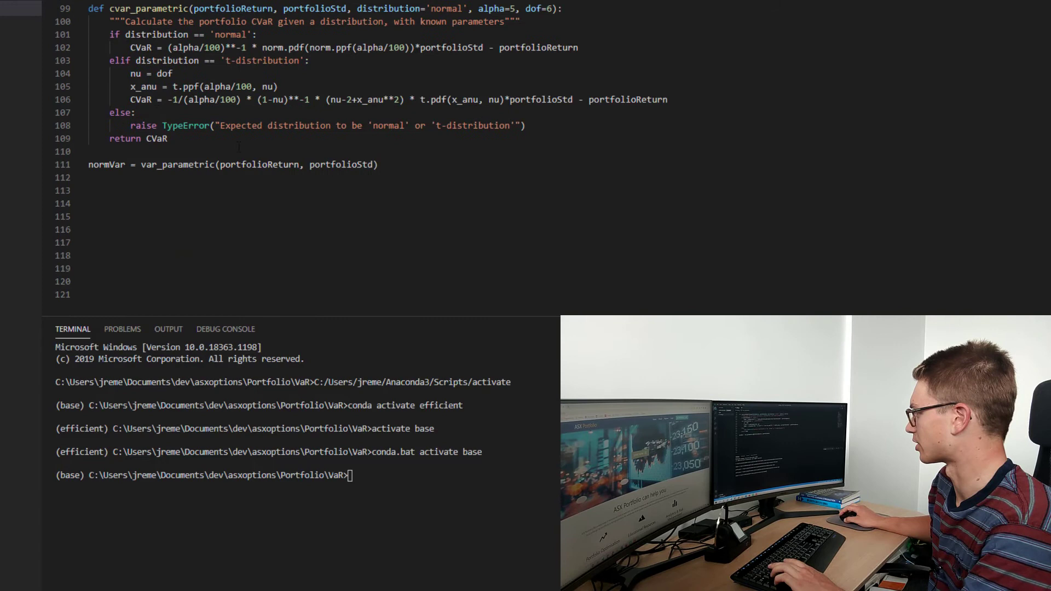
{"action": "type", "text": "pRet, pStd)"}
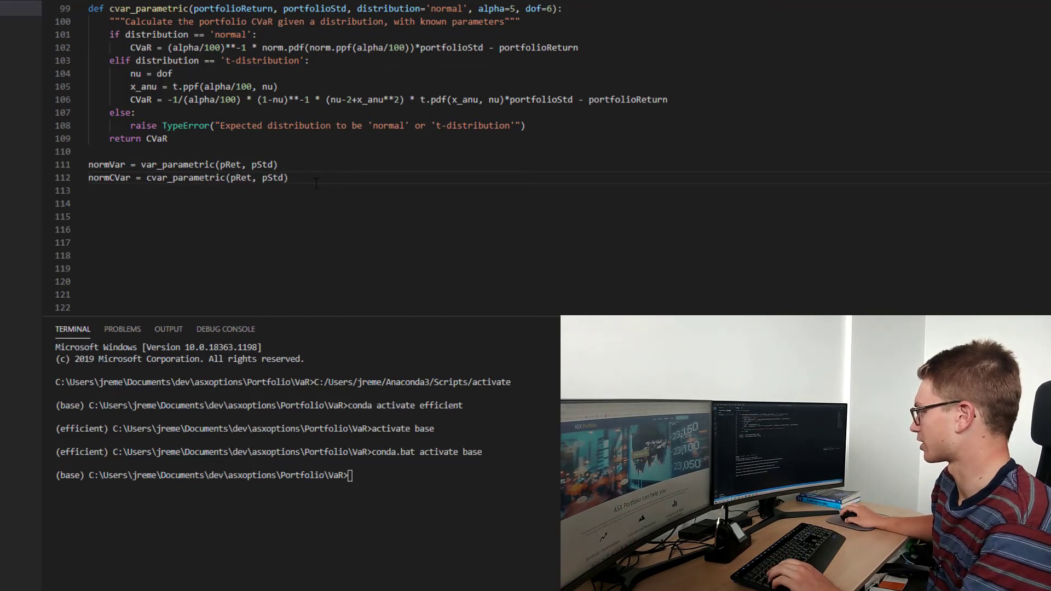
Duplicate the calls as tVar and tCVar with a distribution='normal' argument ready to edit.
{"action": "key", "text": "enter"}
{"action": "type", "text": "tVar = var_parametric(pRet, pStd"}
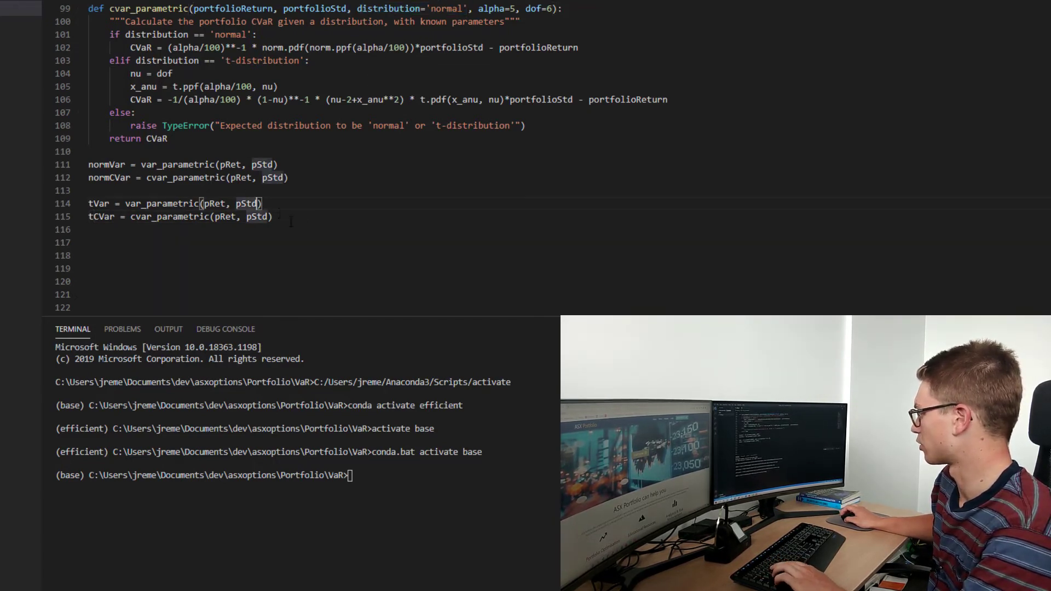
{"action": "type", "text": ", distribution='normal'"}
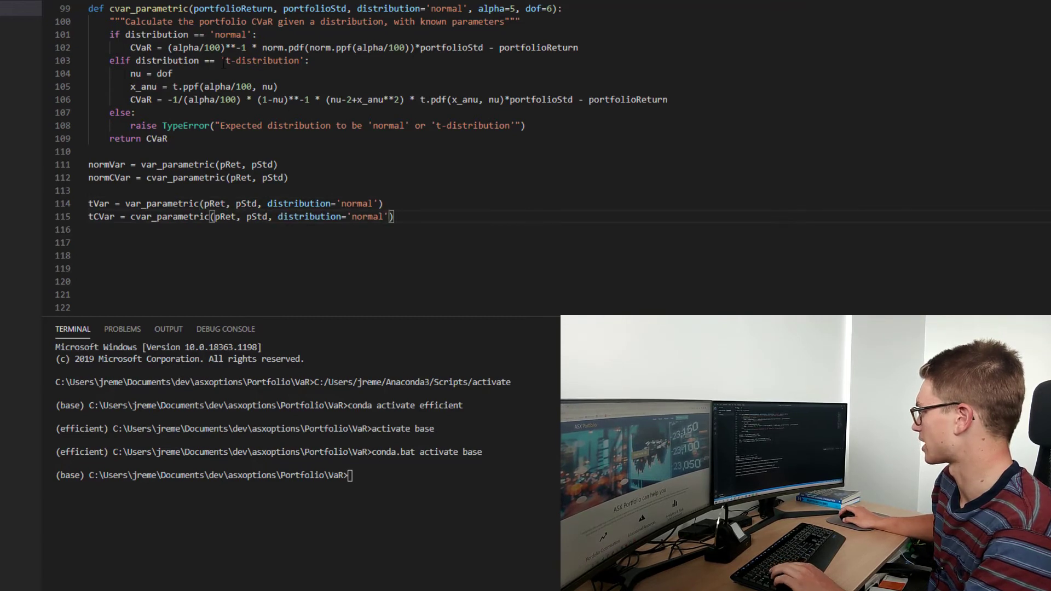
{"action": "double_click", "coordinate": [264, 61]}
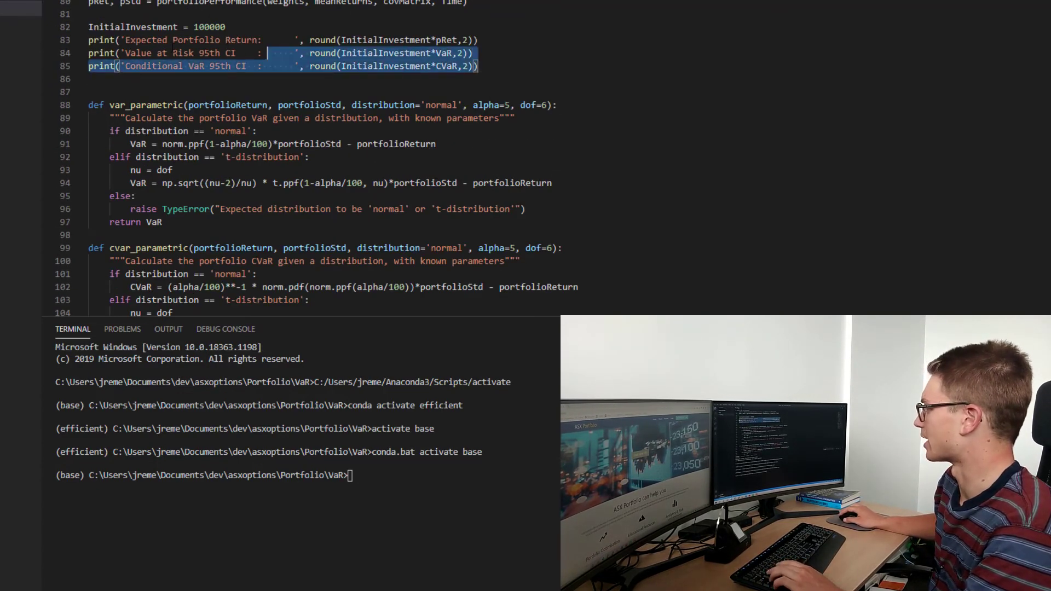
Add print lines labelled normal and t-dist that output normVar, normCVar, tVar and tCVar.
{"action": "scroll", "scroll_direction": "down", "scroll_amount": 3}
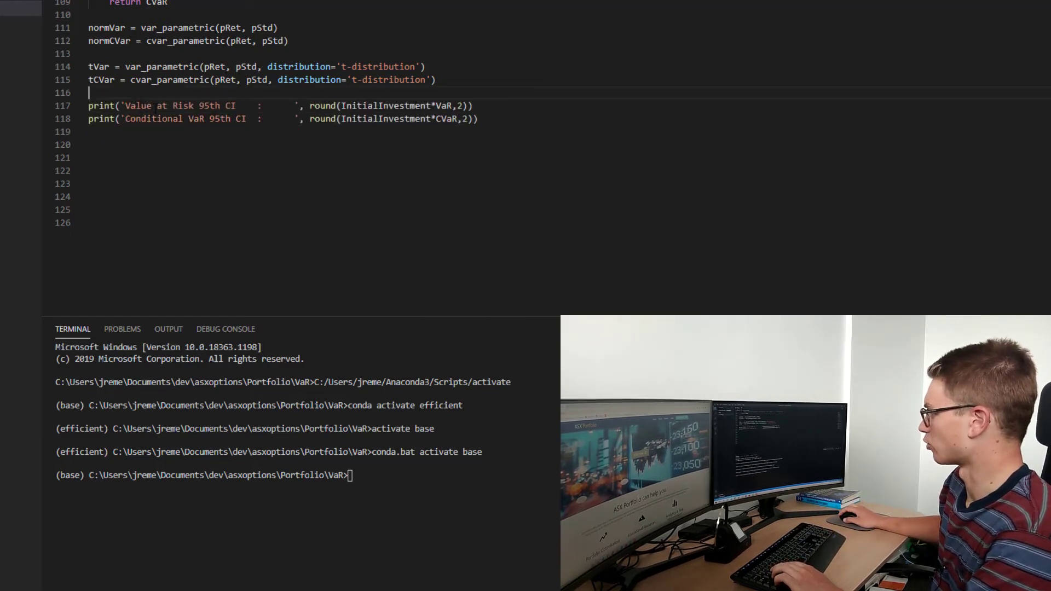
{"action": "double_click", "coordinate": [138, 106]}
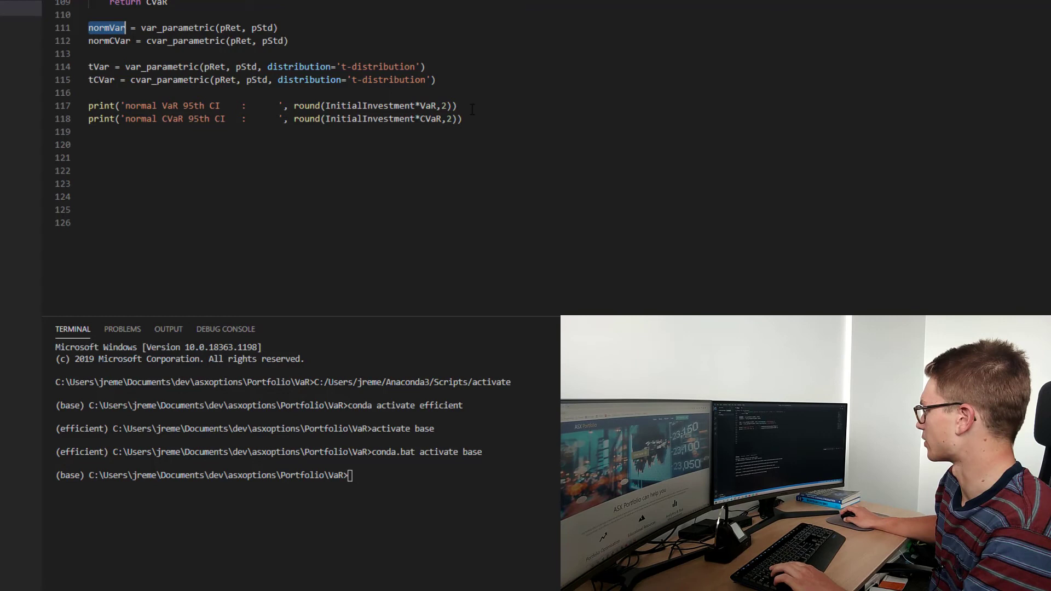
{"action": "type", "text": "normVar"}
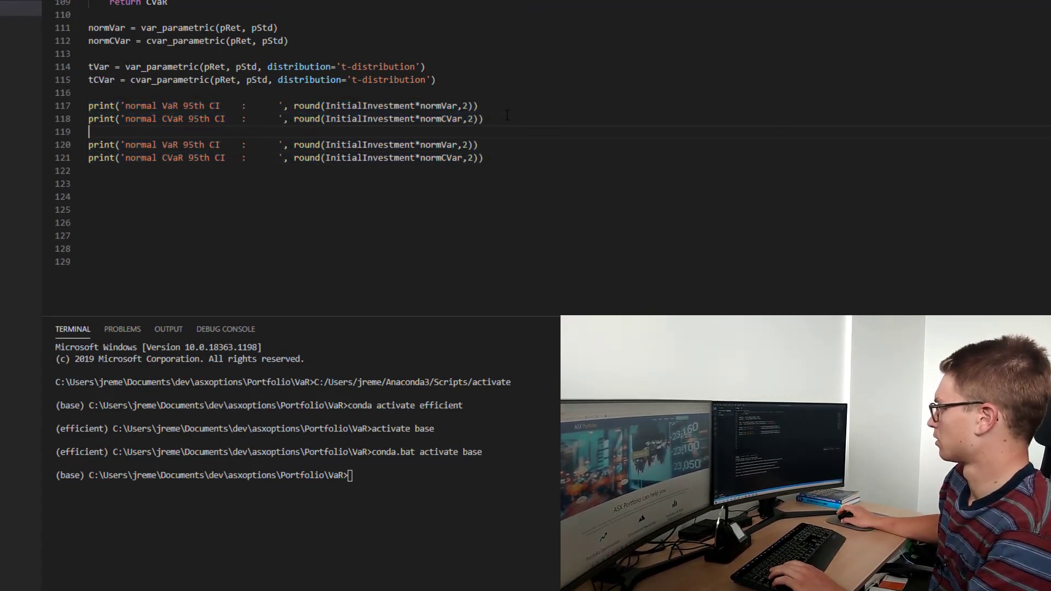
{"action": "double_click", "coordinate": [98, 67]}
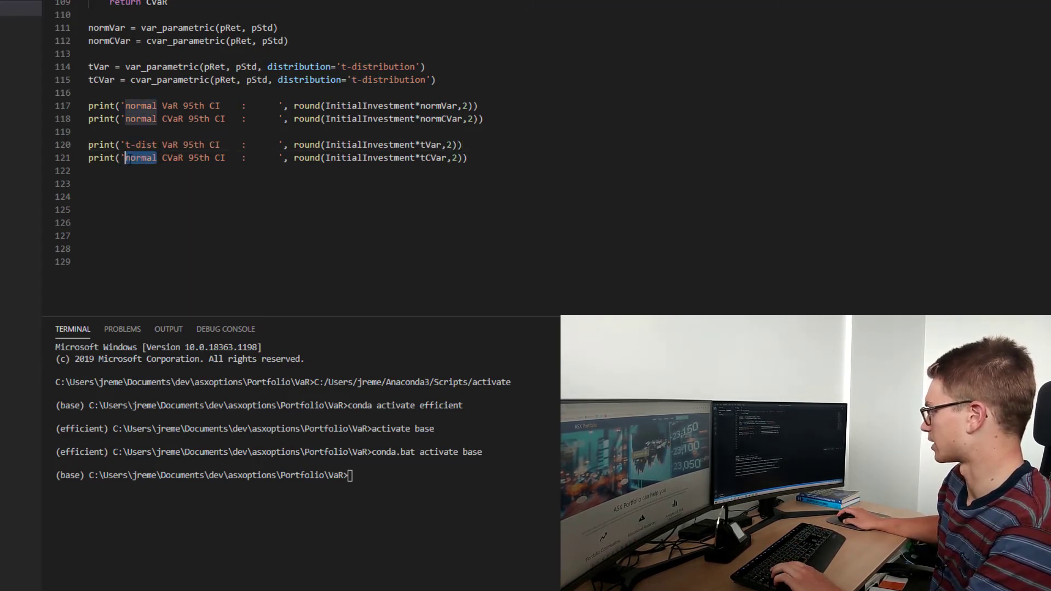
{"action": "type", "text": "t-dist"}
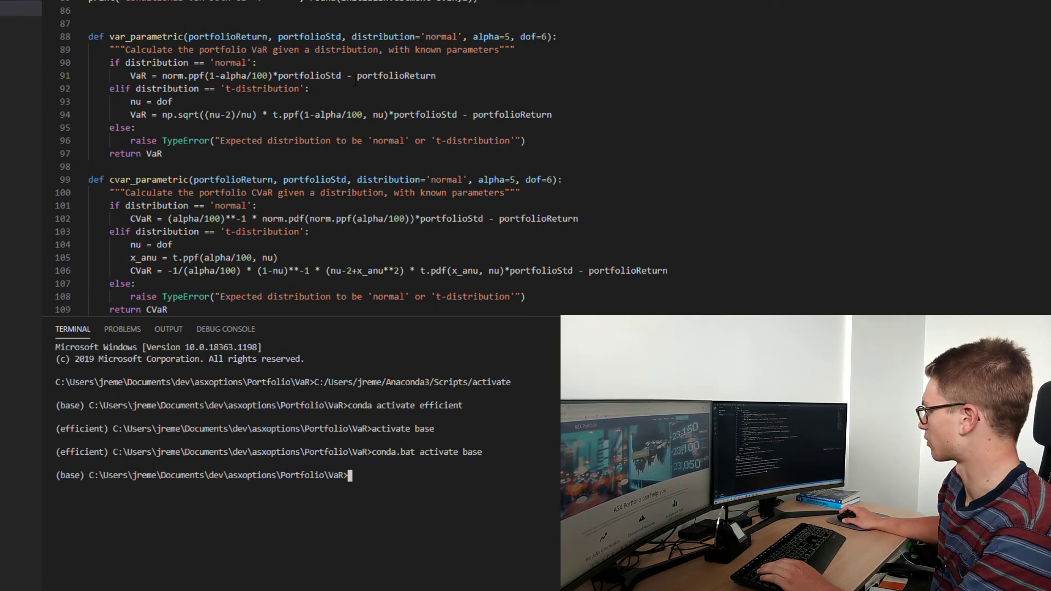
Run python VaR.py to print normal VaR 9730.85, CVaR 12253.24, t-dist VaR 9379.2, CVaR 12817.36.
{"action": "scroll", "scroll_direction": "down", "scroll_amount": 3}
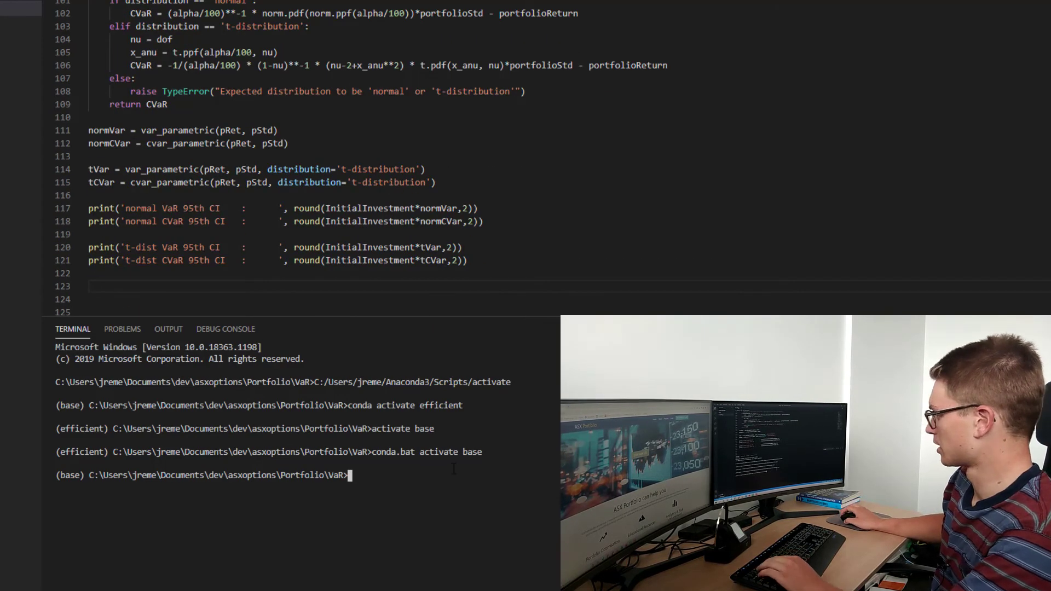
{"action": "type", "text": "p"}
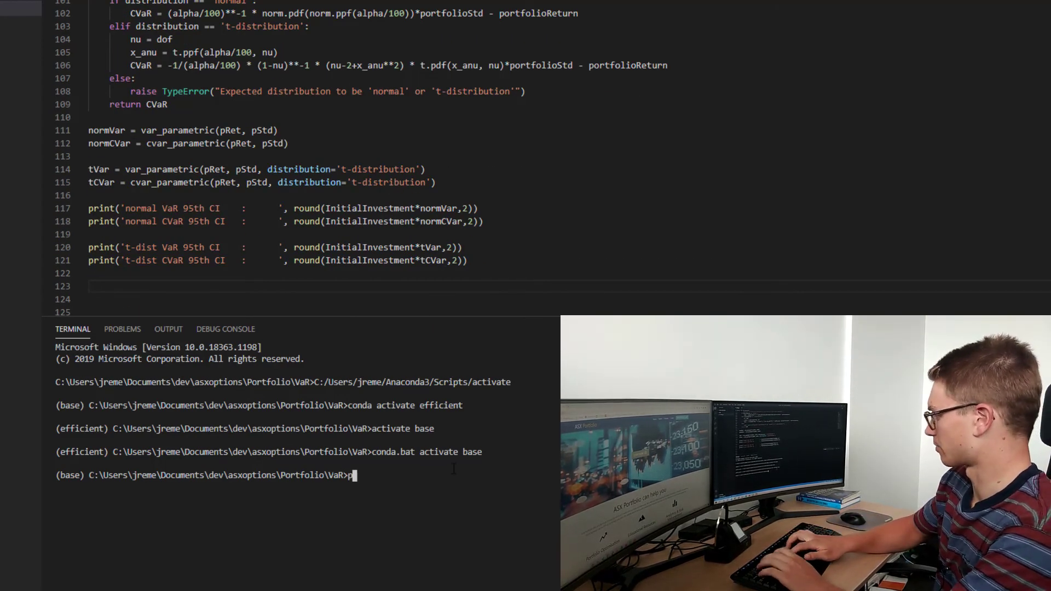
{"action": "type", "text": "ython VaR.py"}
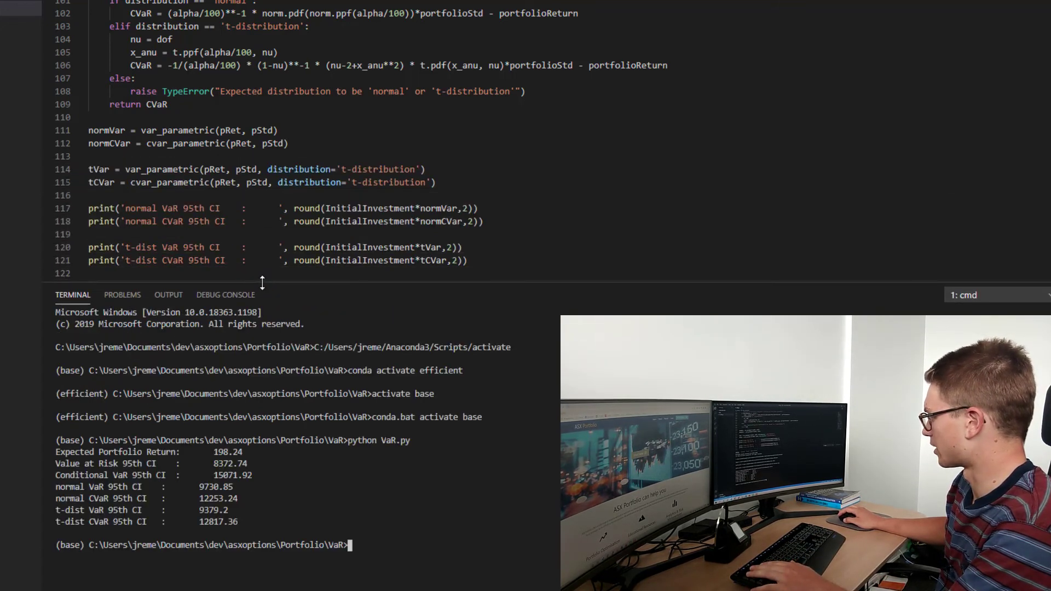
{"action": "left_click", "coordinate": [473, 208]}
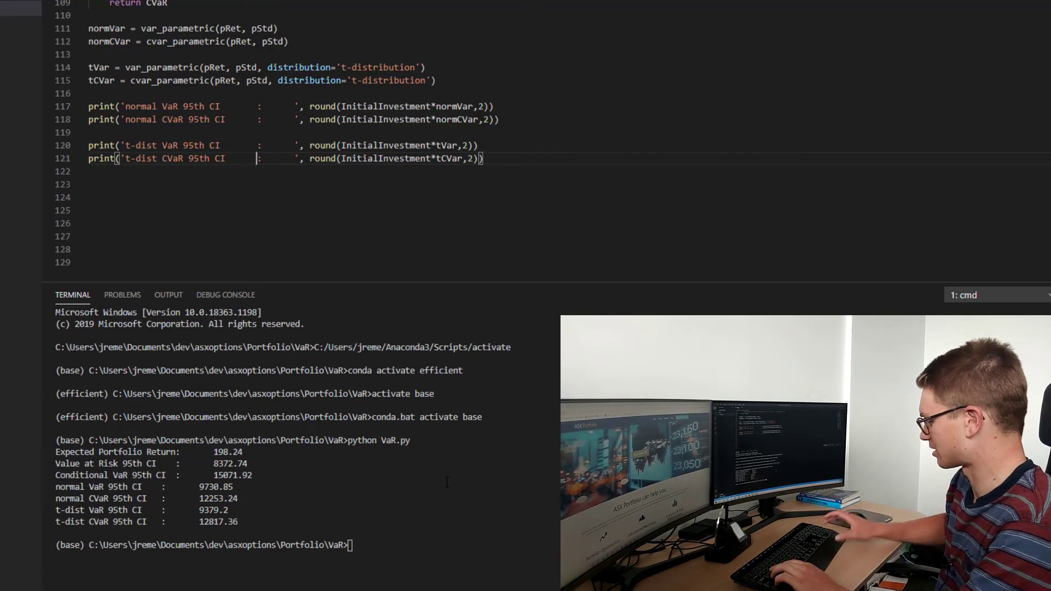
Rerun python VaR.py and inspect the new Conditional VaR value 12342.92 in the terminal.
{"action": "type", "text": "python VaR.py"}
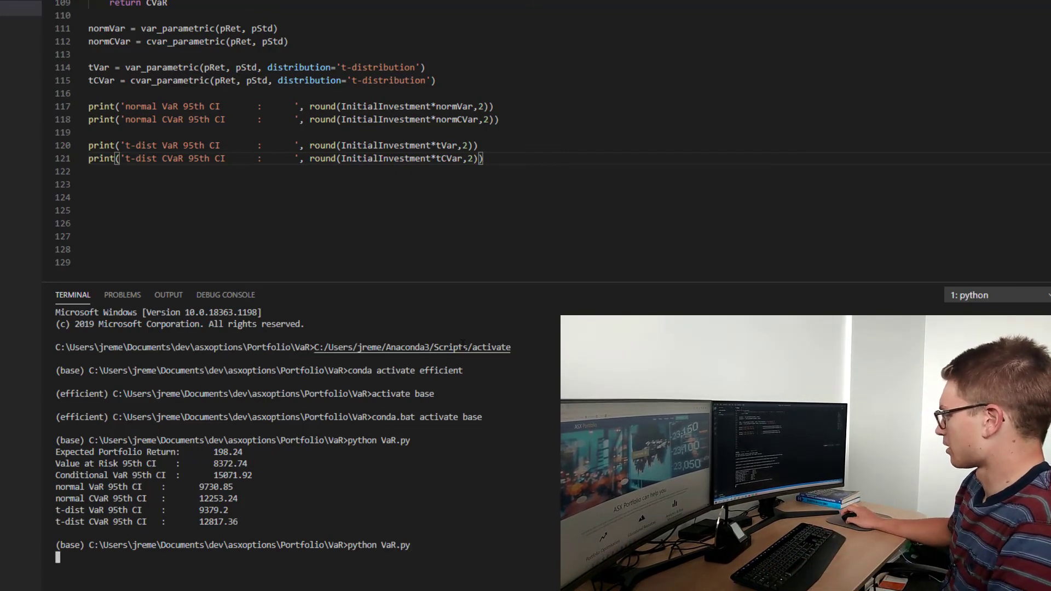
{"action": "mouse_move", "coordinate": [423, 294]}
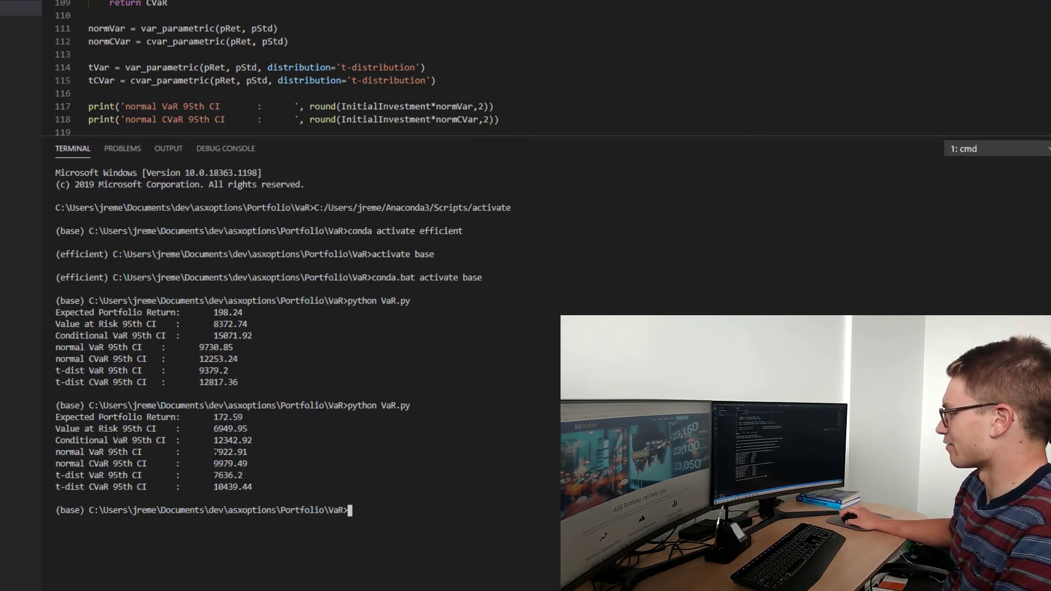
{"action": "double_click", "coordinate": [227, 428]}
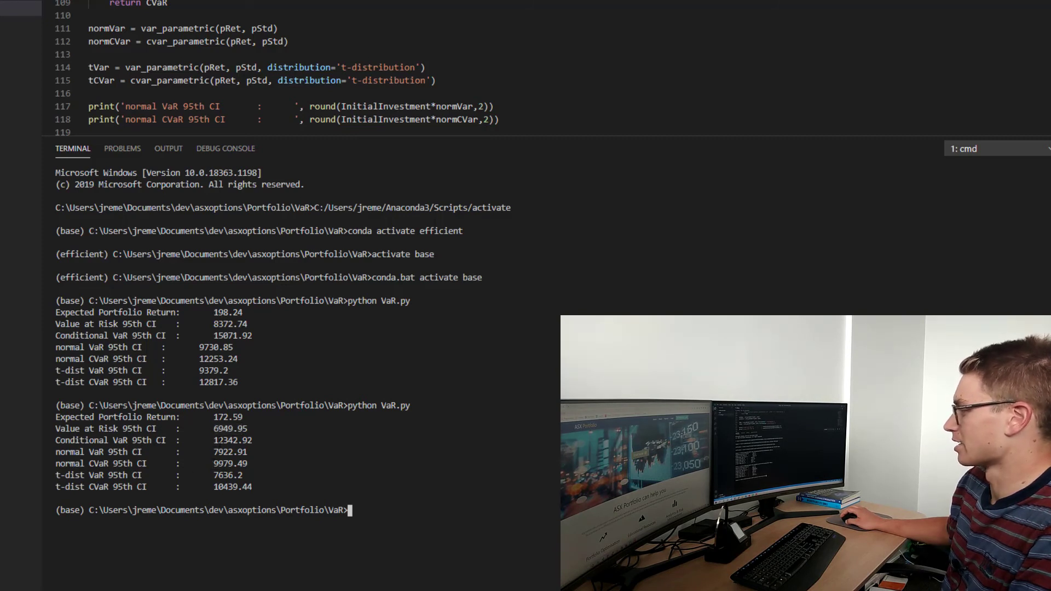
{"action": "double_click", "coordinate": [232, 440]}
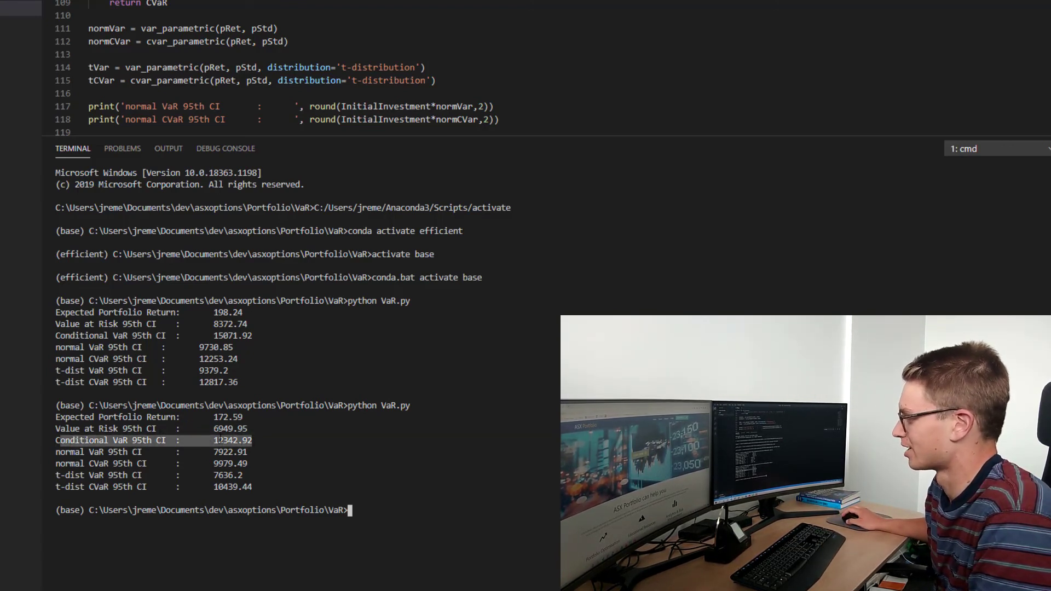
{"action": "double_click", "coordinate": [232, 441]}
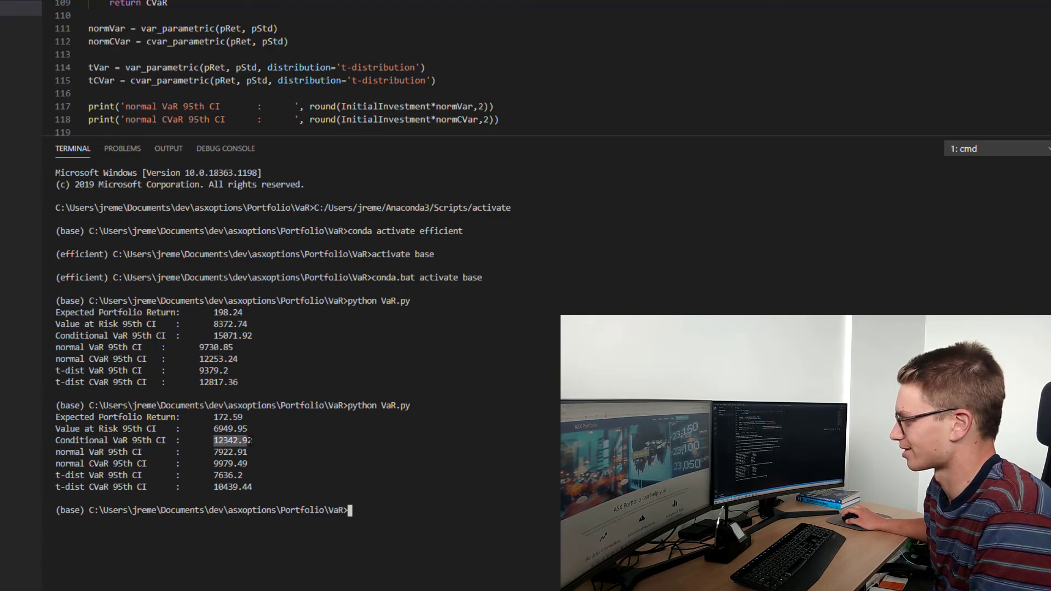